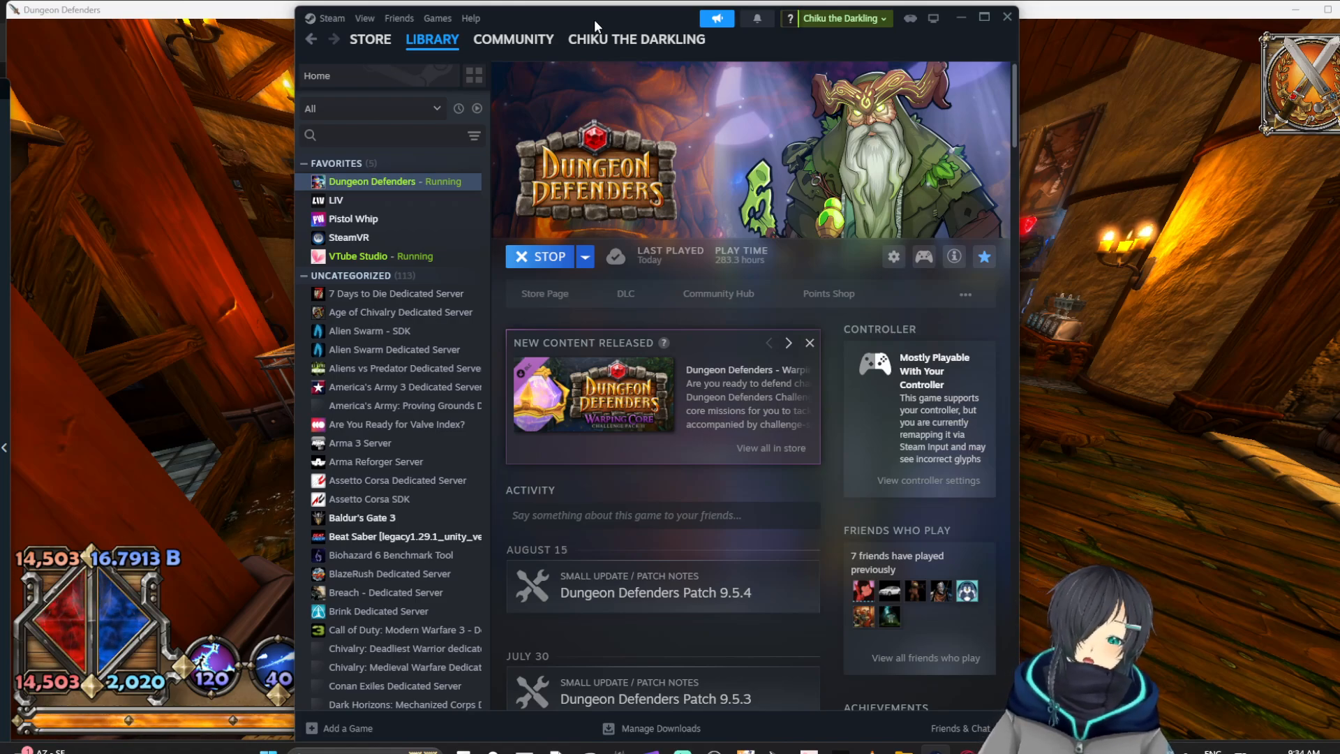
# - Reveal the Manage options with Controller layout on the Dungeon Defenders library page
pyautogui.click(637, 39)
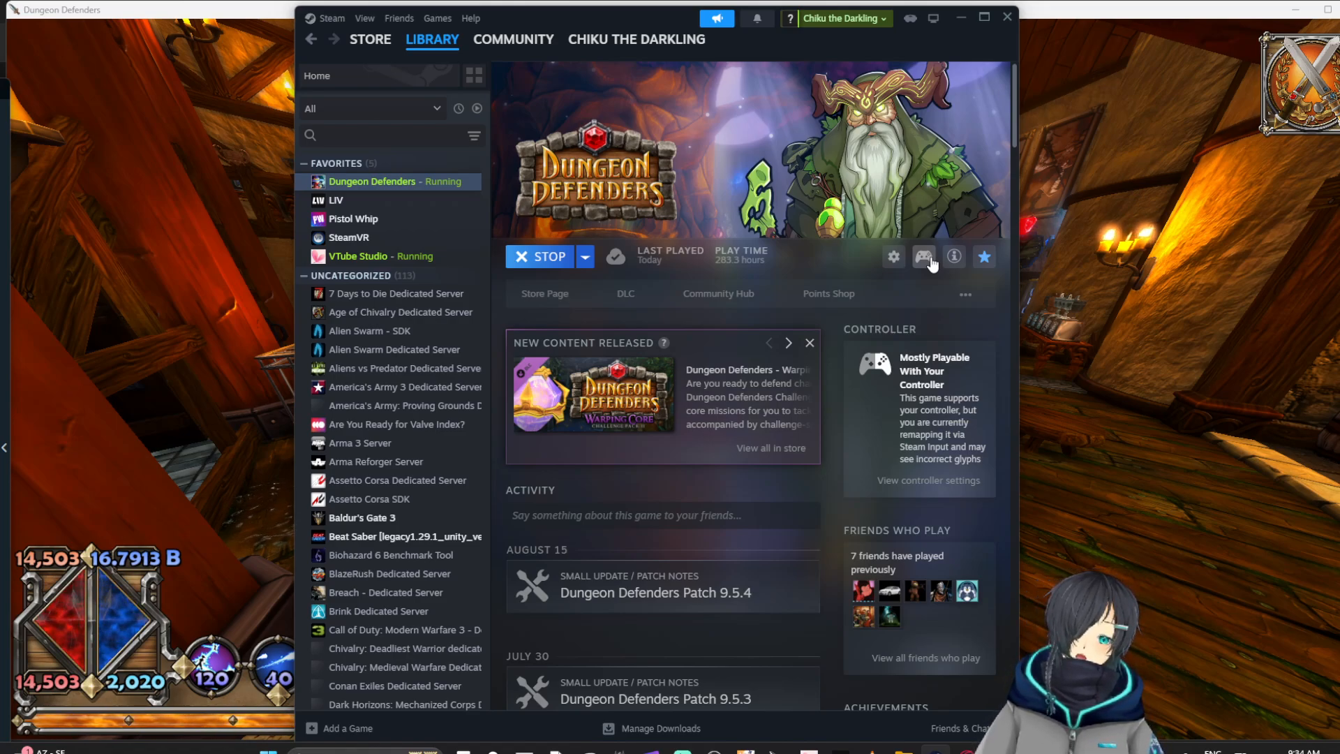
pyautogui.moveTo(846, 230)
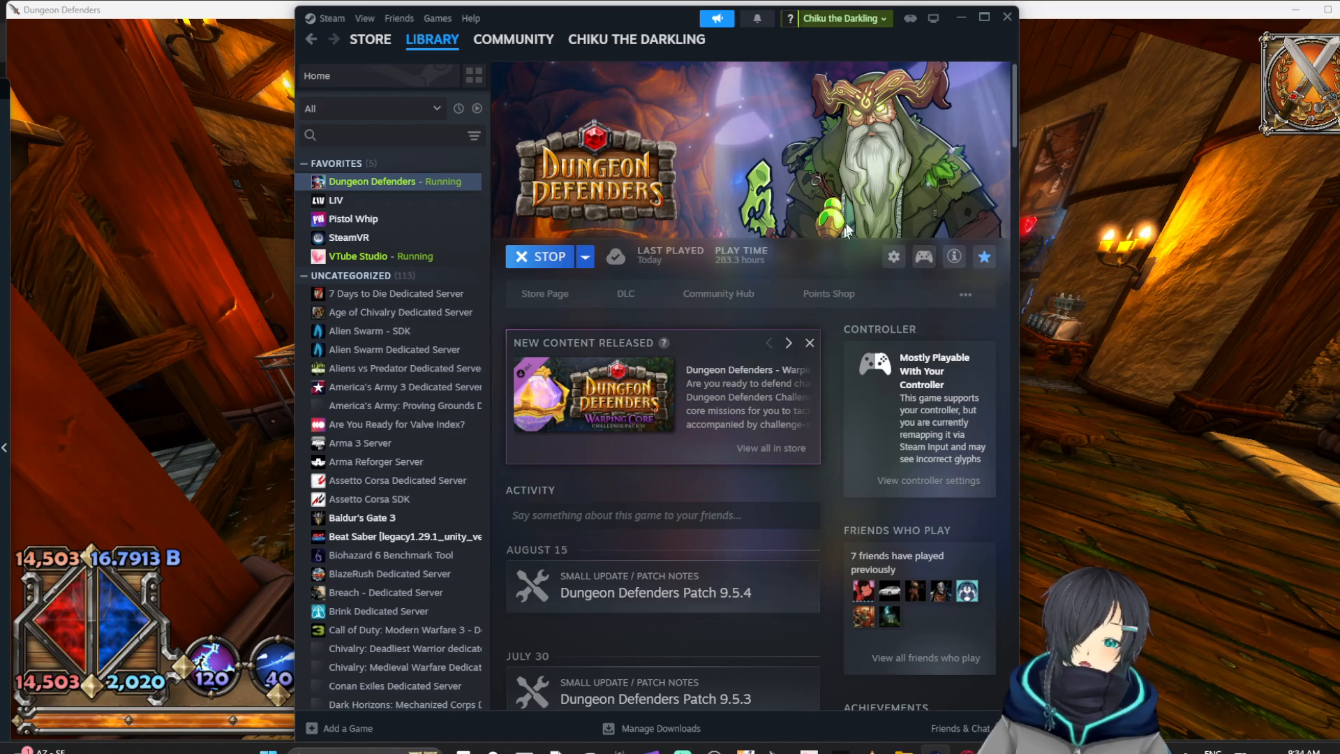
pyautogui.moveTo(923, 257)
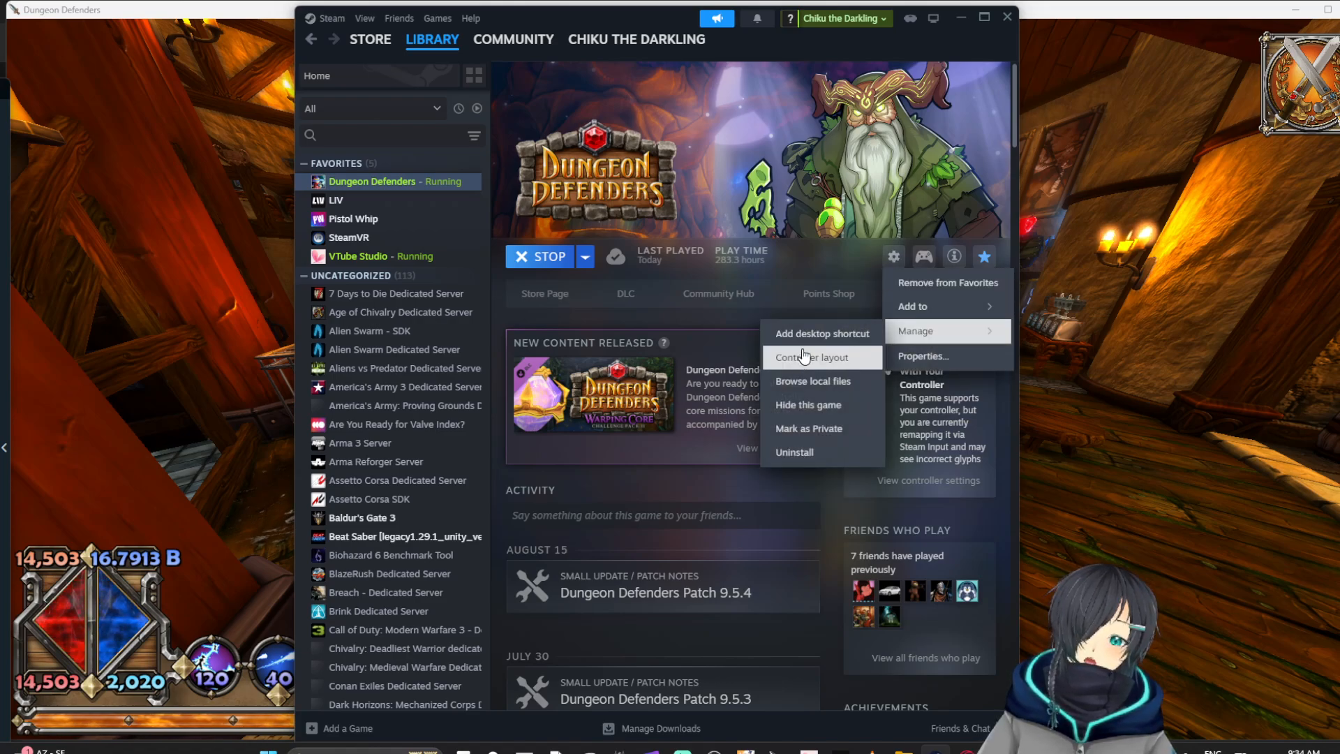
# - Open the Dungeon Defenders Controller Settings window showing the official gamepad layout
pyautogui.click(813, 357)
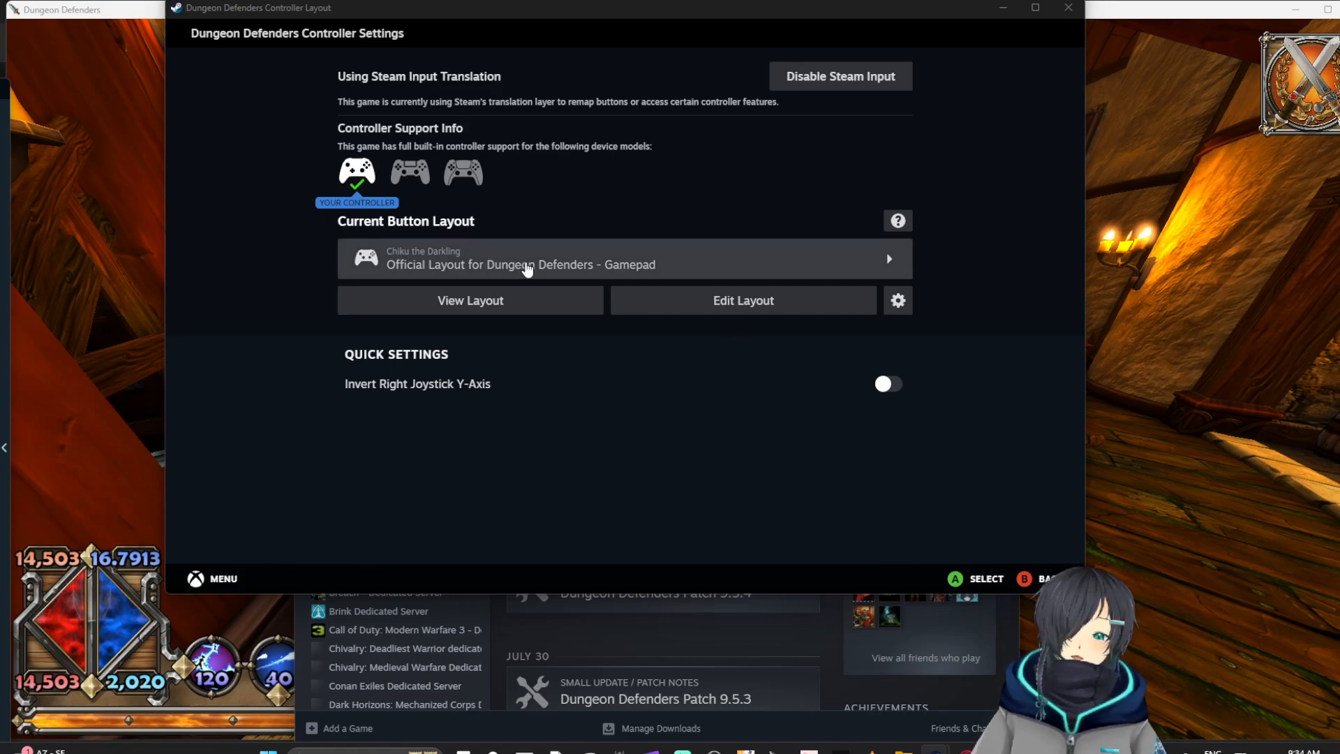
pyautogui.moveTo(927, 39)
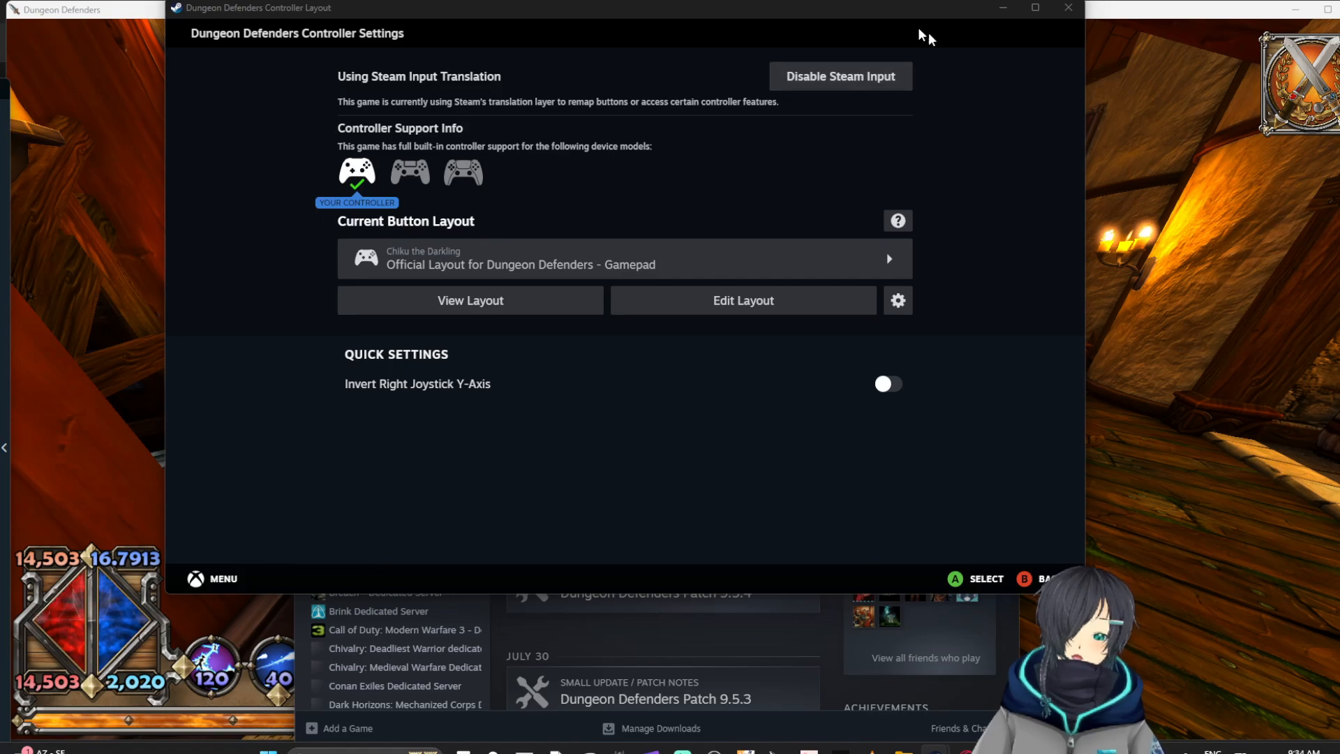
pyautogui.moveTo(809, 45)
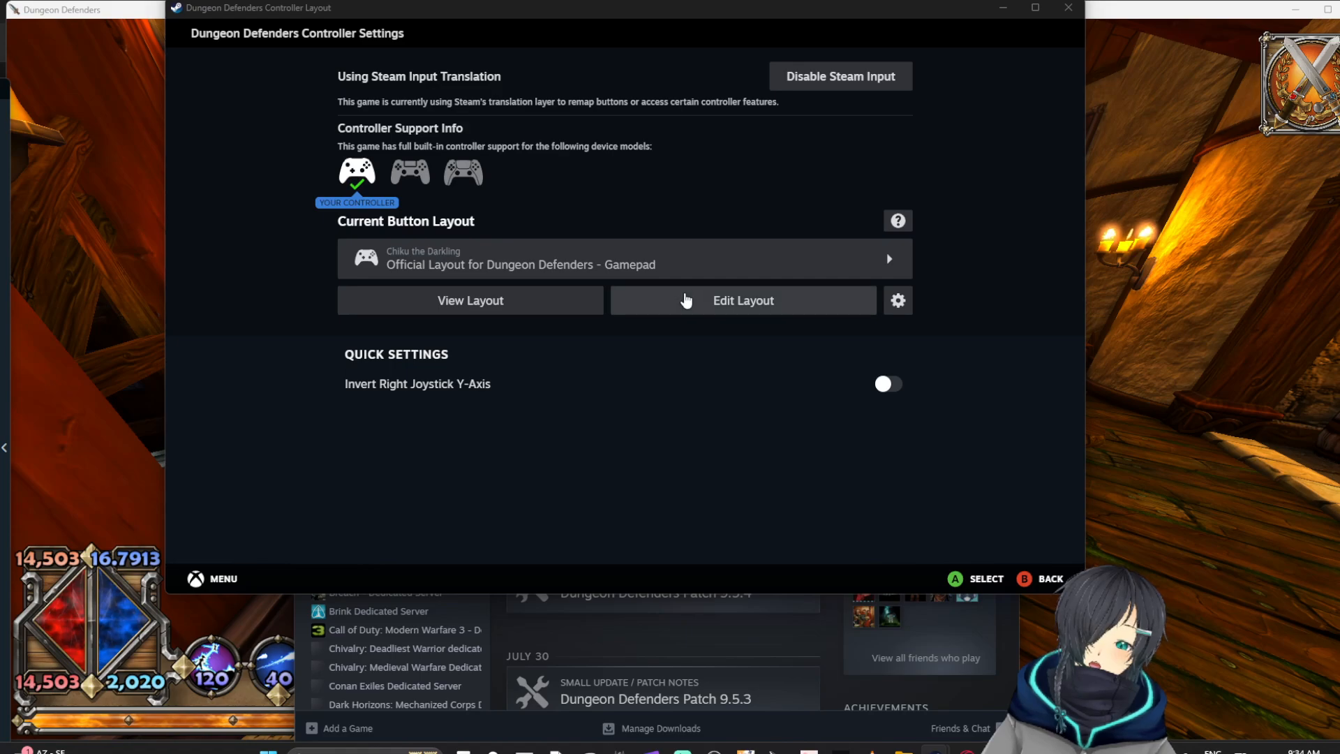
# - Start editing the current gamepad layout on the Buttons page
pyautogui.click(742, 300)
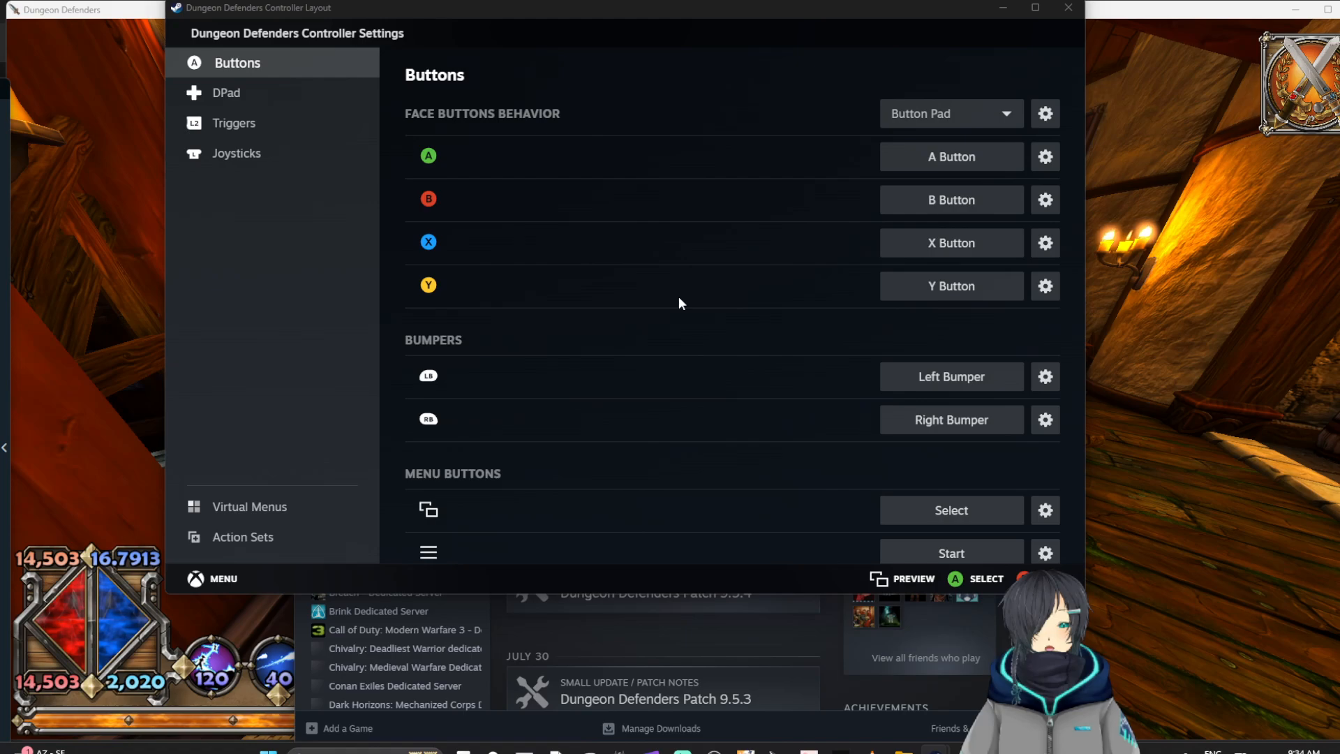
pyautogui.moveTo(501, 210)
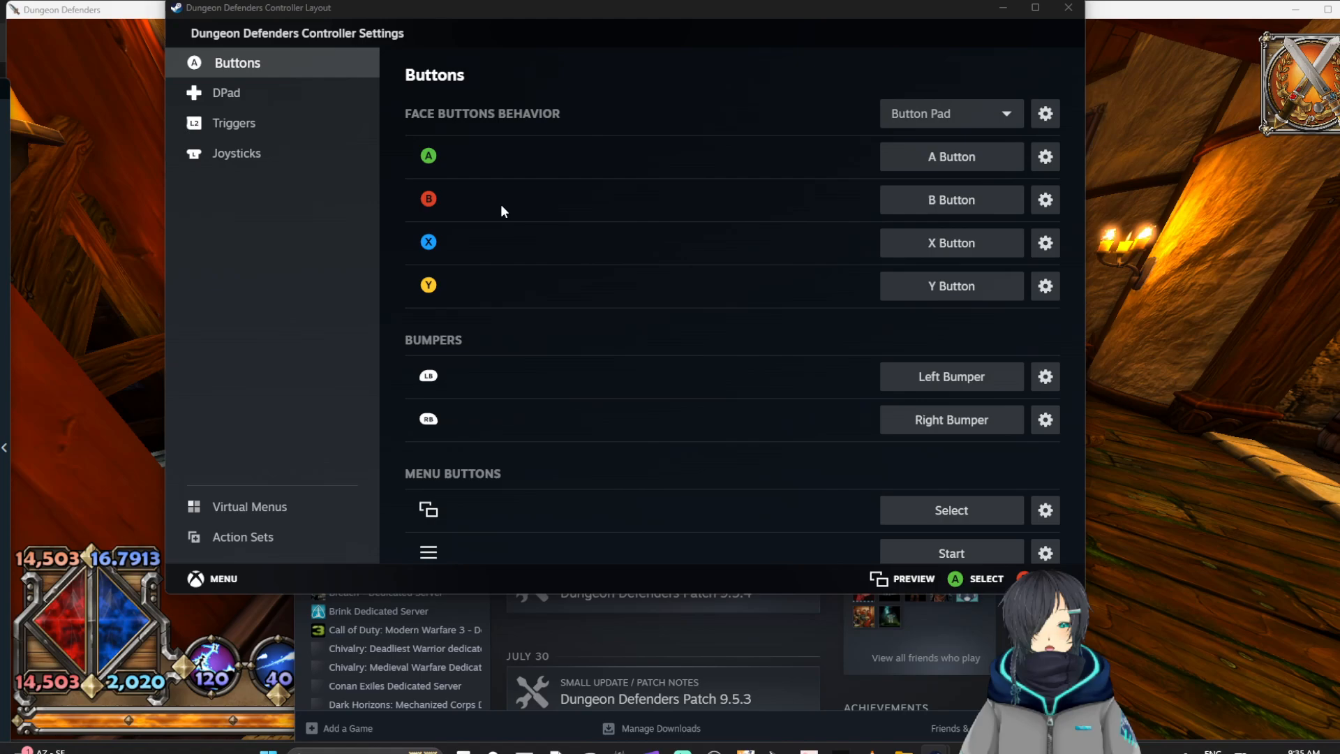
pyautogui.moveTo(490, 183)
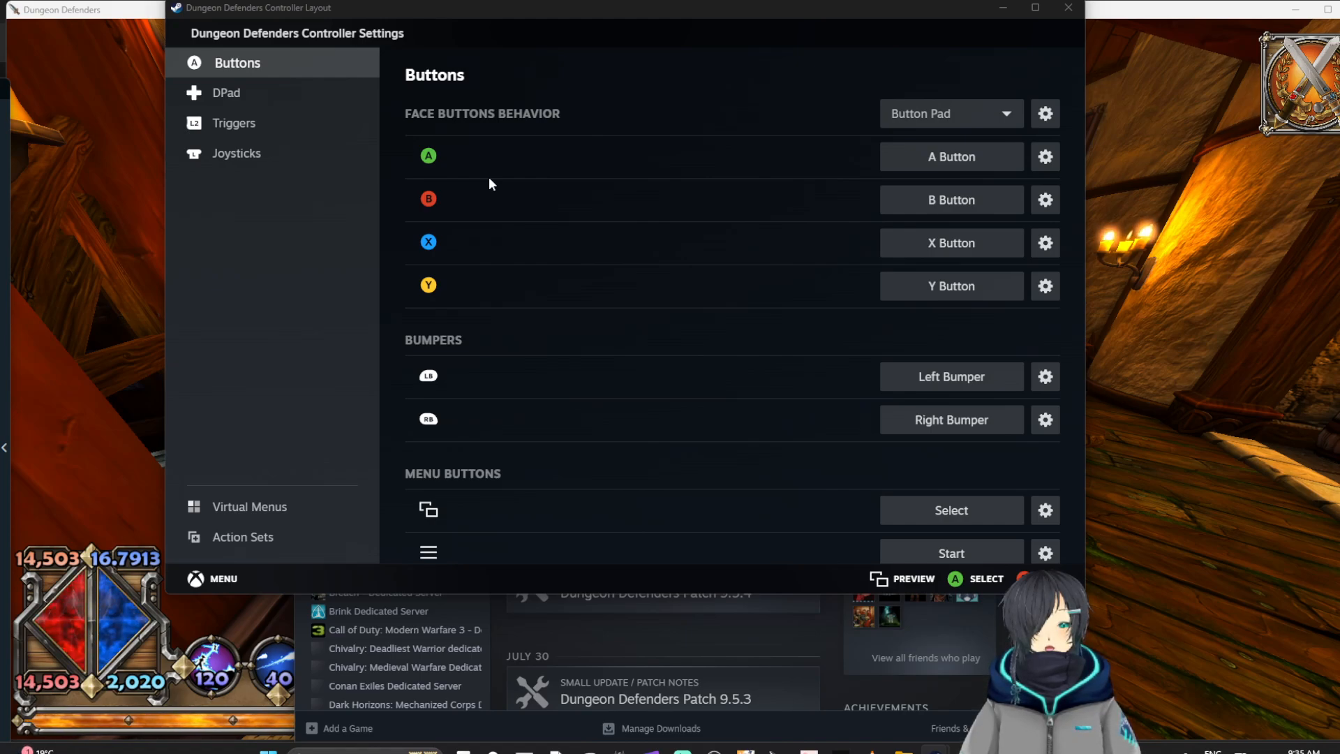
pyautogui.moveTo(463, 254)
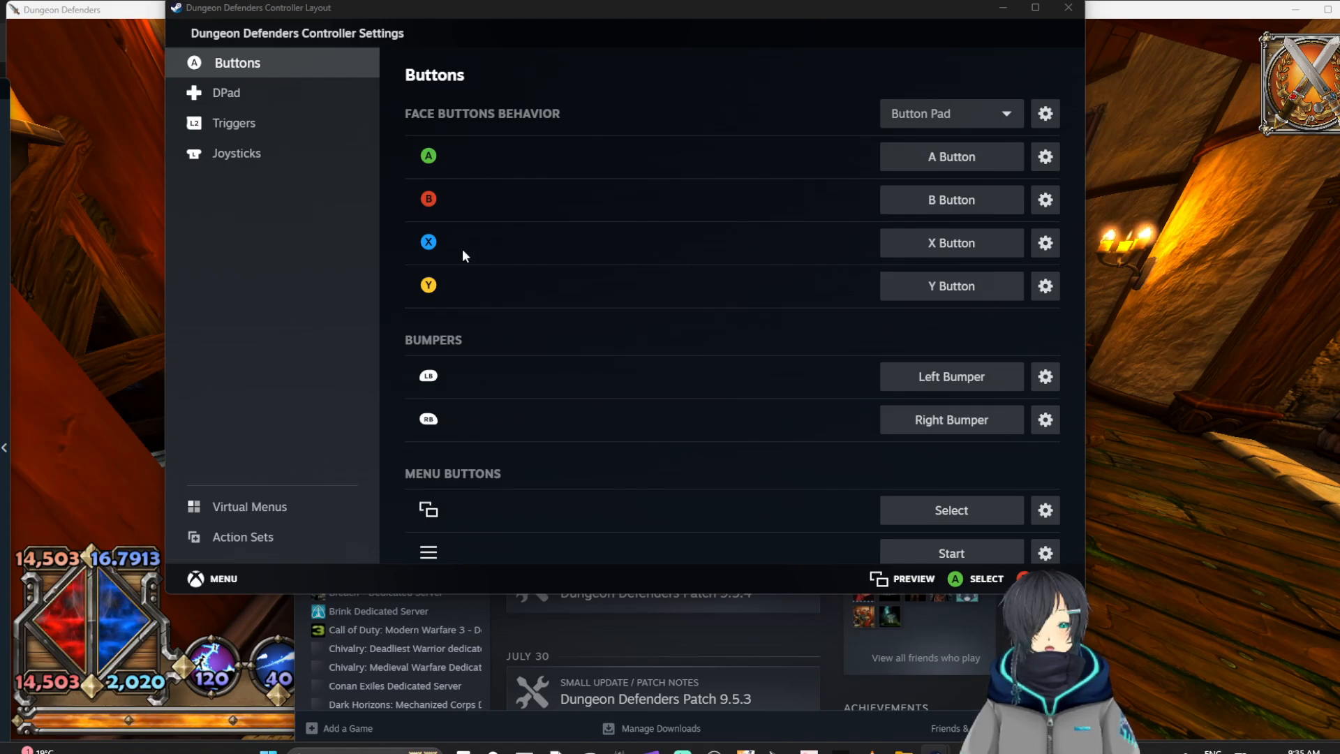
pyautogui.moveTo(410, 300)
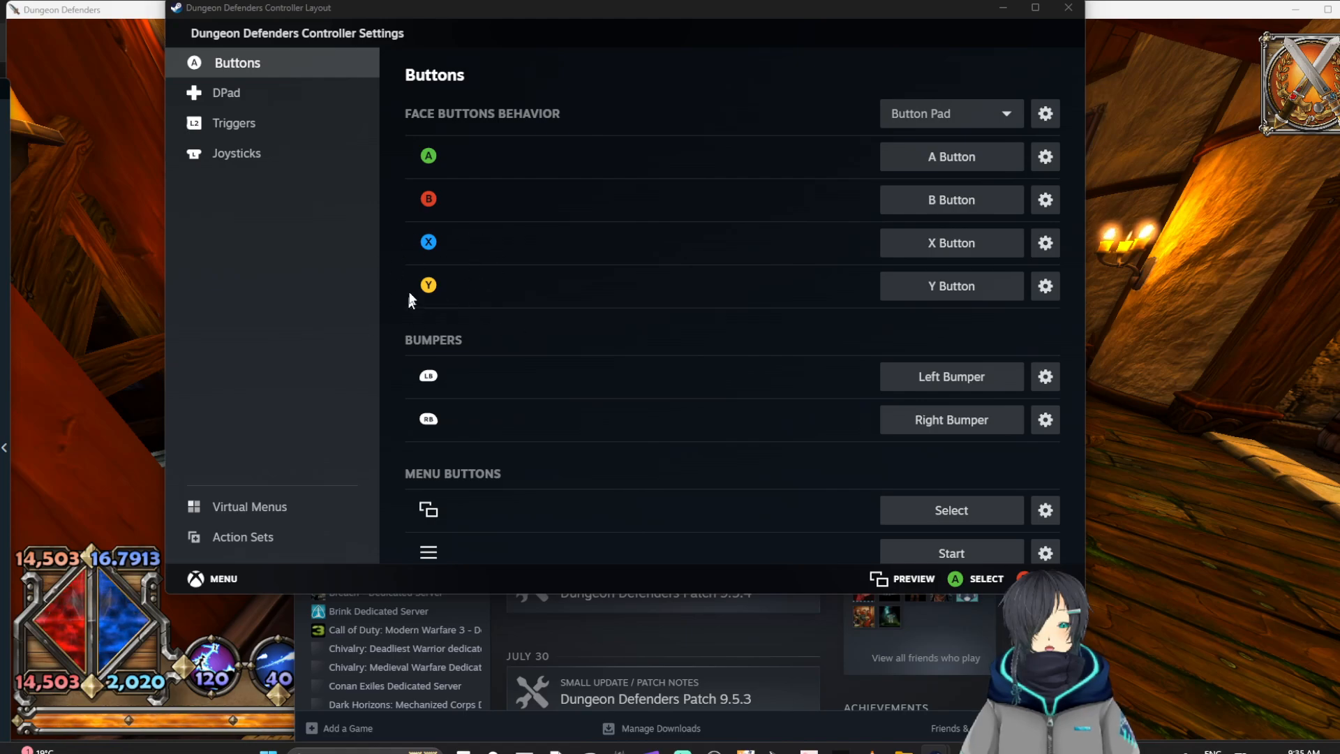
pyautogui.moveTo(432, 263)
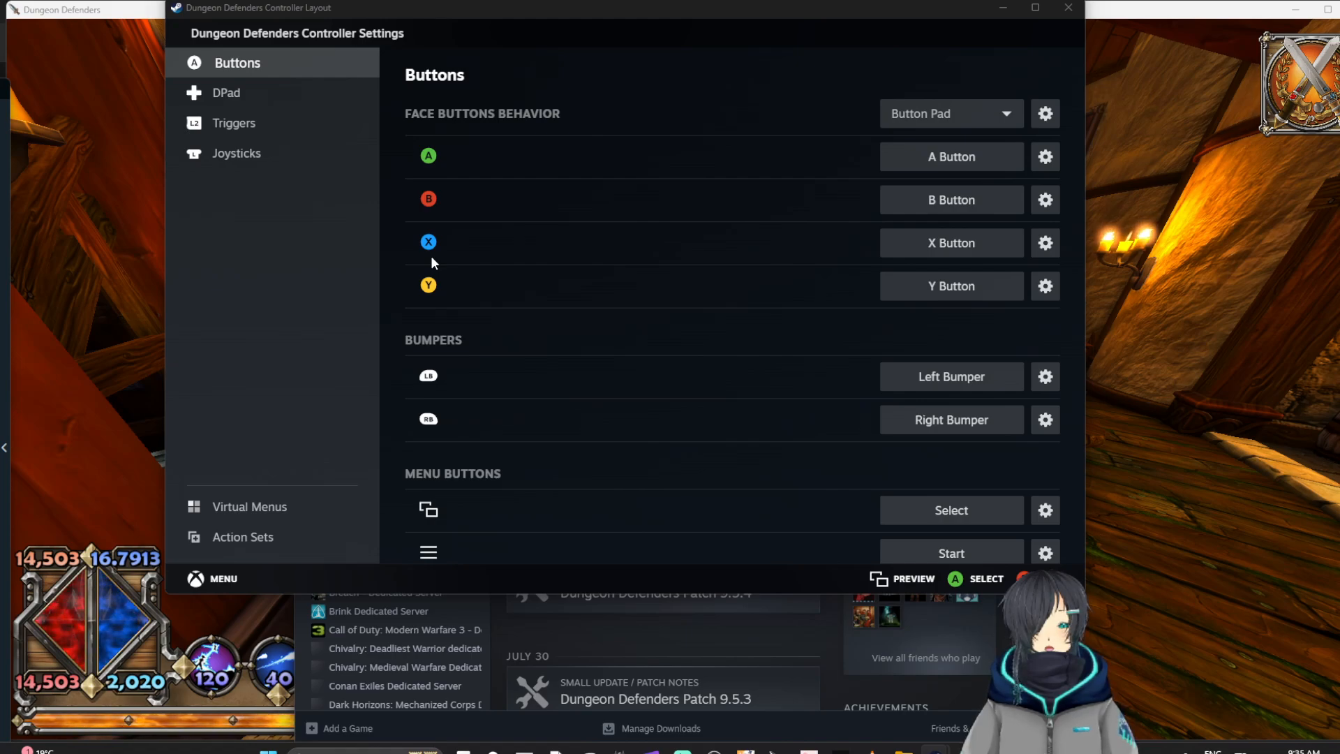
pyautogui.moveTo(519, 285)
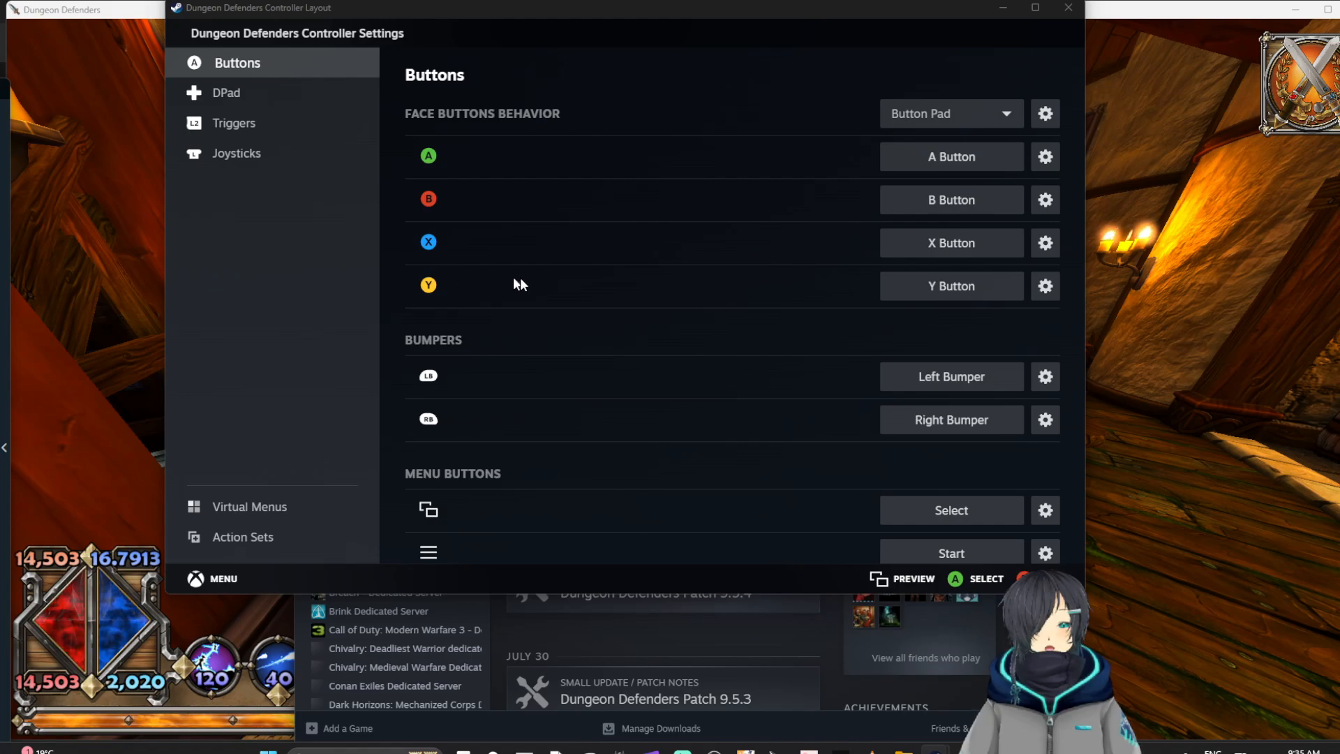
# - Add a second Y command, Cleared from Parent, activating on Long Press
pyautogui.click(1044, 285)
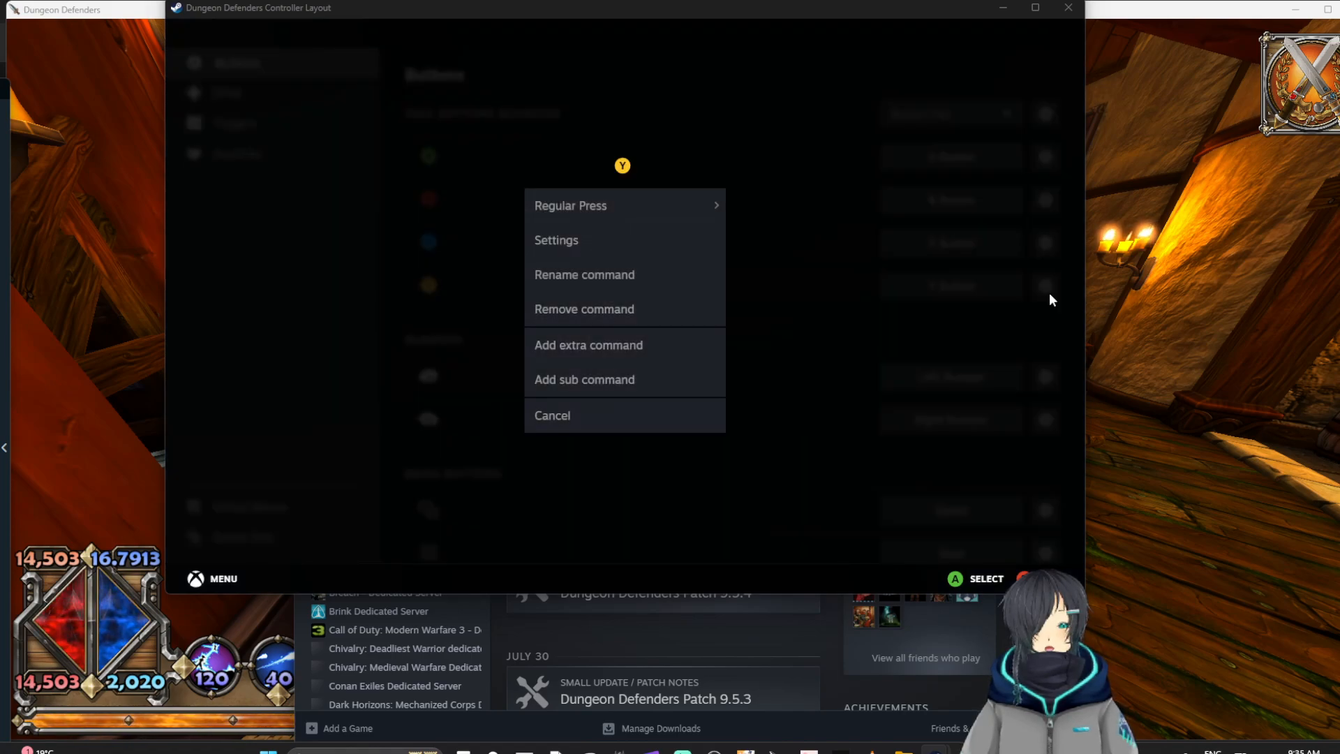
pyautogui.moveTo(622, 240)
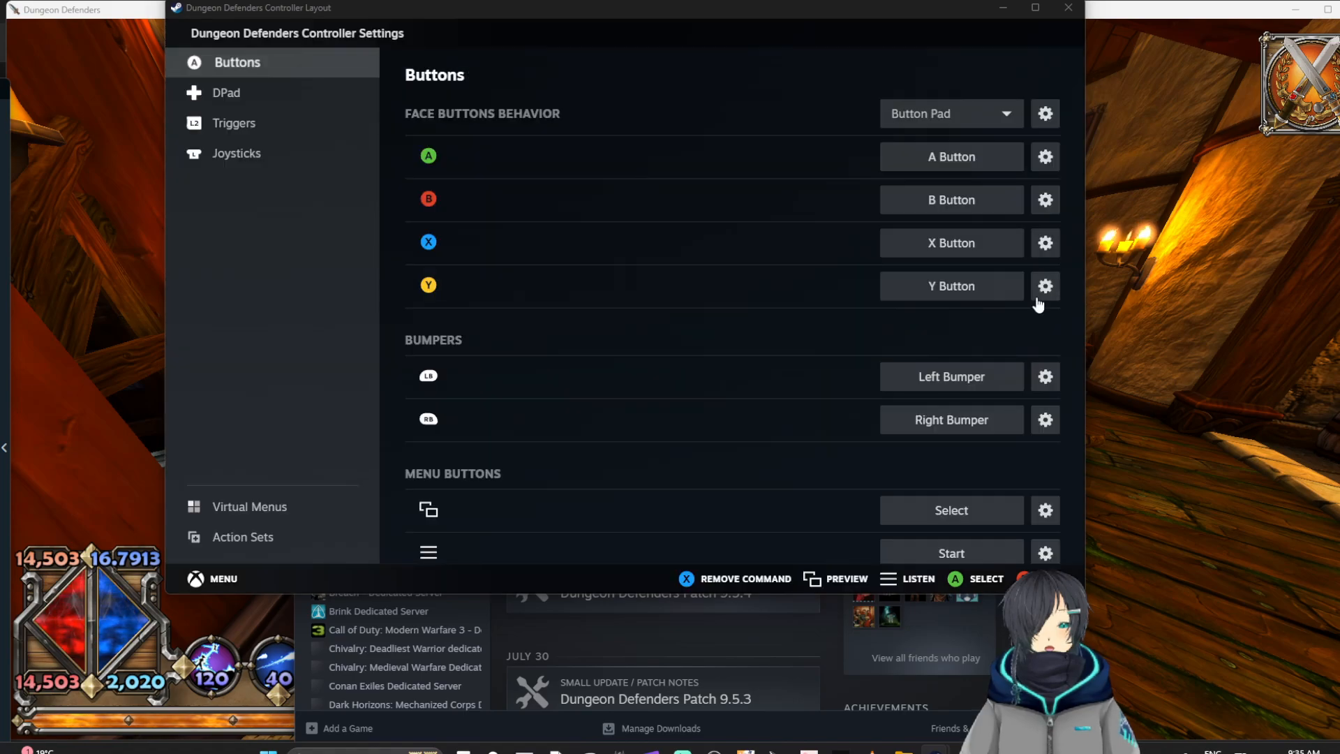
pyautogui.click(1044, 285)
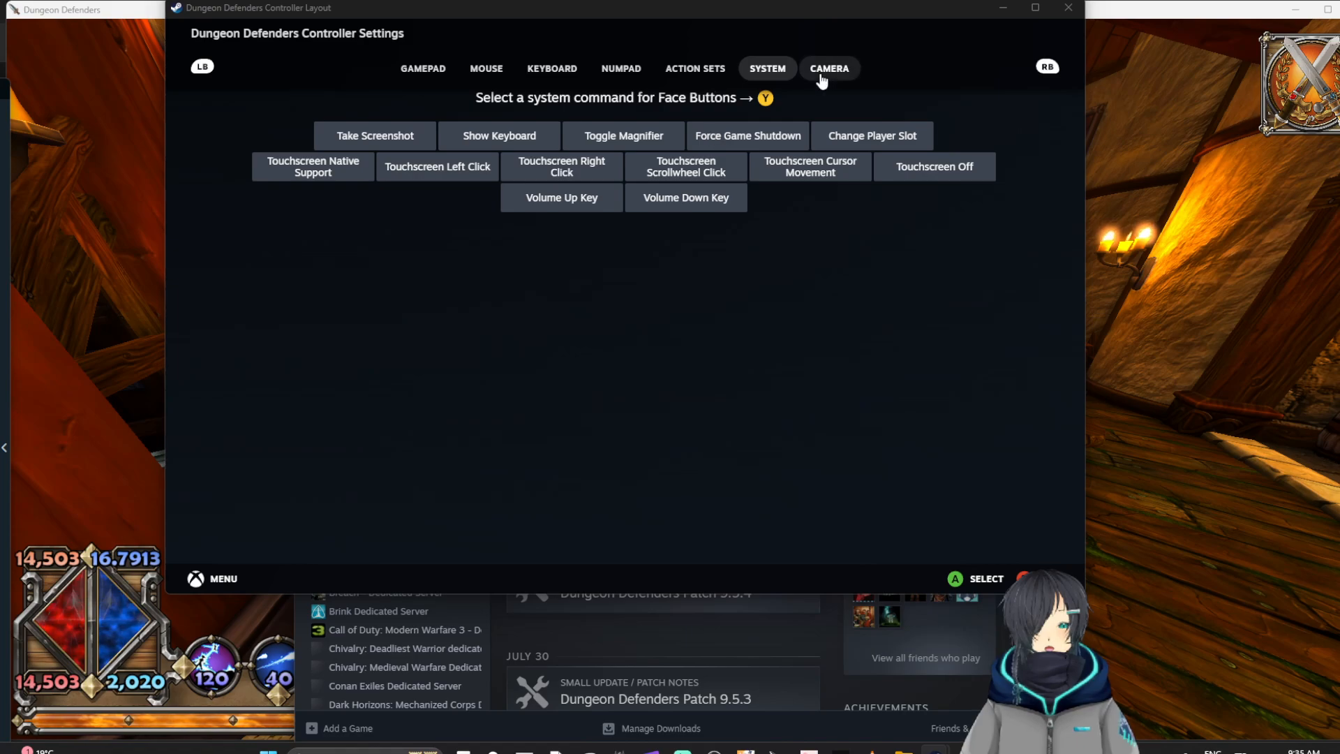
pyautogui.click(695, 68)
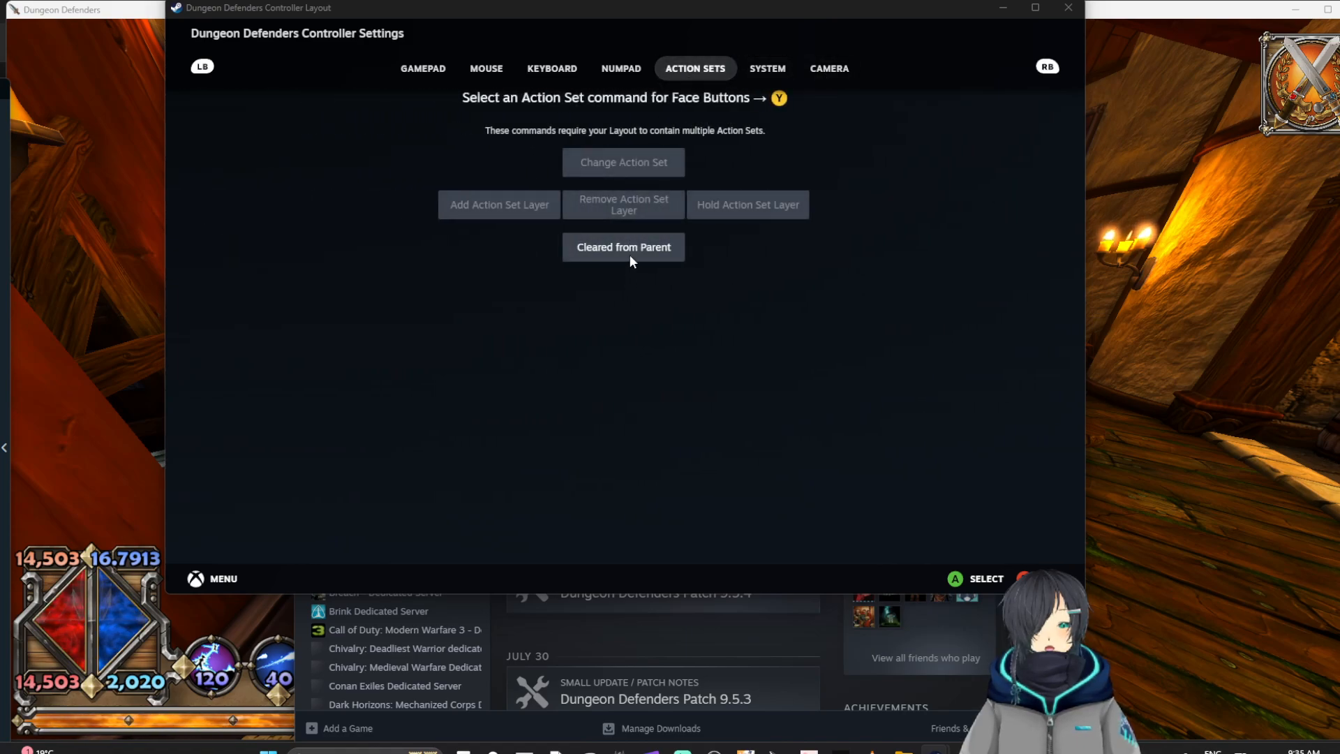
pyautogui.click(622, 247)
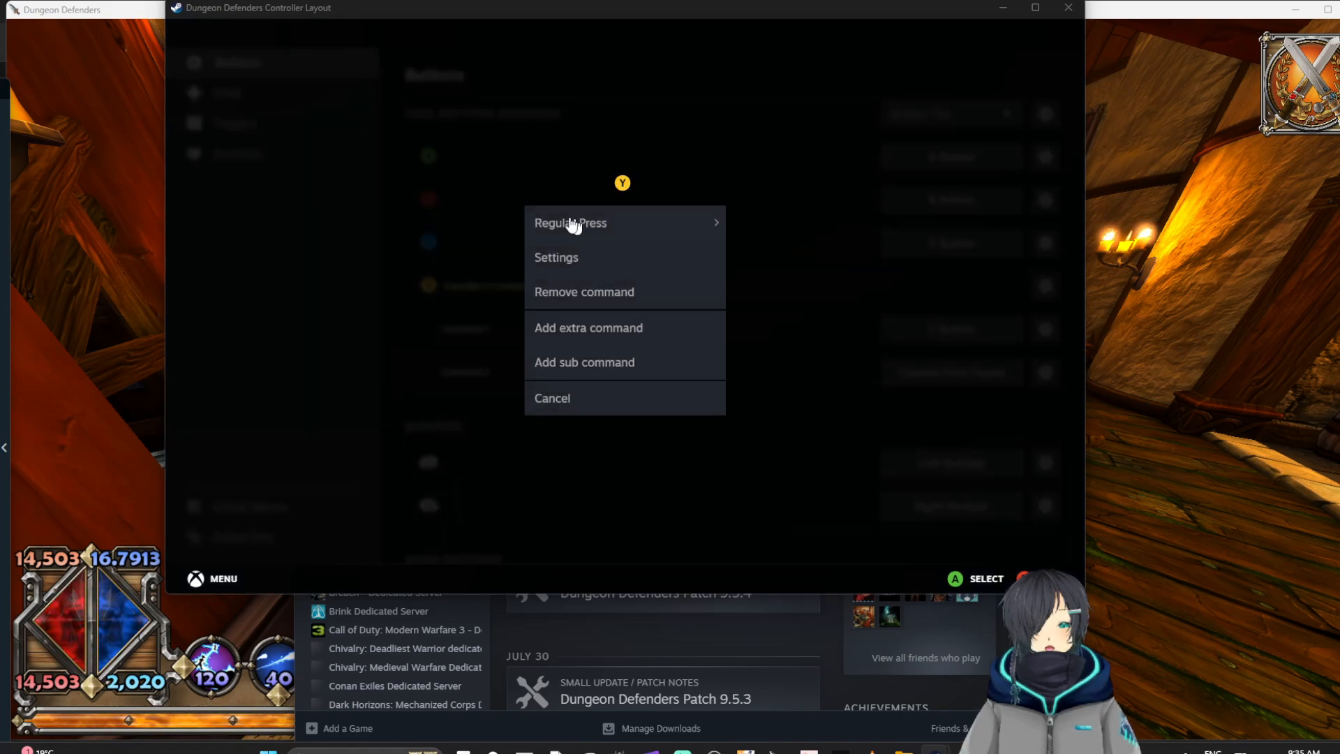
pyautogui.click(569, 222)
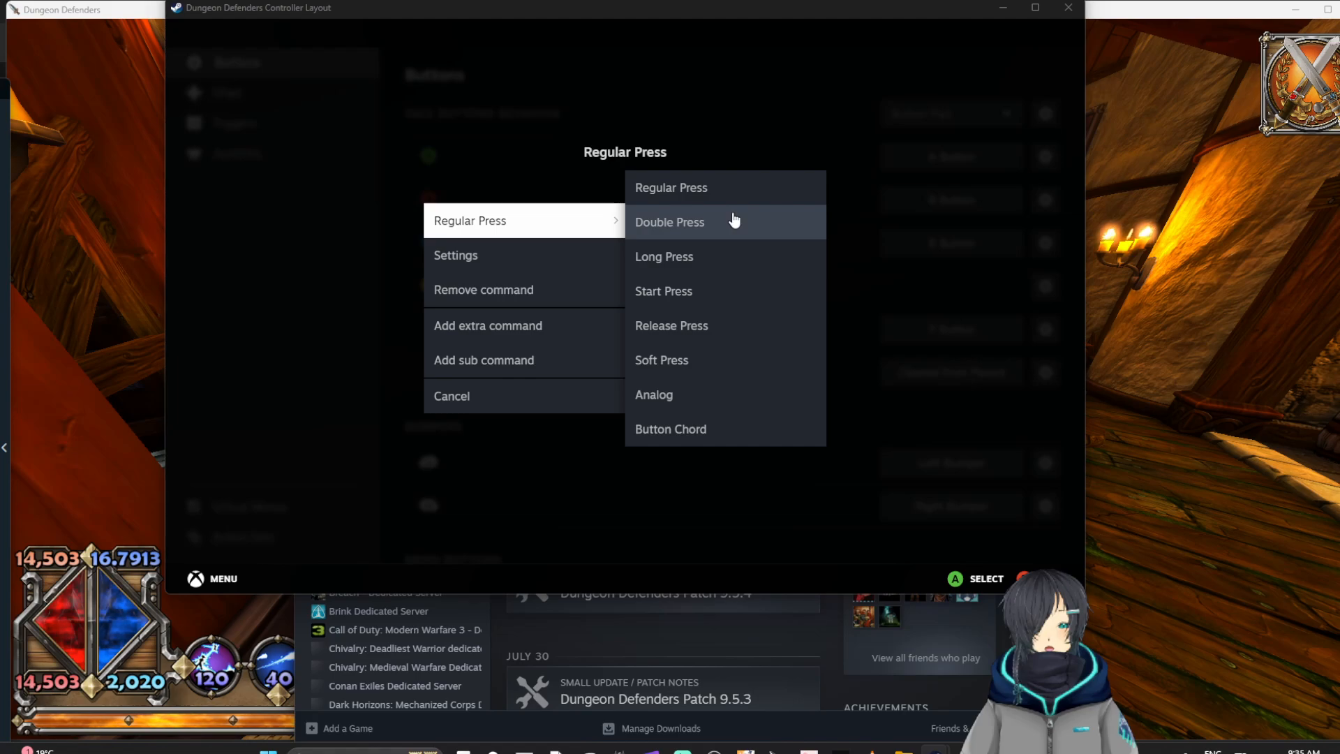
pyautogui.click(665, 257)
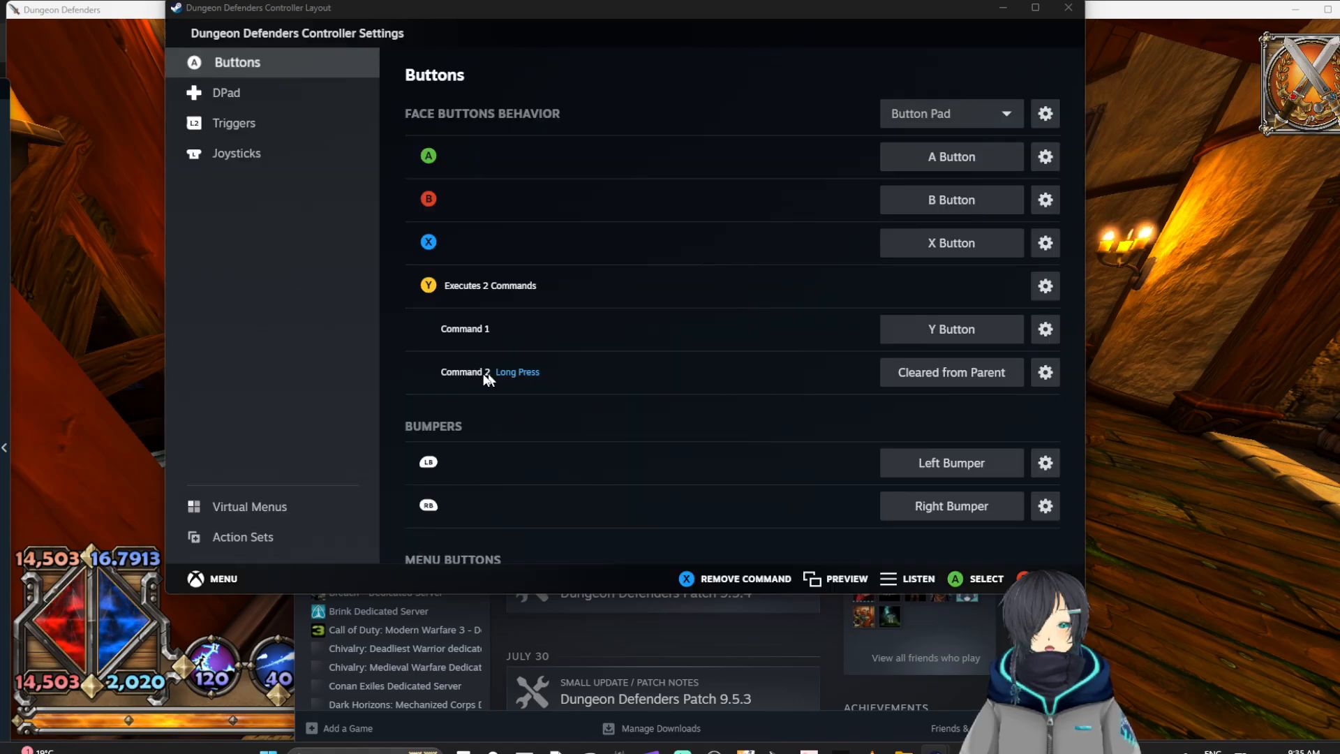
pyautogui.click(1044, 371)
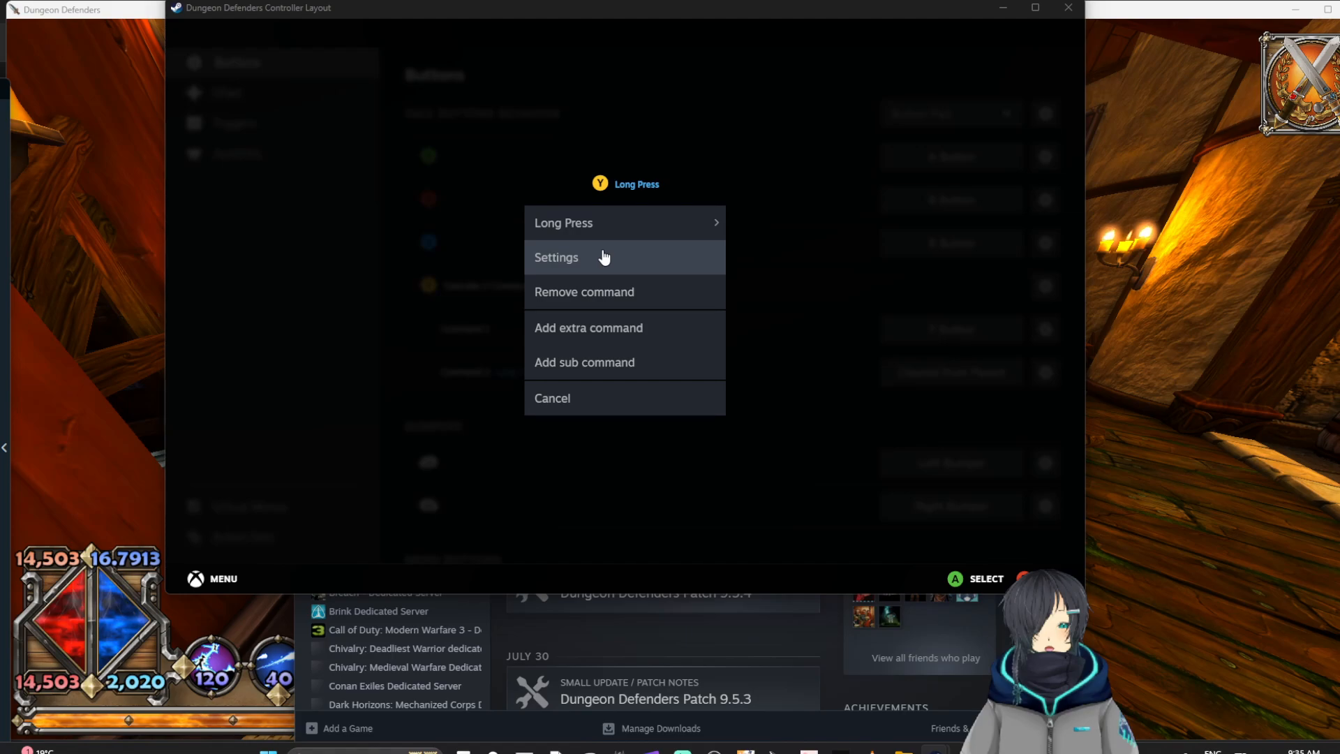
# - Set the Y long-press command's Long Press Time to 200
pyautogui.click(556, 257)
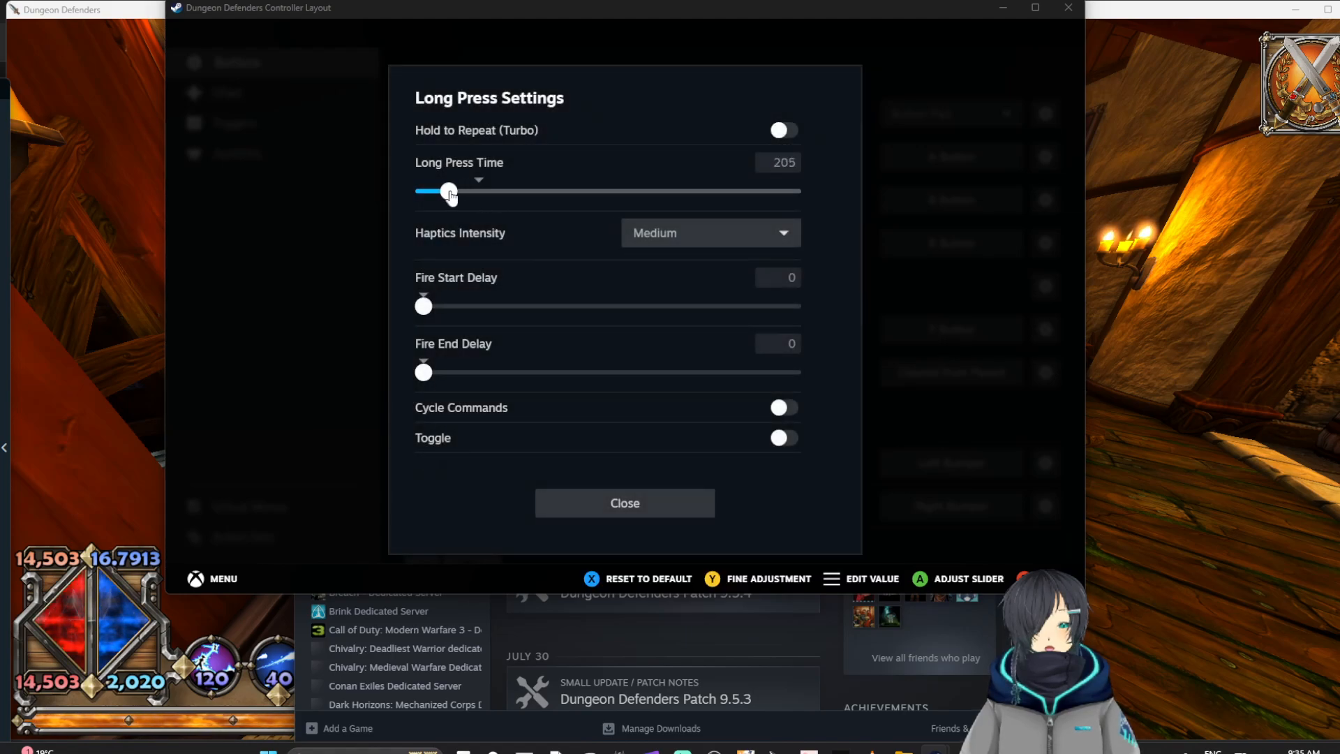
pyautogui.moveTo(448, 191); pyautogui.dragTo(455, 192)
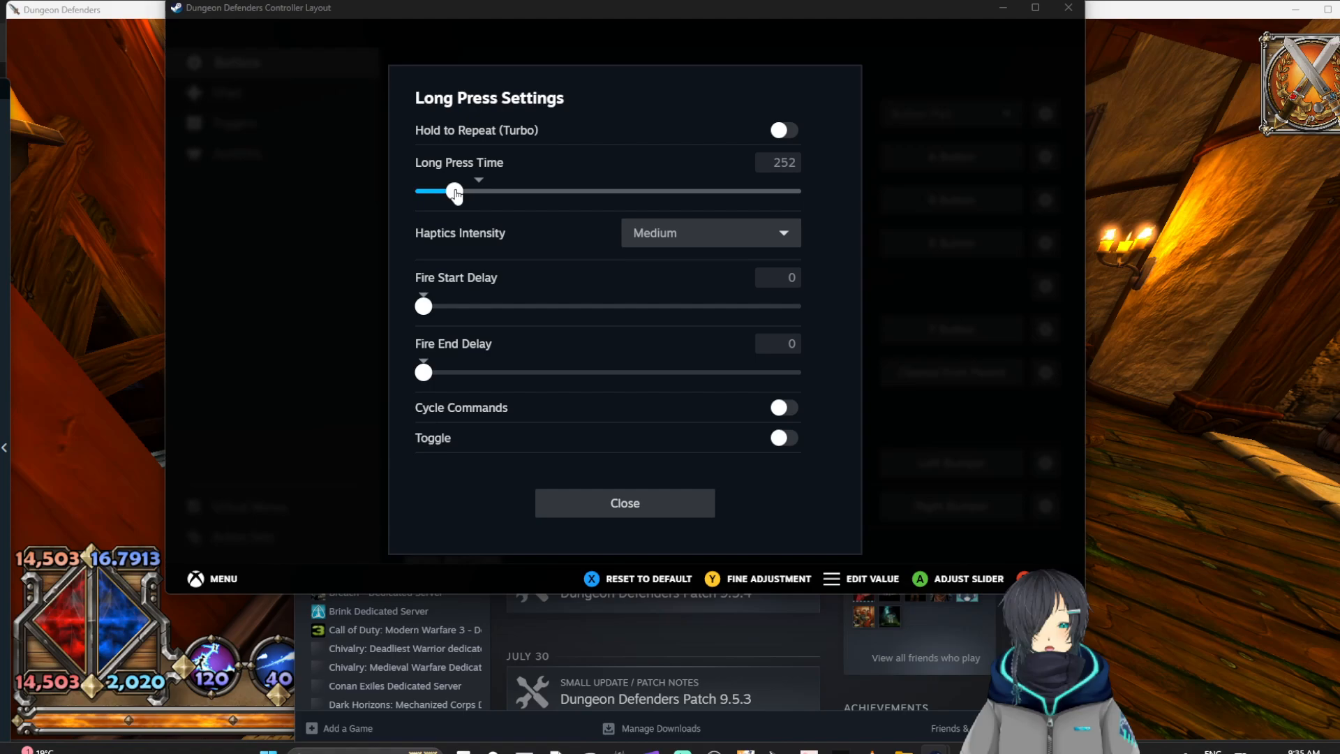
pyautogui.moveTo(454, 192); pyautogui.dragTo(447, 191)
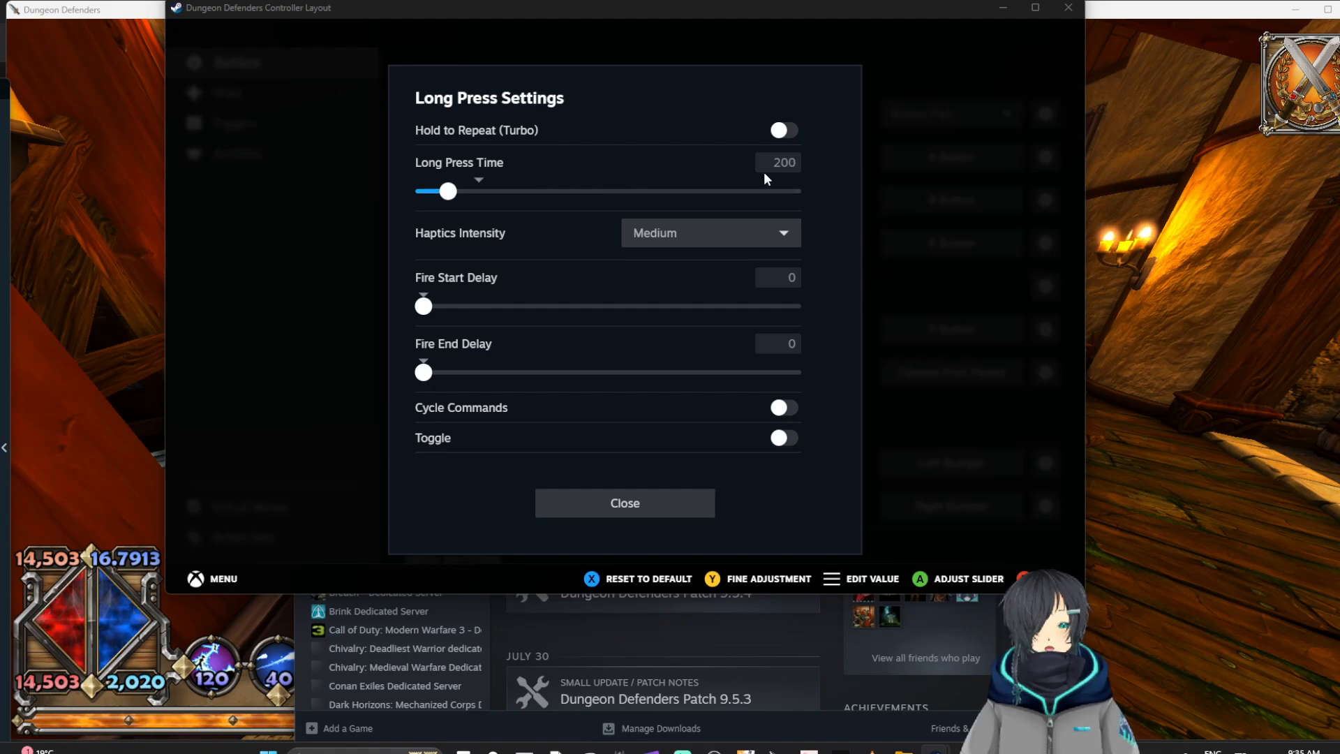
pyautogui.moveTo(431, 213)
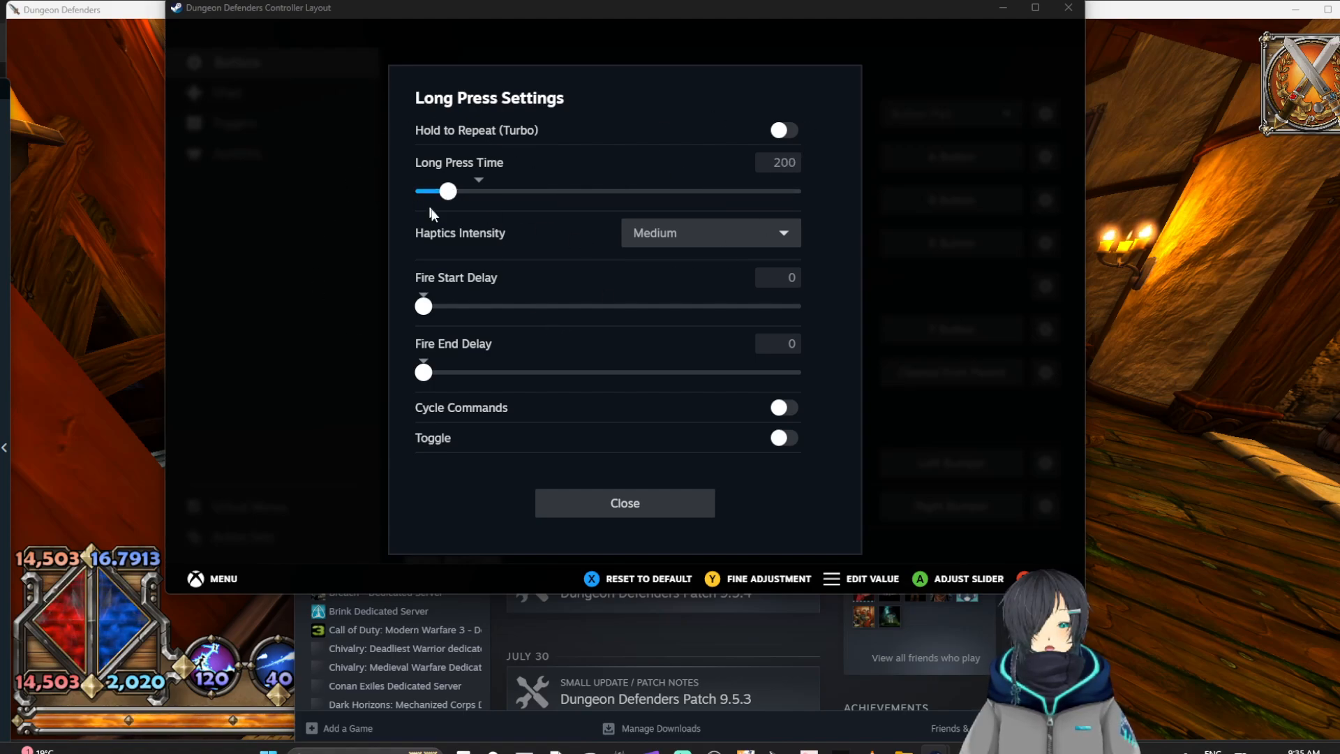
pyautogui.moveTo(479, 223)
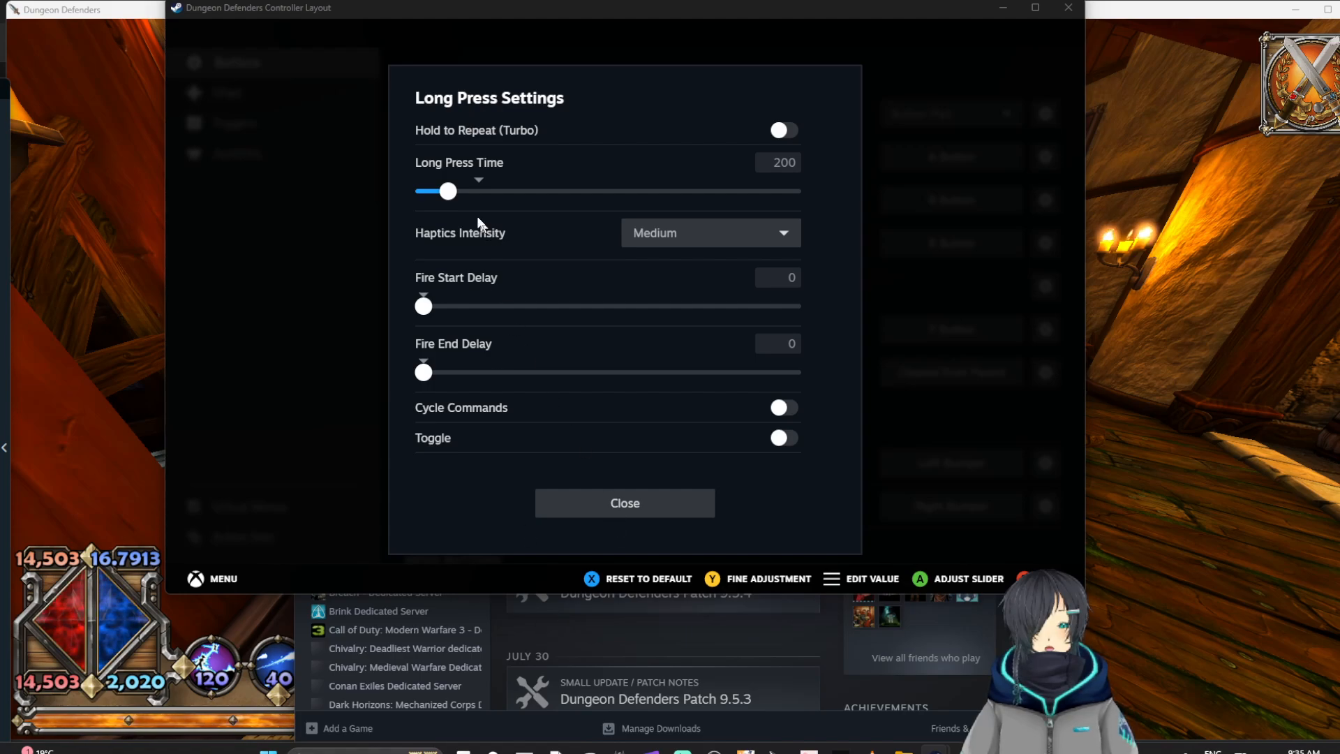
pyautogui.moveTo(625, 503)
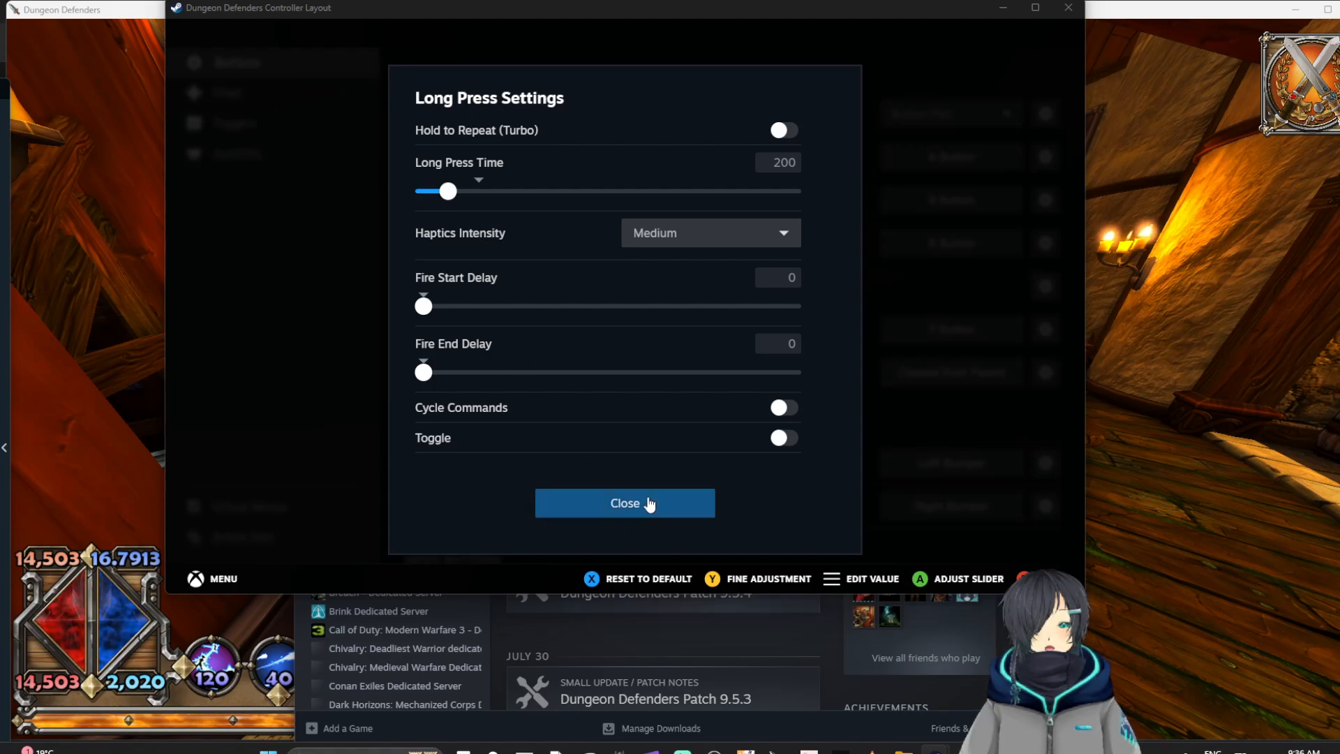
# - Close the long-press settings and bring up the Start button's command options
pyautogui.click(625, 502)
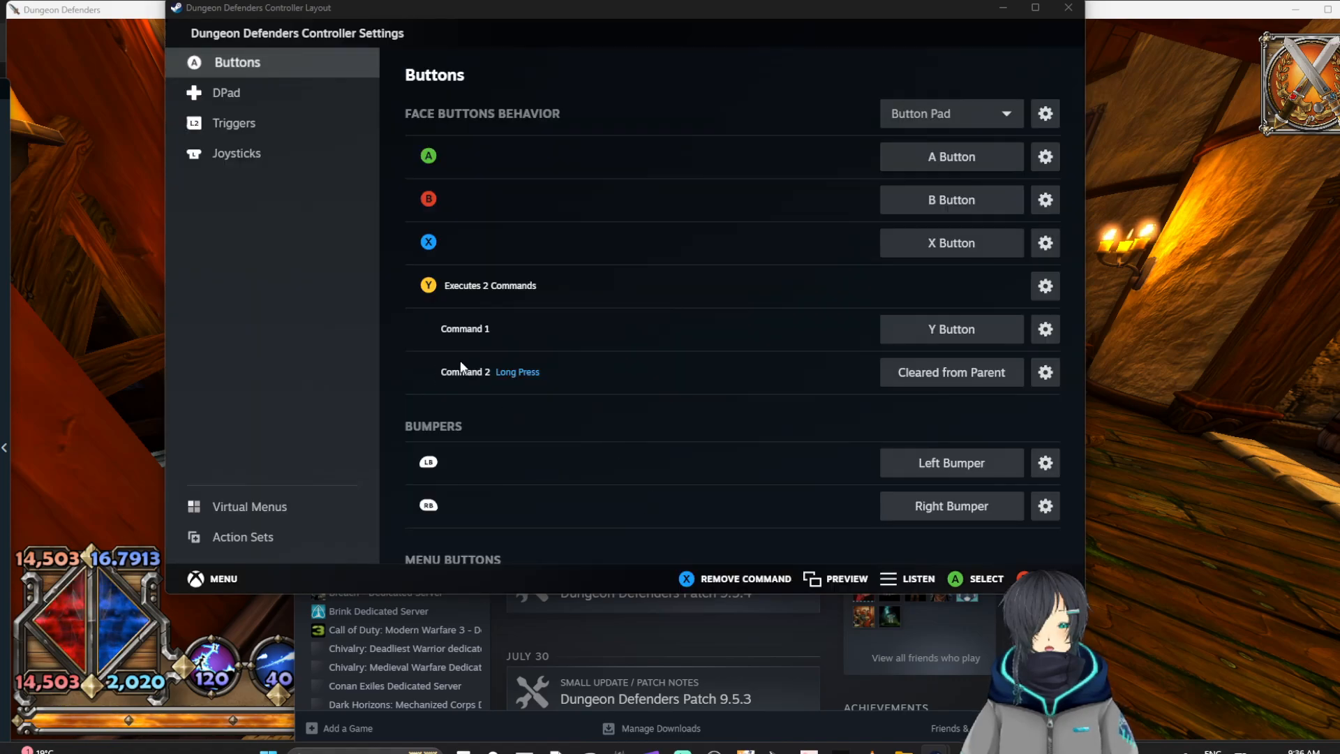
pyautogui.moveTo(861, 323)
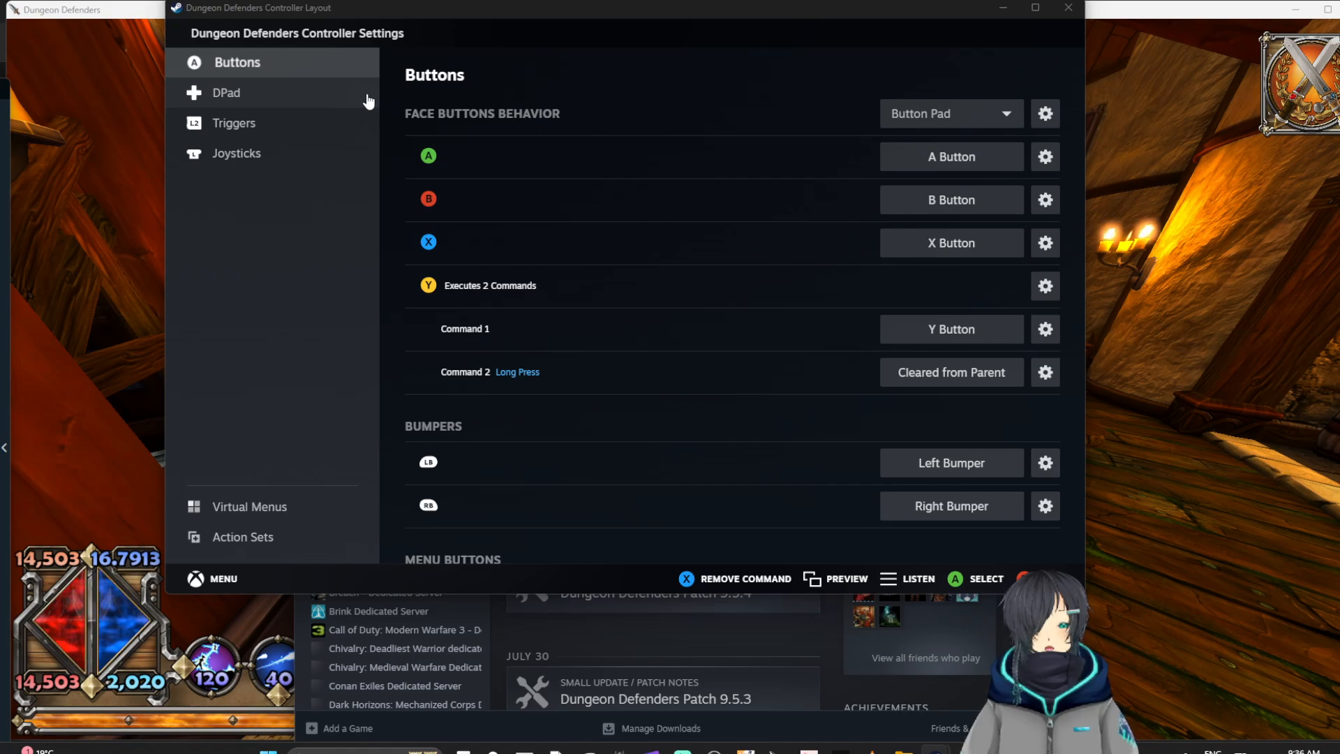
pyautogui.moveTo(295, 101)
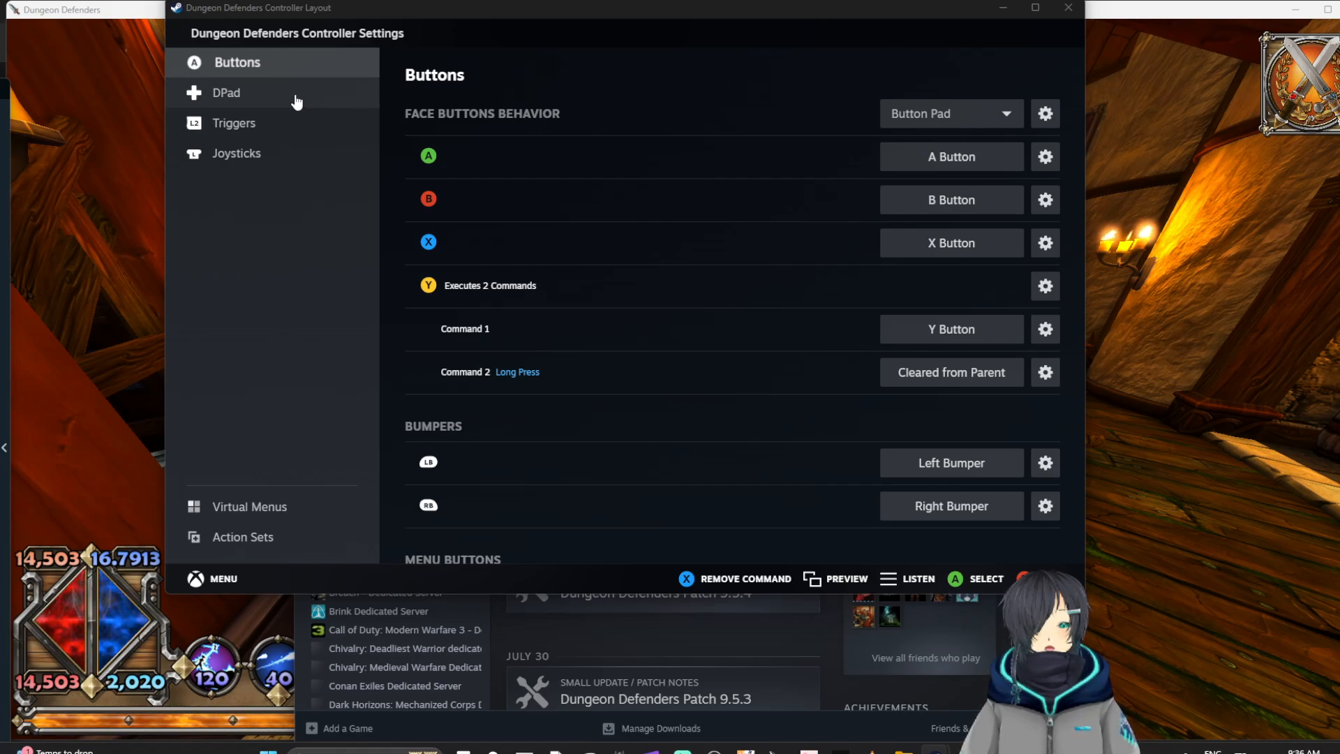
pyautogui.scroll(-3)
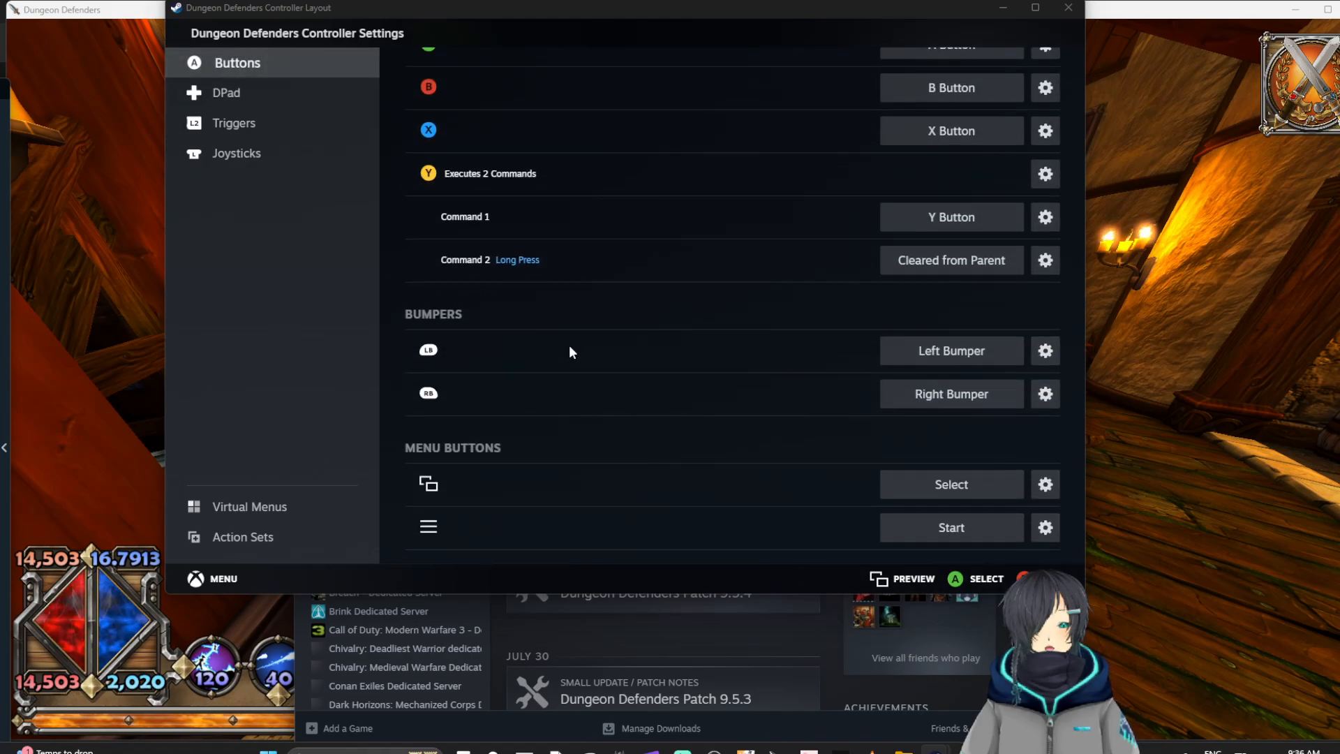
pyautogui.scroll(3)
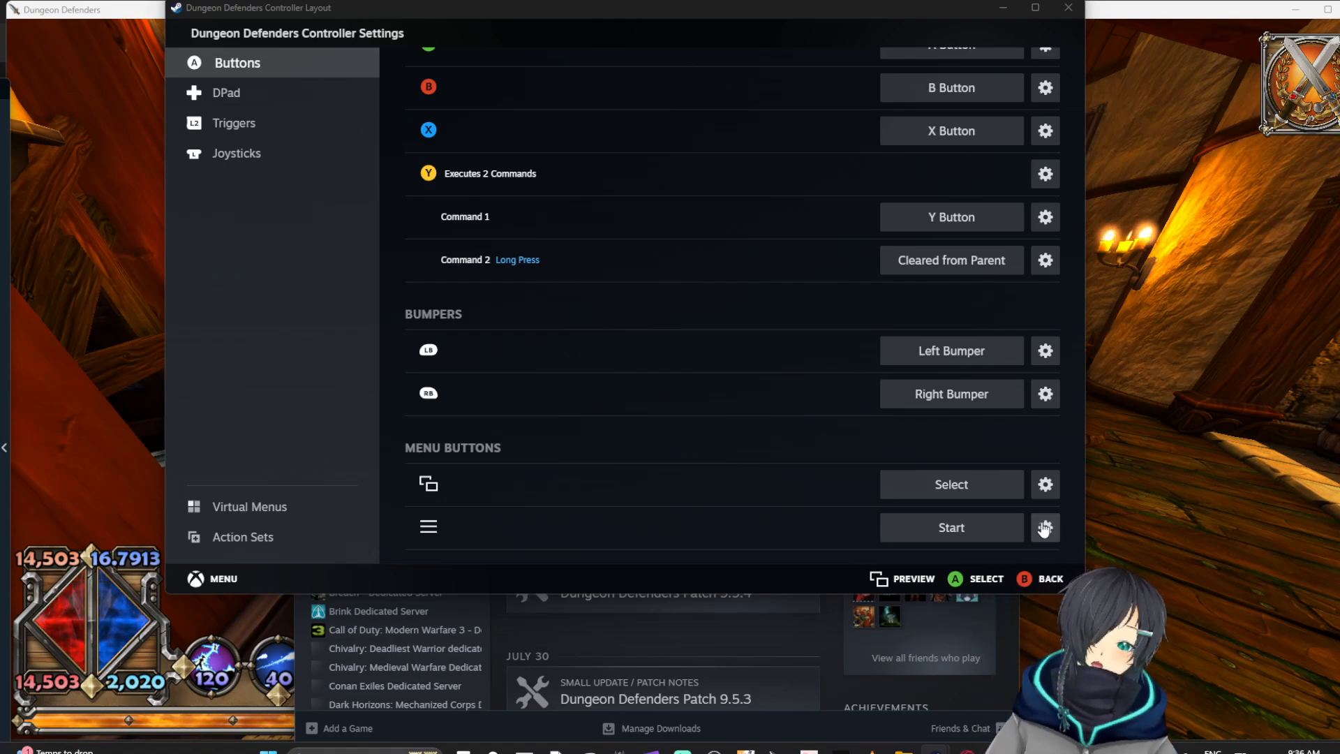
pyautogui.click(1045, 528)
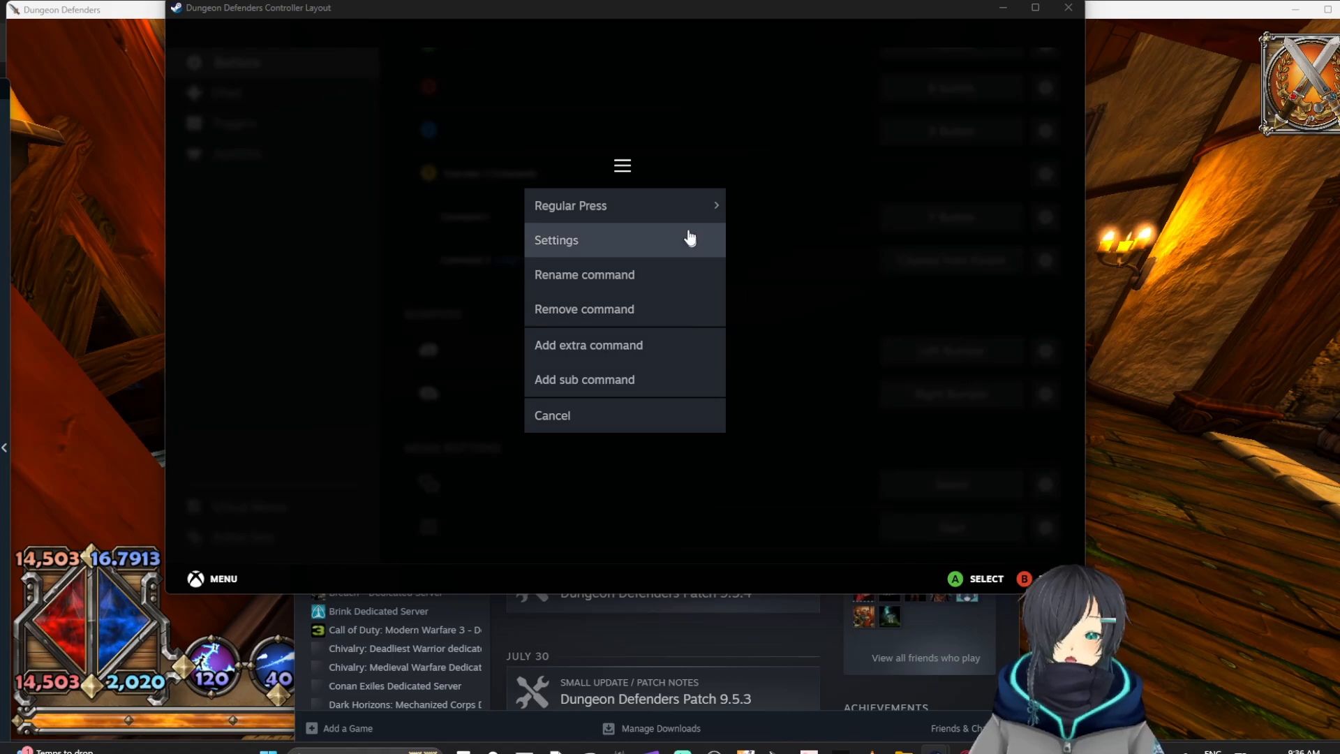
pyautogui.moveTo(667, 264)
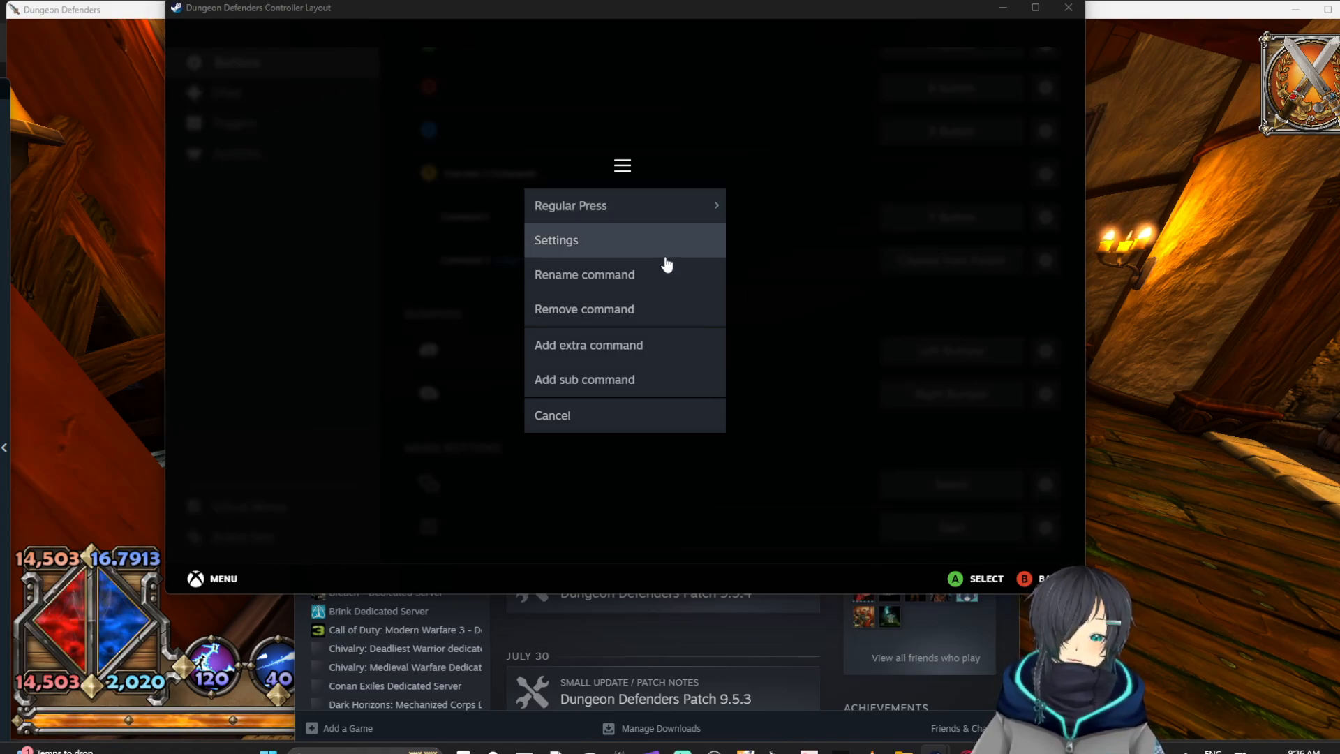
pyautogui.moveTo(666, 284)
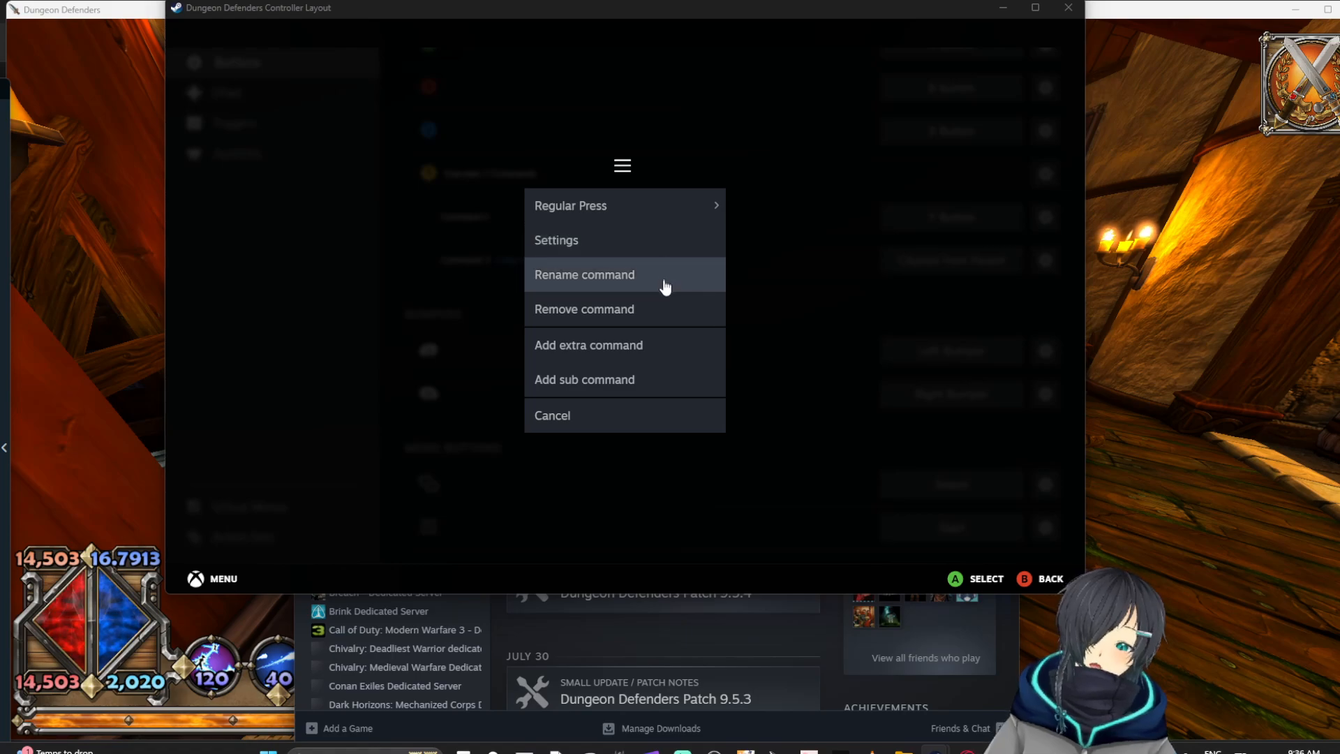
pyautogui.moveTo(656, 353)
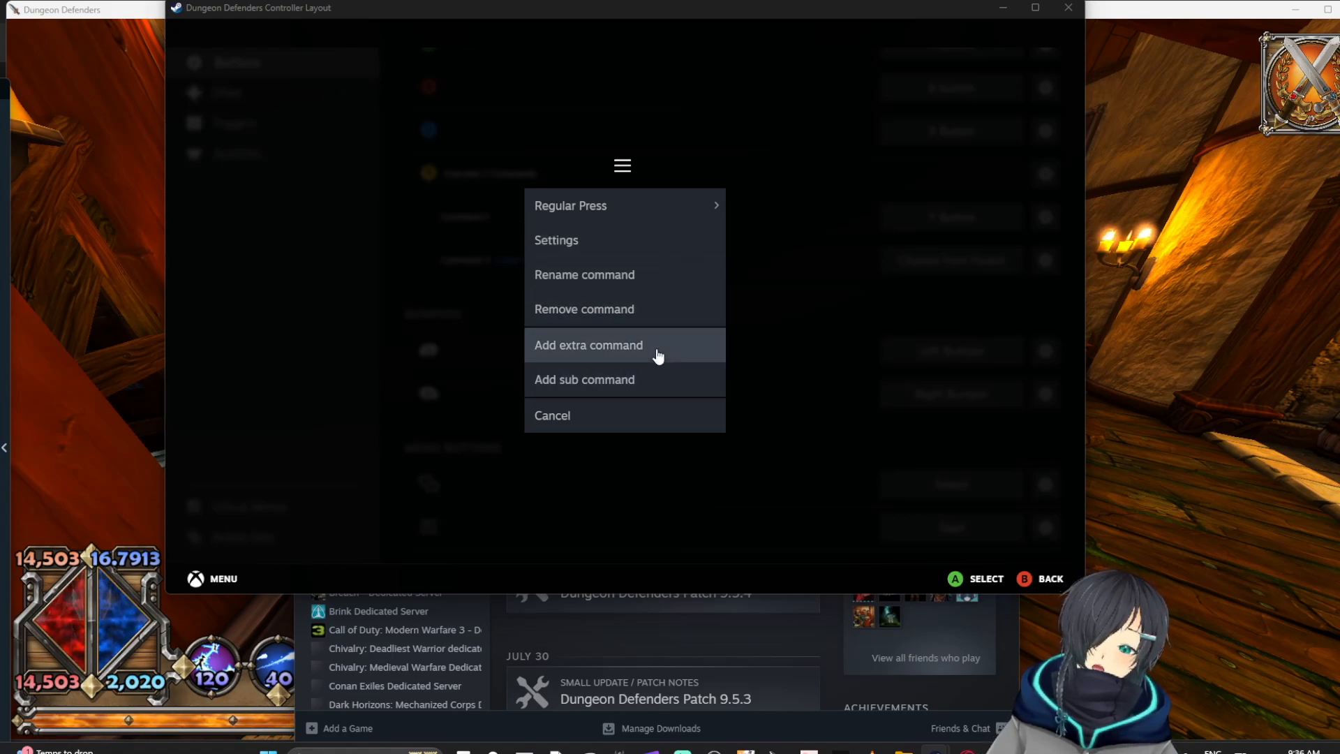
# - Add an extra command slot to the Menu button for the G key
pyautogui.click(587, 344)
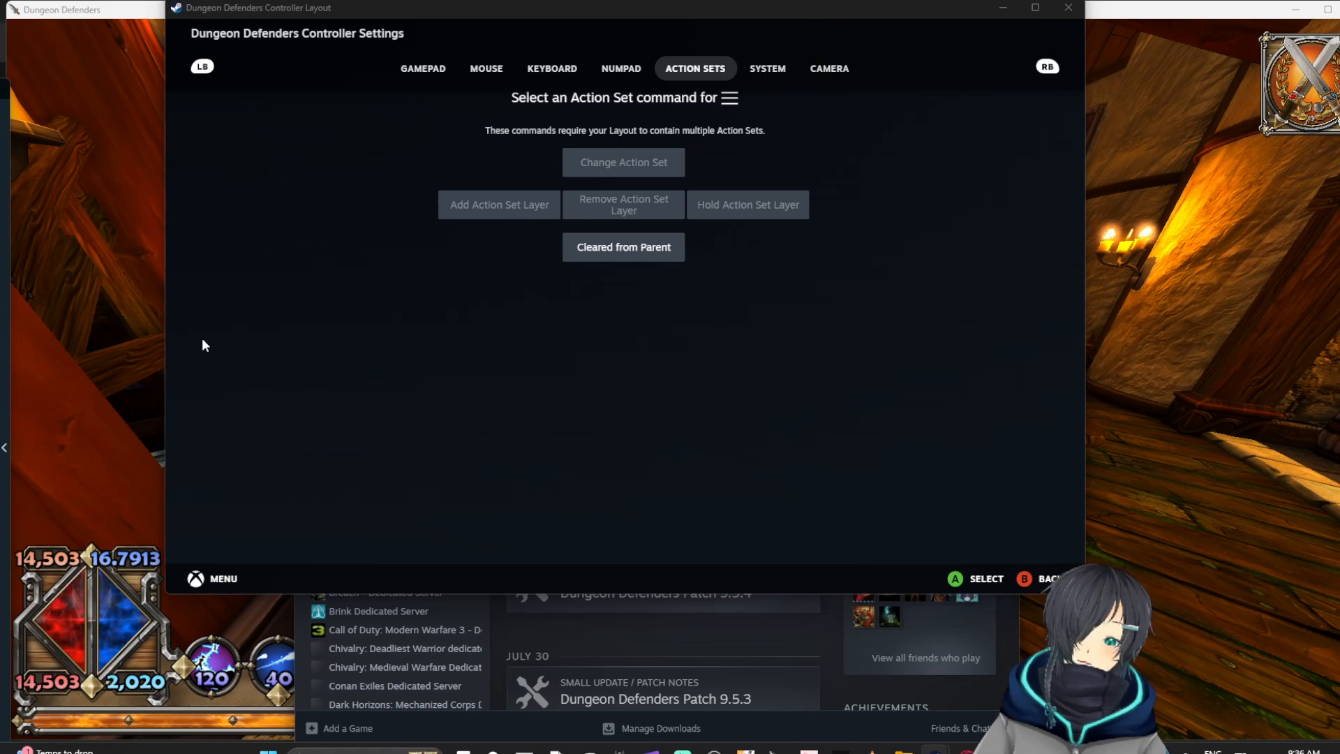
pyautogui.moveTo(642, 89)
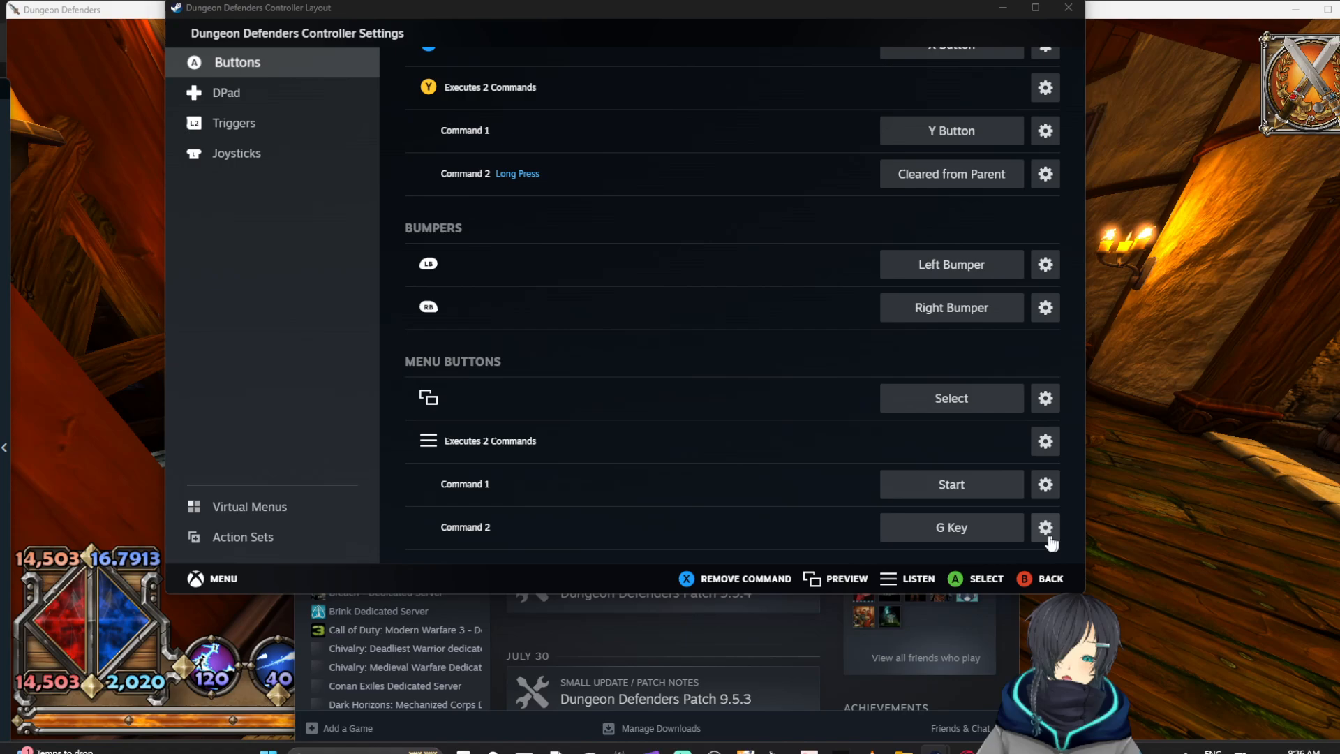
# - Make the Menu button's G Key command a Button Chord with the Y button
pyautogui.click(1044, 528)
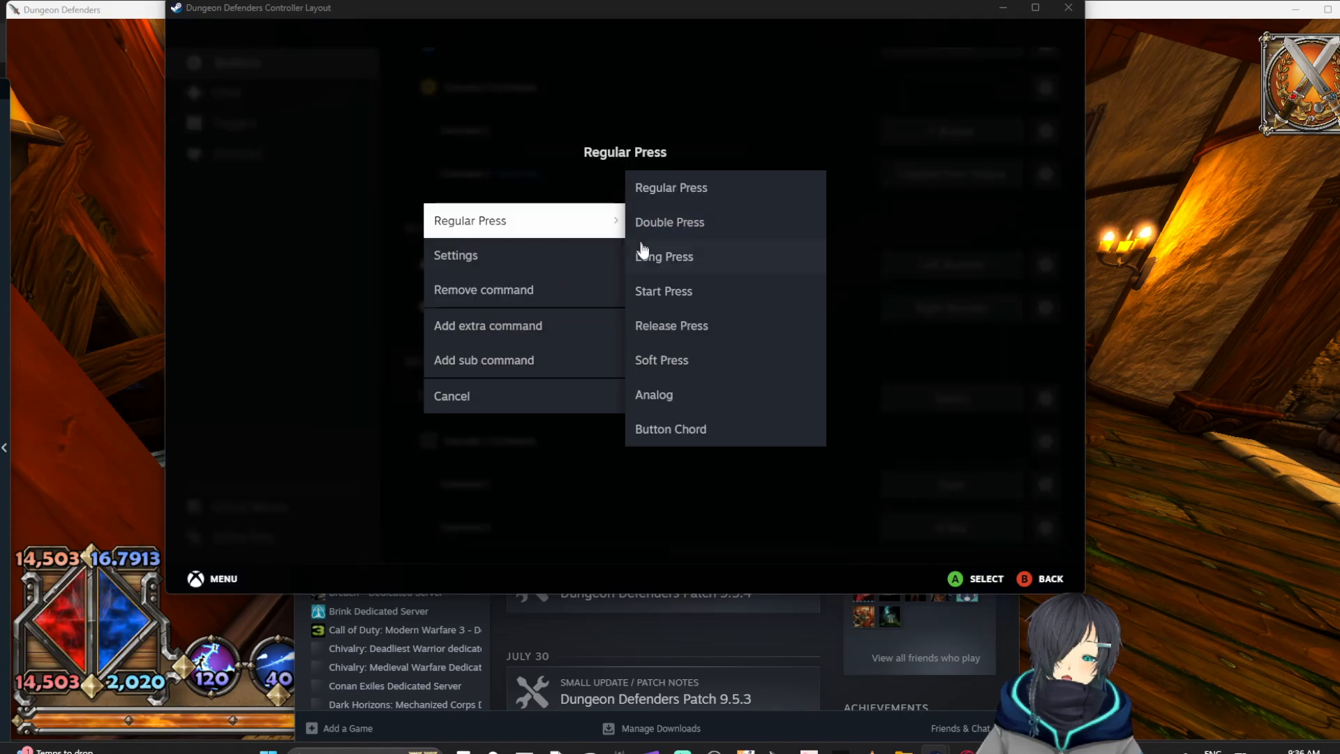
pyautogui.click(670, 428)
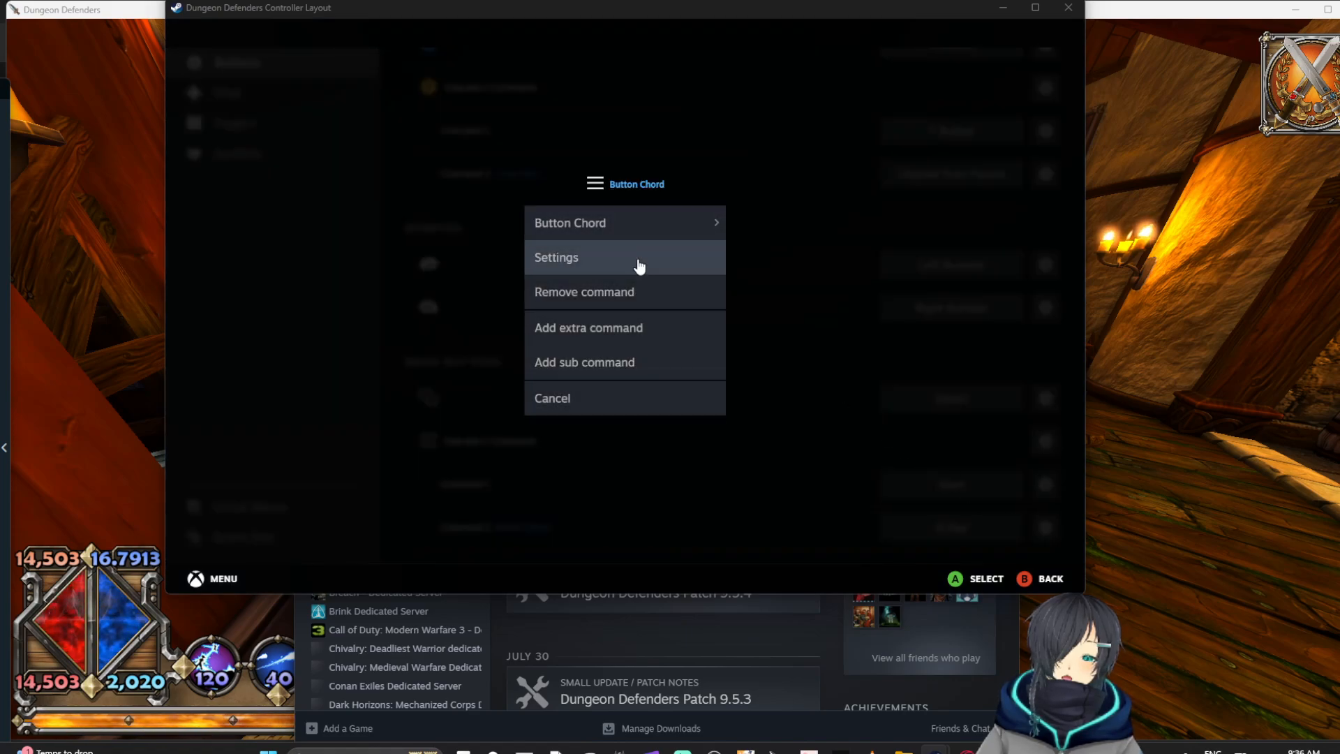
pyautogui.click(569, 222)
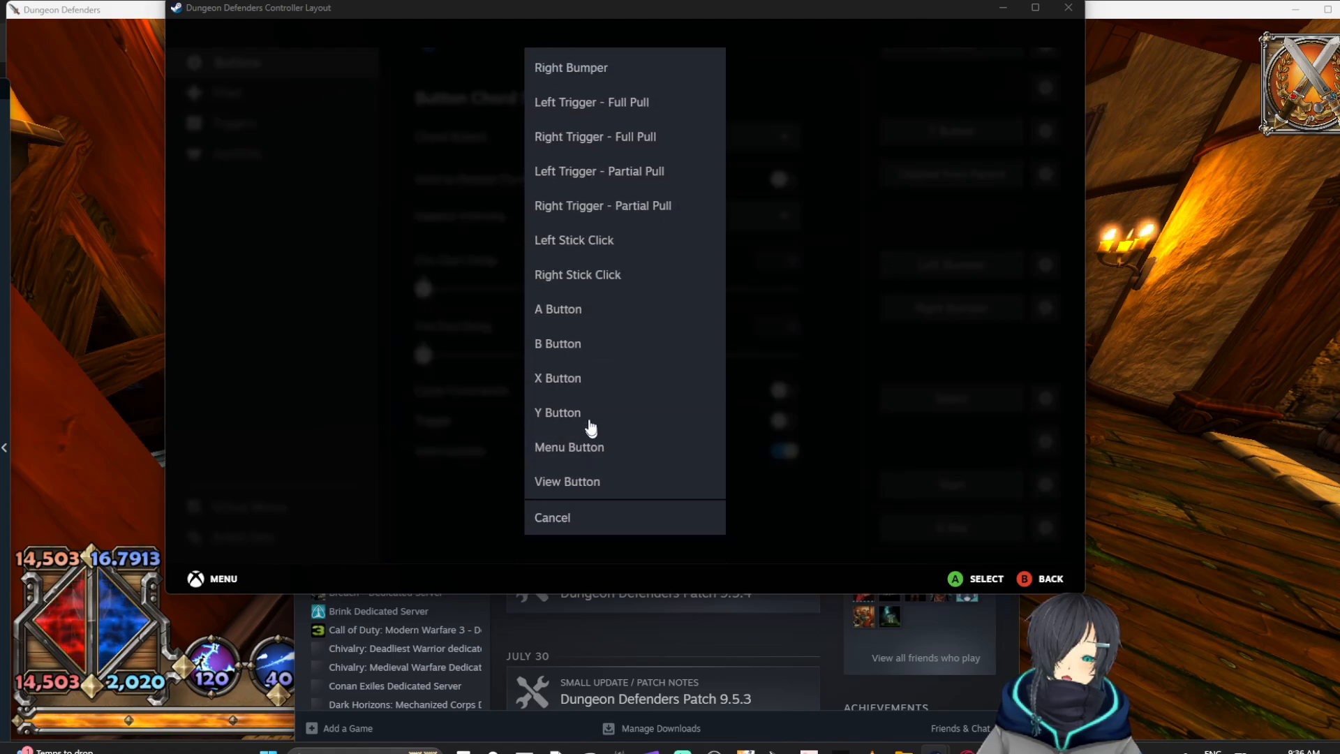
pyautogui.click(557, 412)
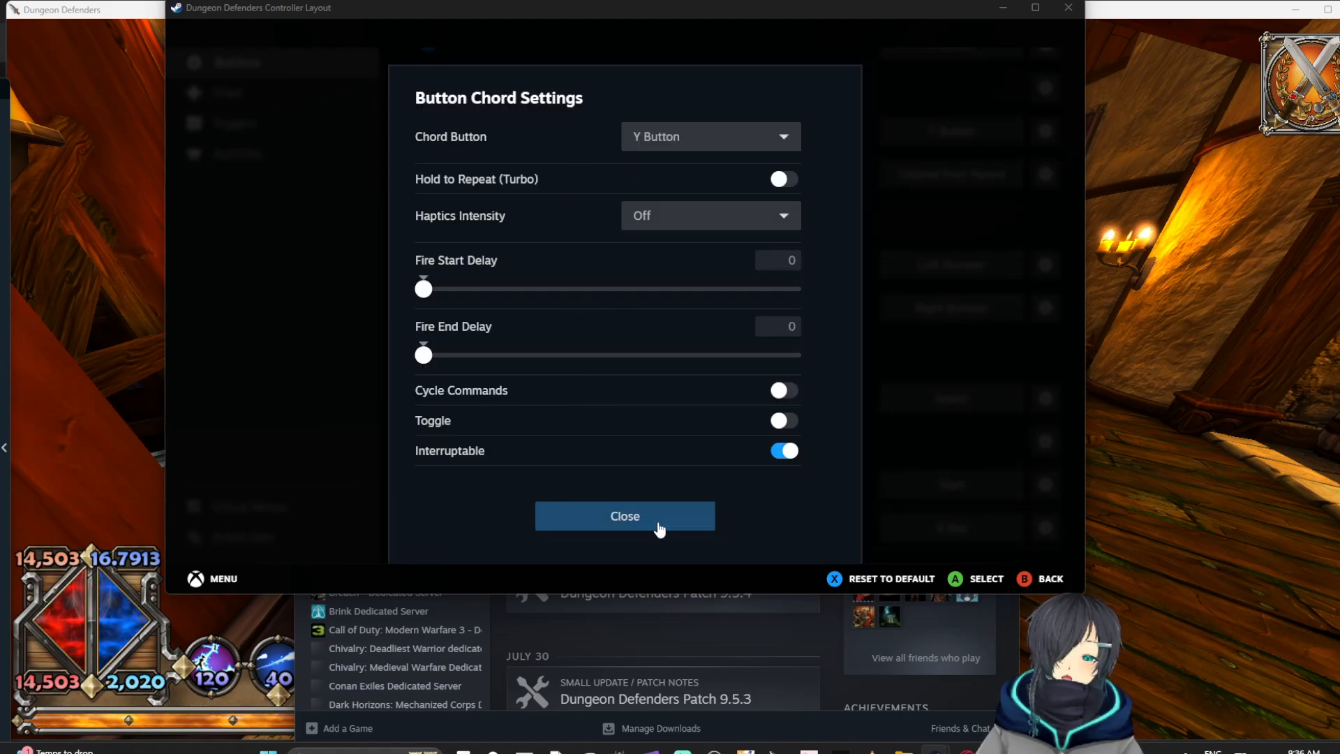
pyautogui.click(625, 515)
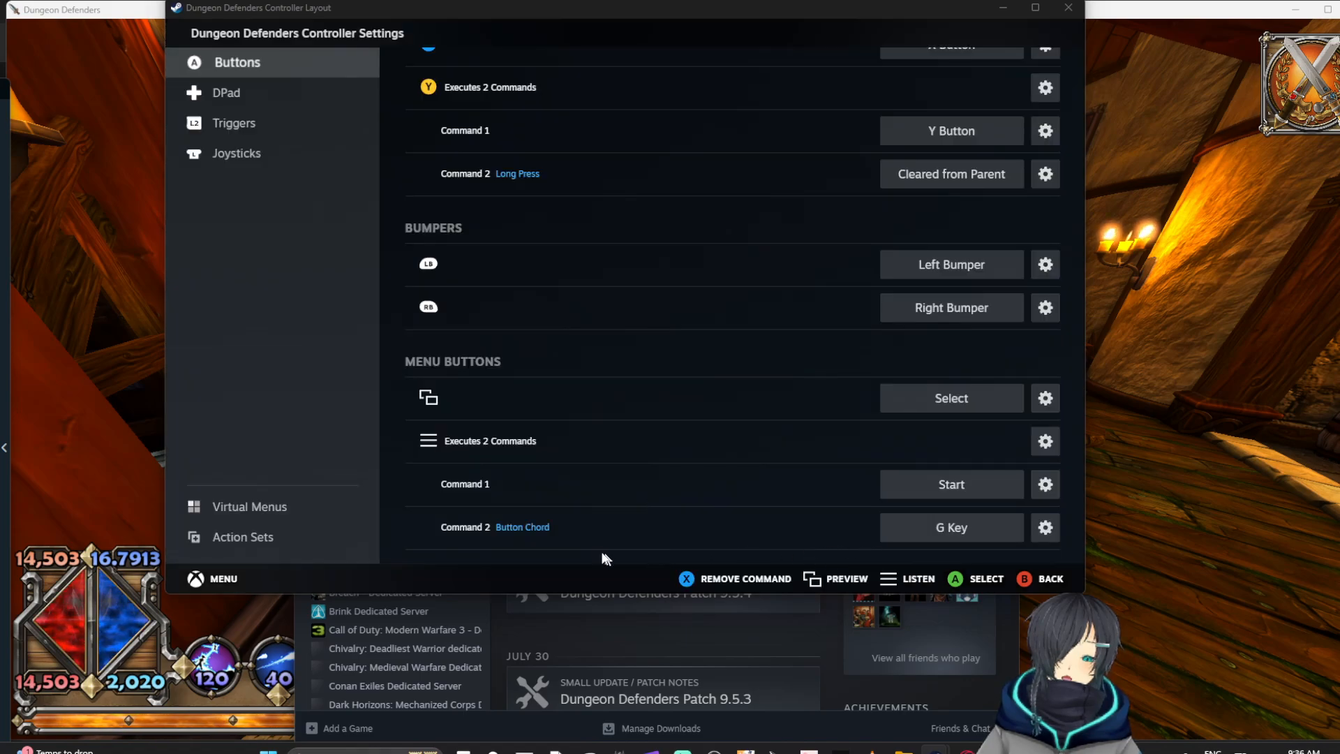
pyautogui.moveTo(1143, 9)
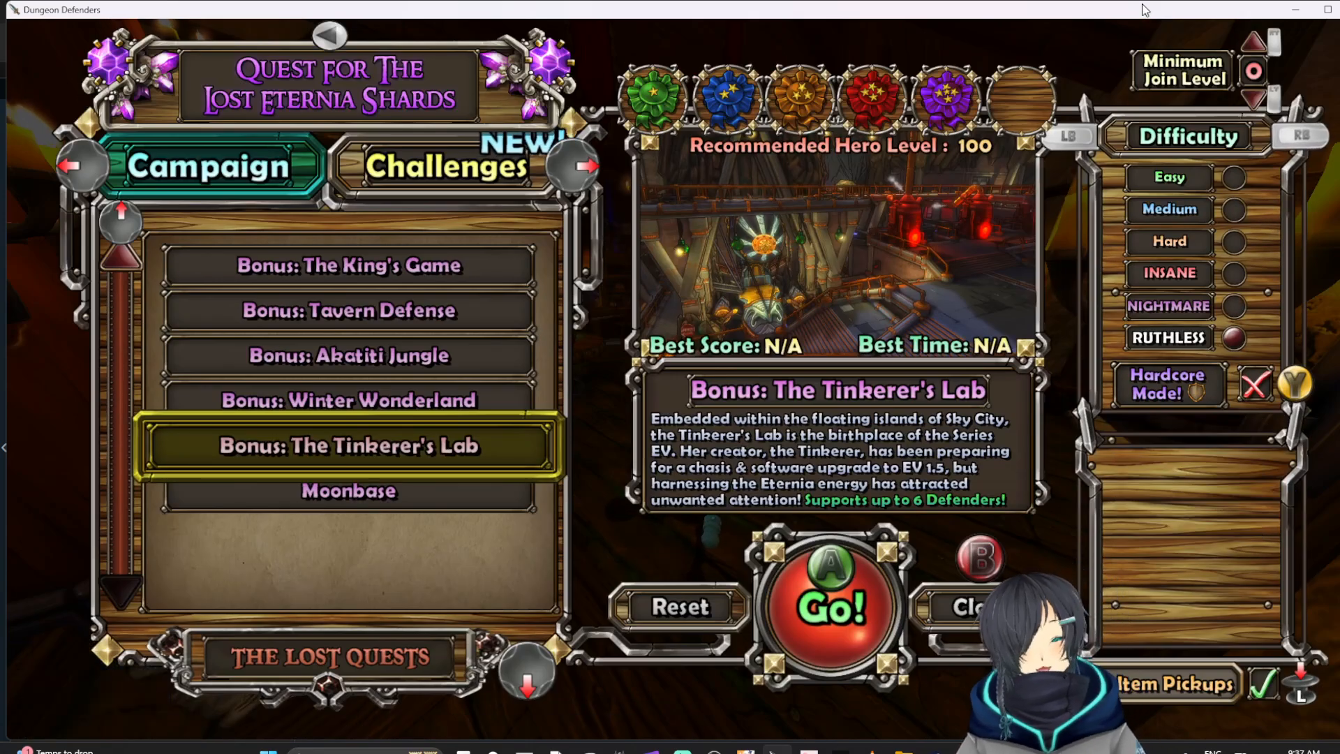
# - Switch from the game back to the Steam controller settings window
pyautogui.click(828, 603)
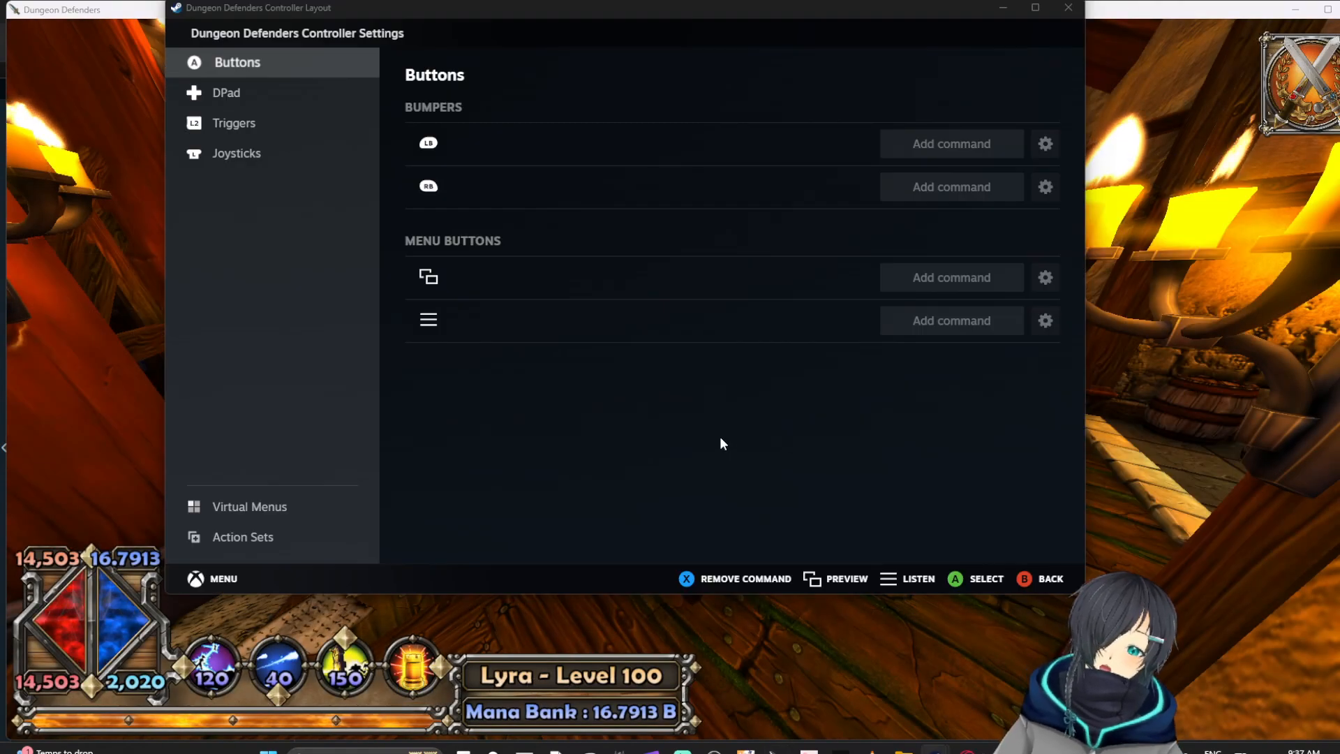
pyautogui.moveTo(653, 16)
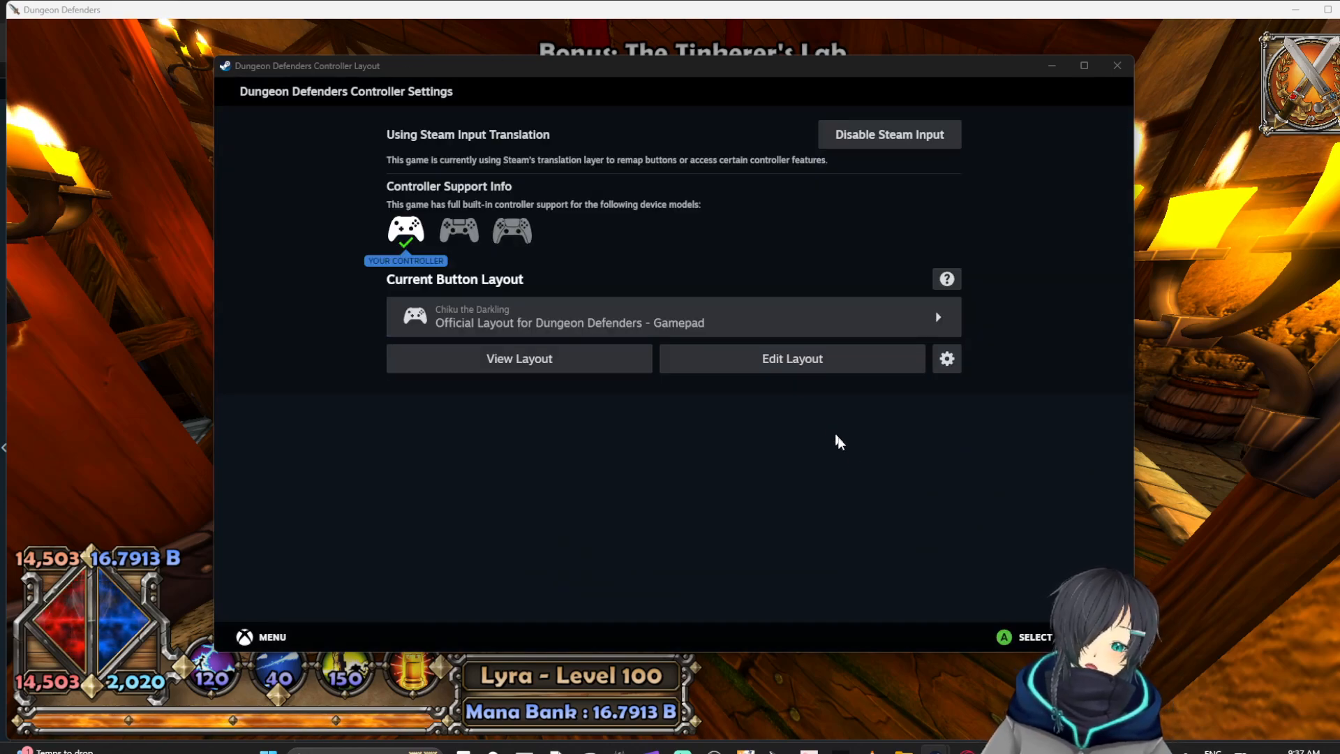
# - Reopen the layout editor and review Y's long-press and Menu's chorded G Key commands
pyautogui.click(790, 359)
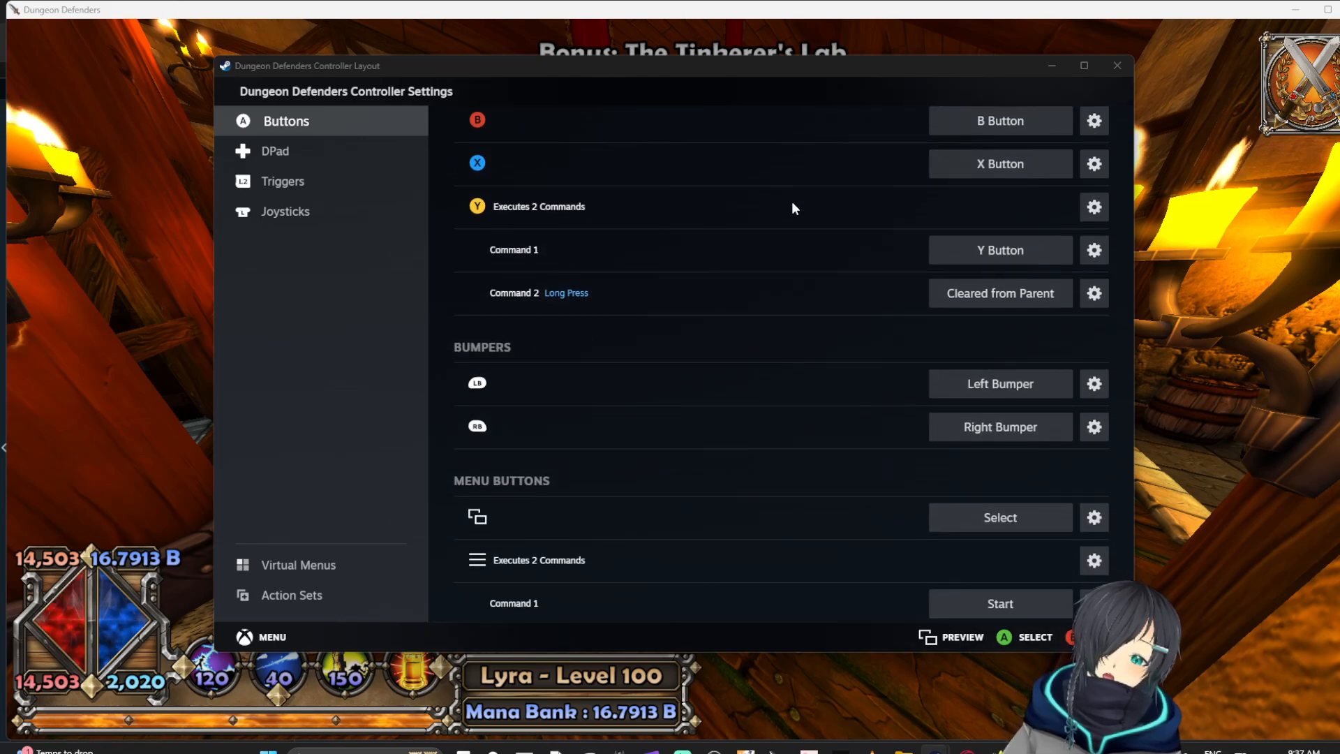
pyautogui.scroll(-3)
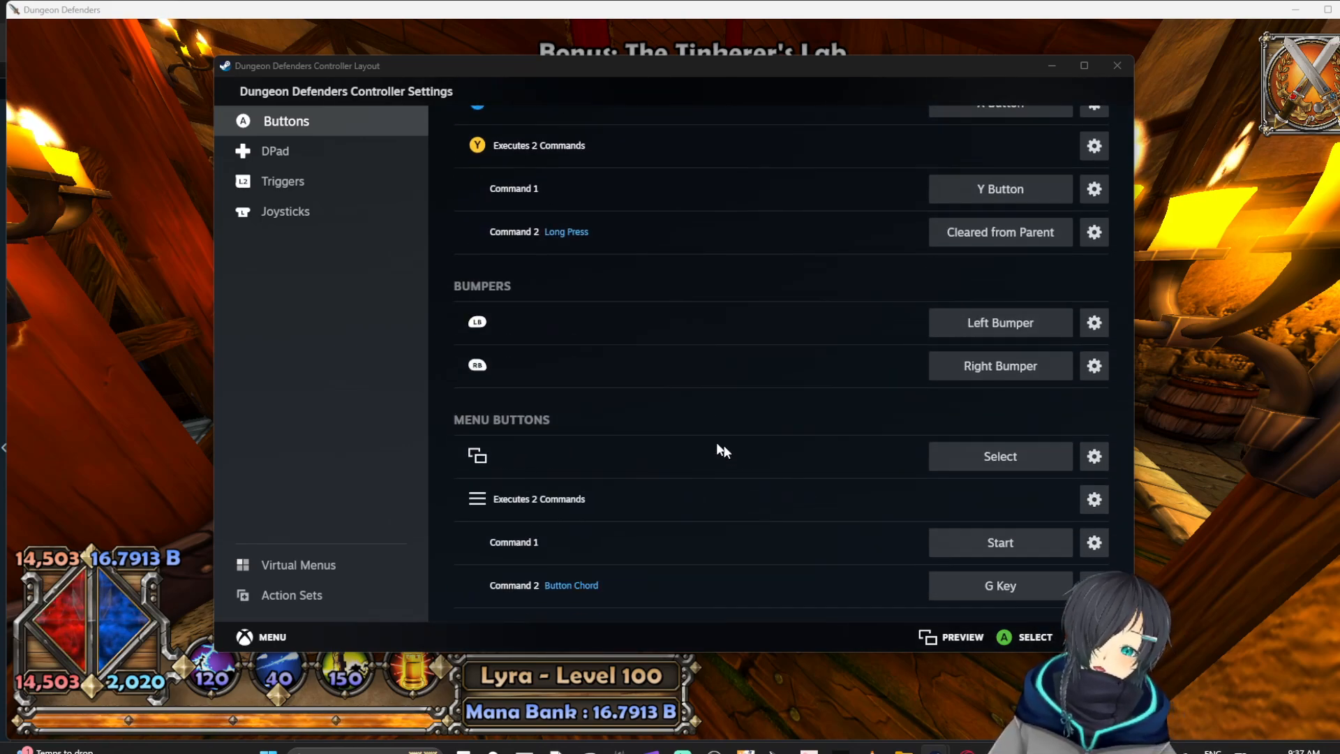
pyautogui.scroll(3)
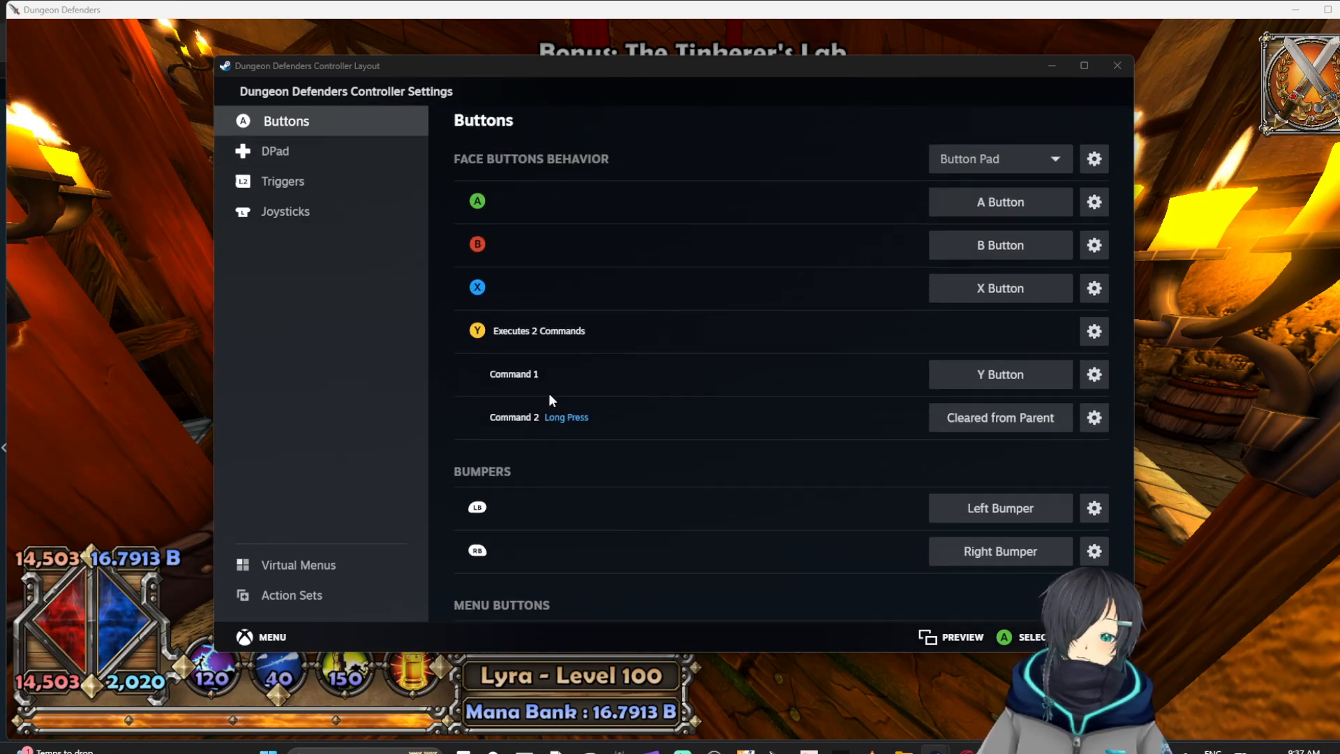
pyautogui.scroll(-3)
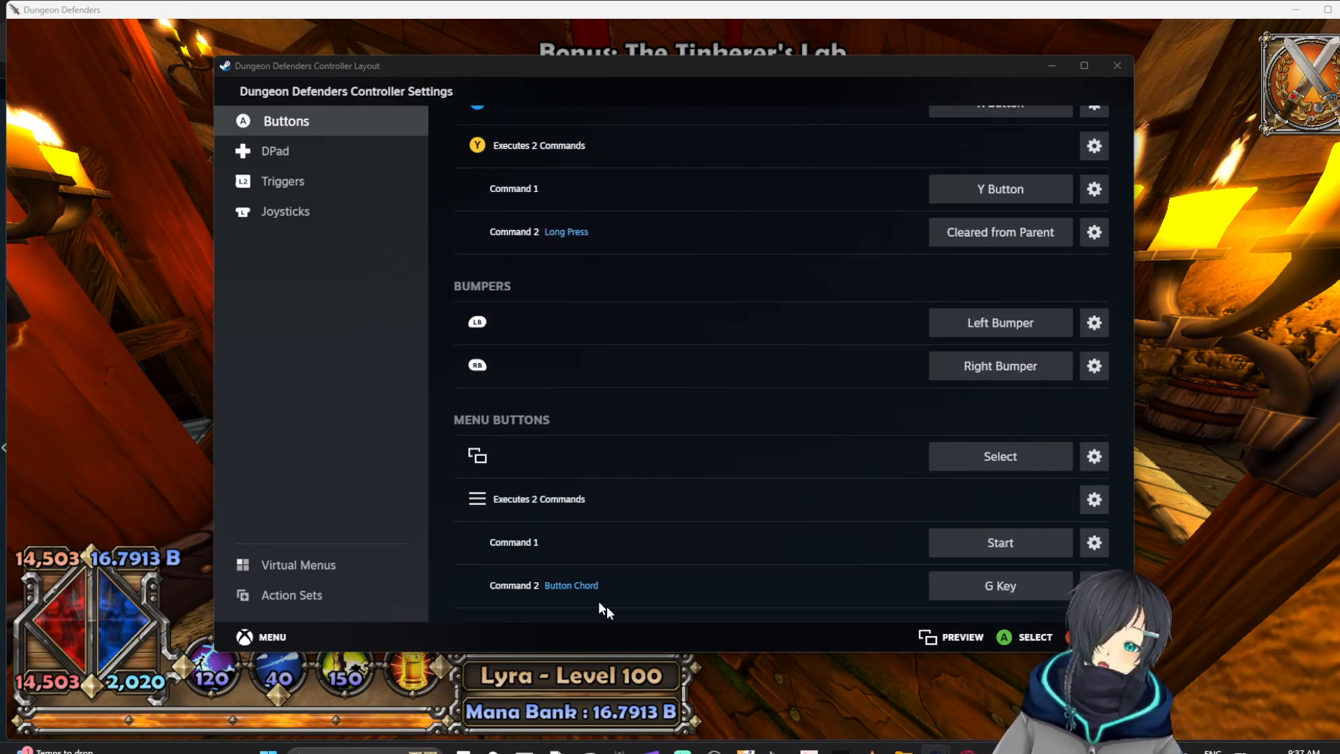
pyautogui.moveTo(282, 180)
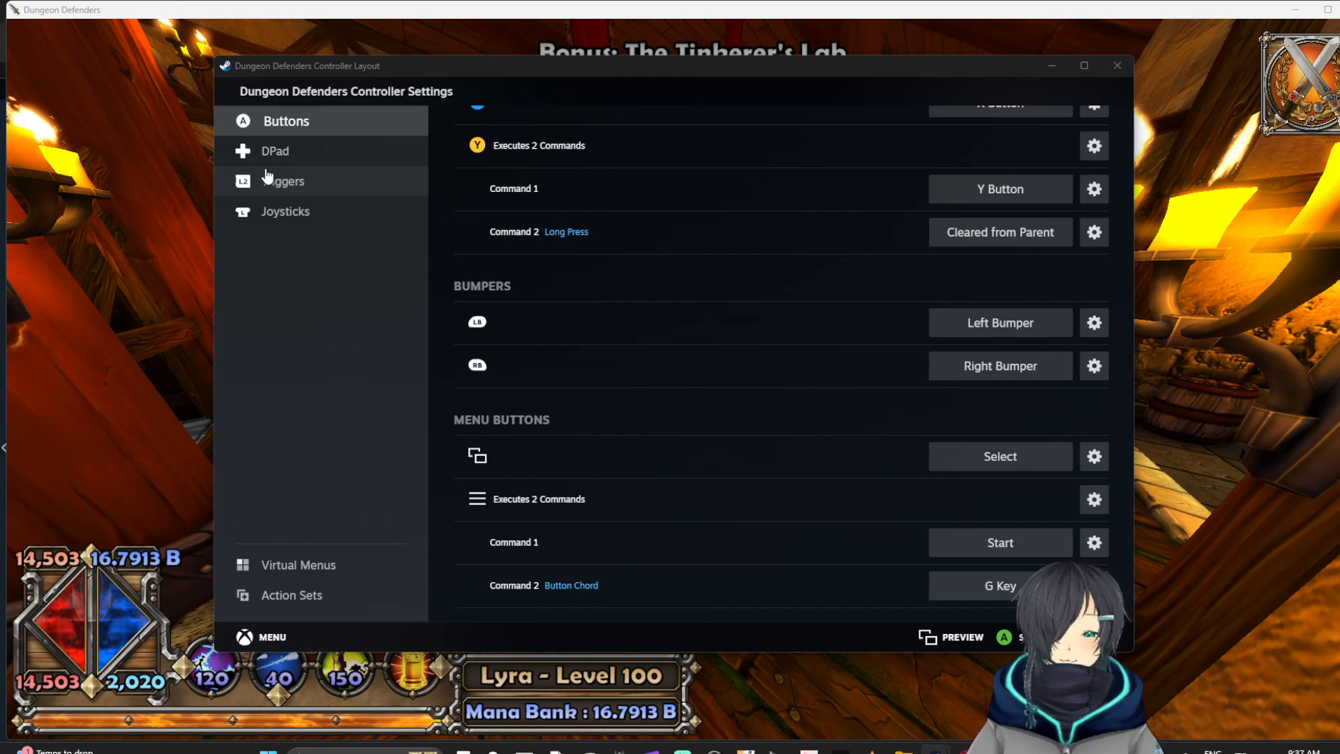
pyautogui.moveTo(275, 155)
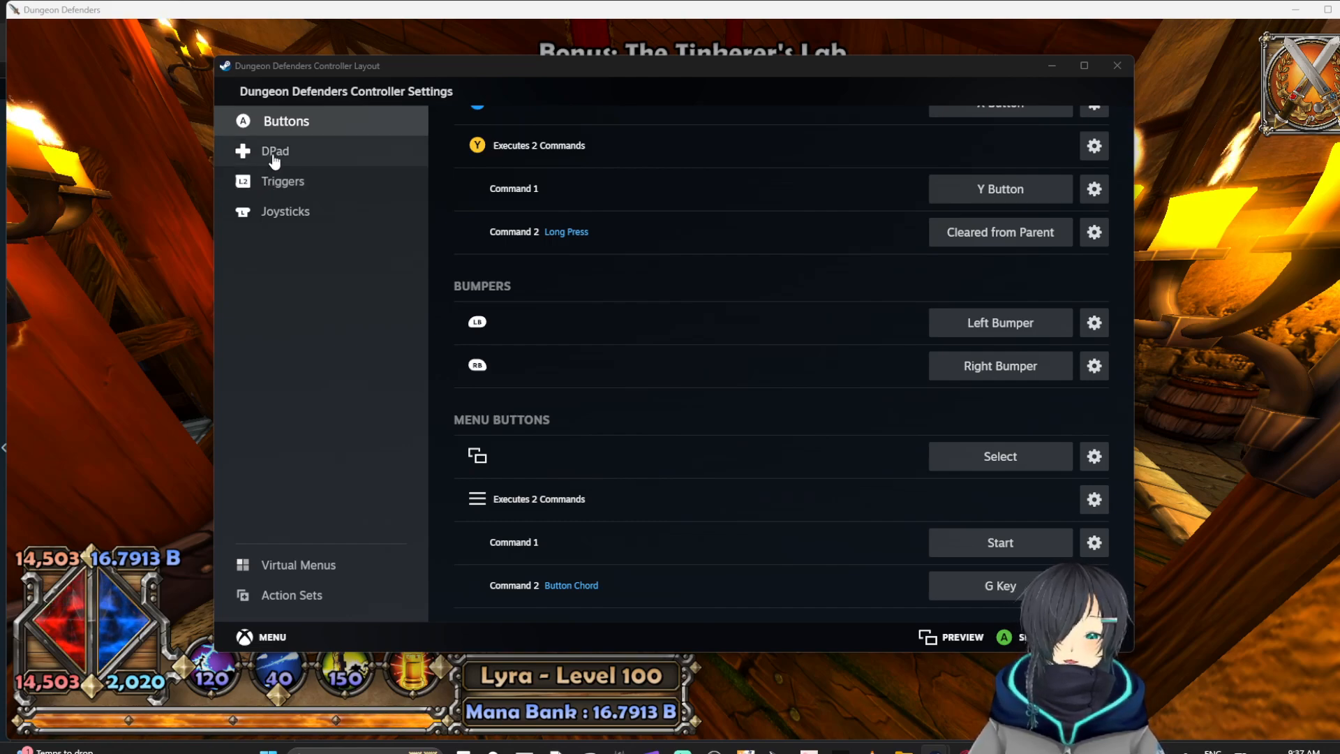
# - Add the 8 key as an extra command on D-pad Up alongside its normal DPad Up
pyautogui.click(275, 151)
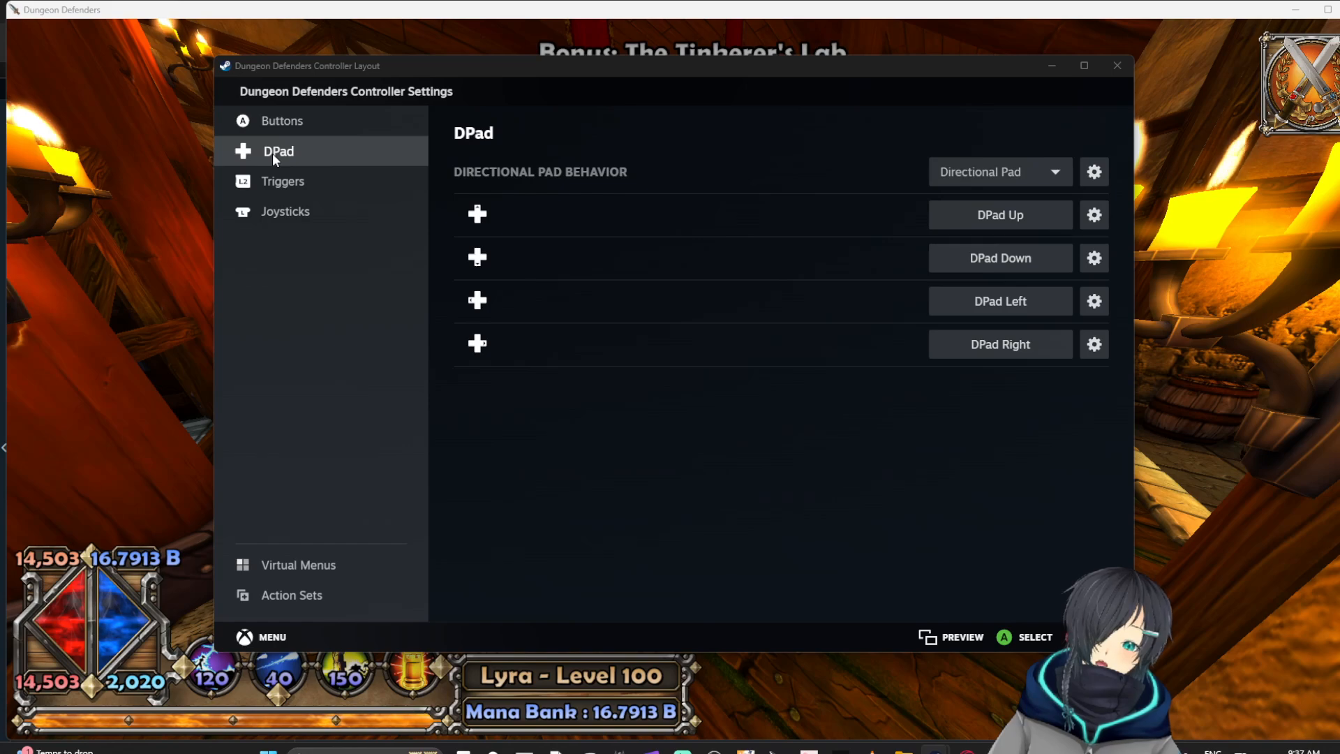
pyautogui.moveTo(1072, 188)
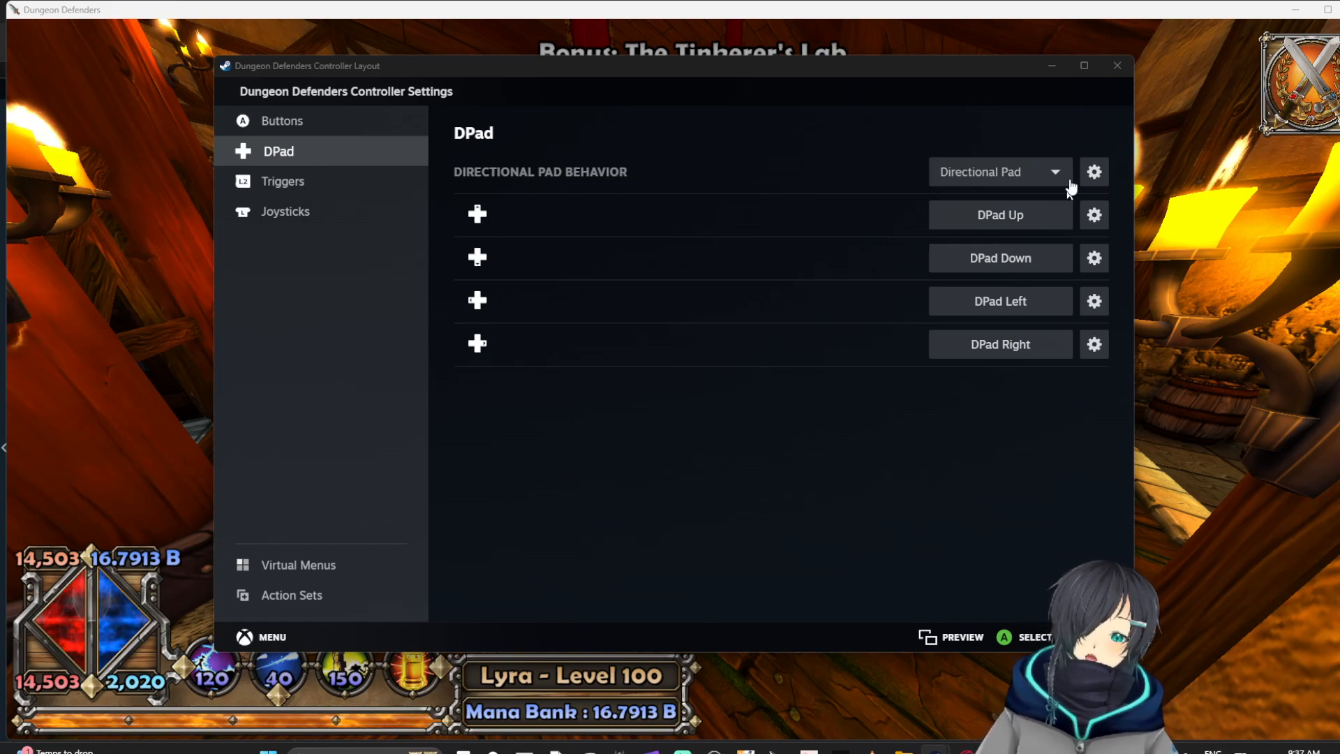
pyautogui.moveTo(1018, 252)
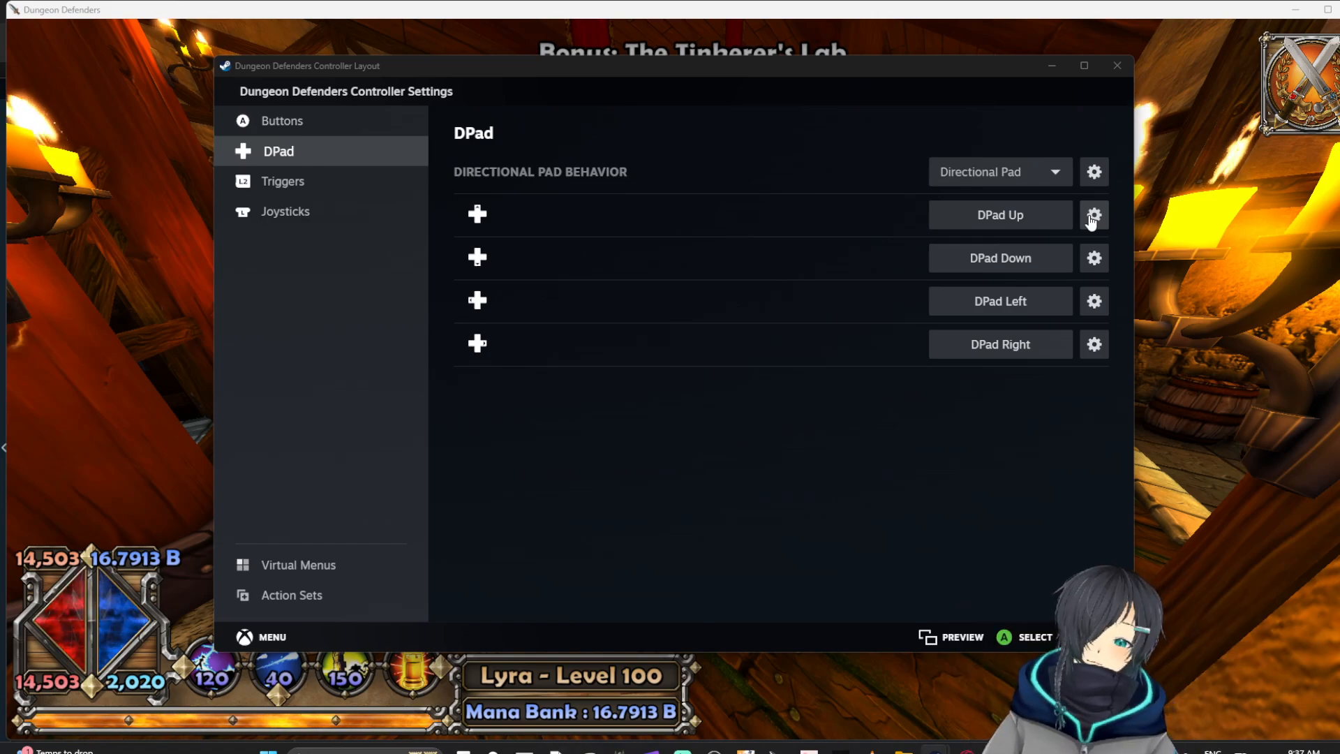
pyautogui.click(1094, 215)
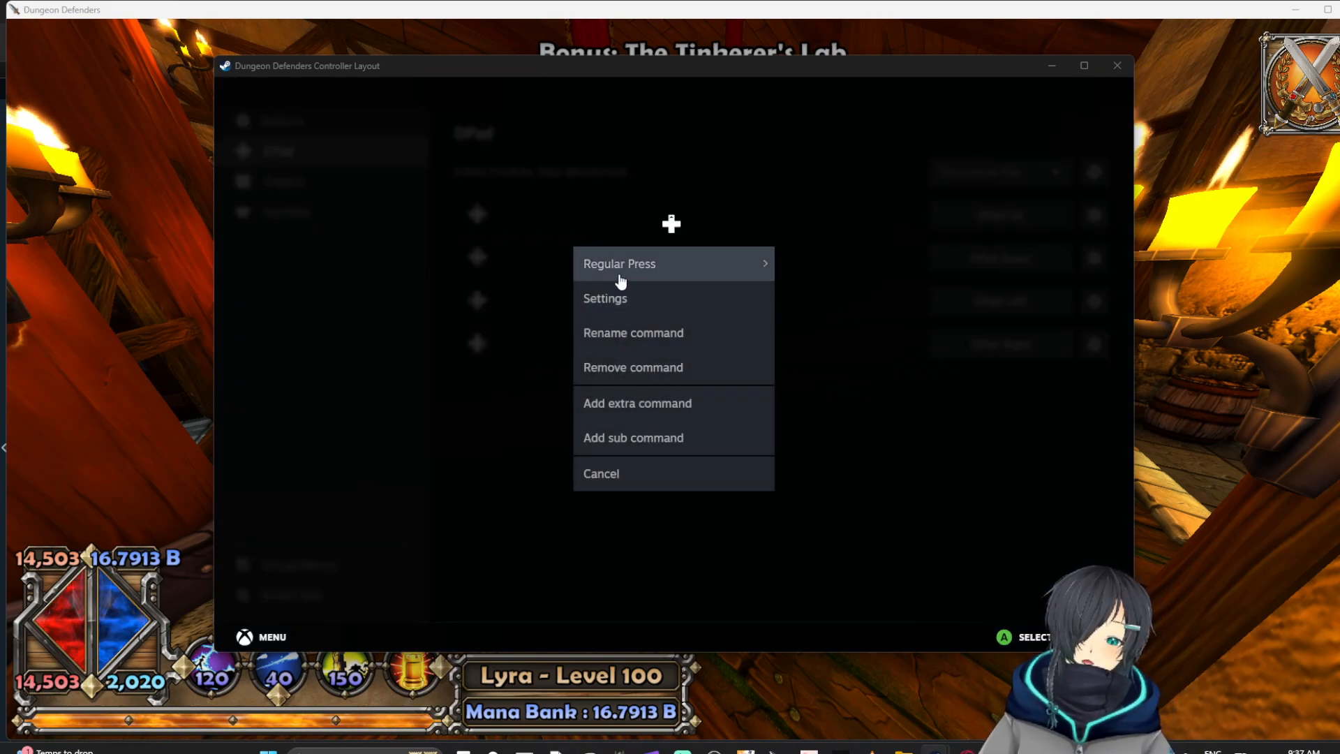
pyautogui.click(618, 264)
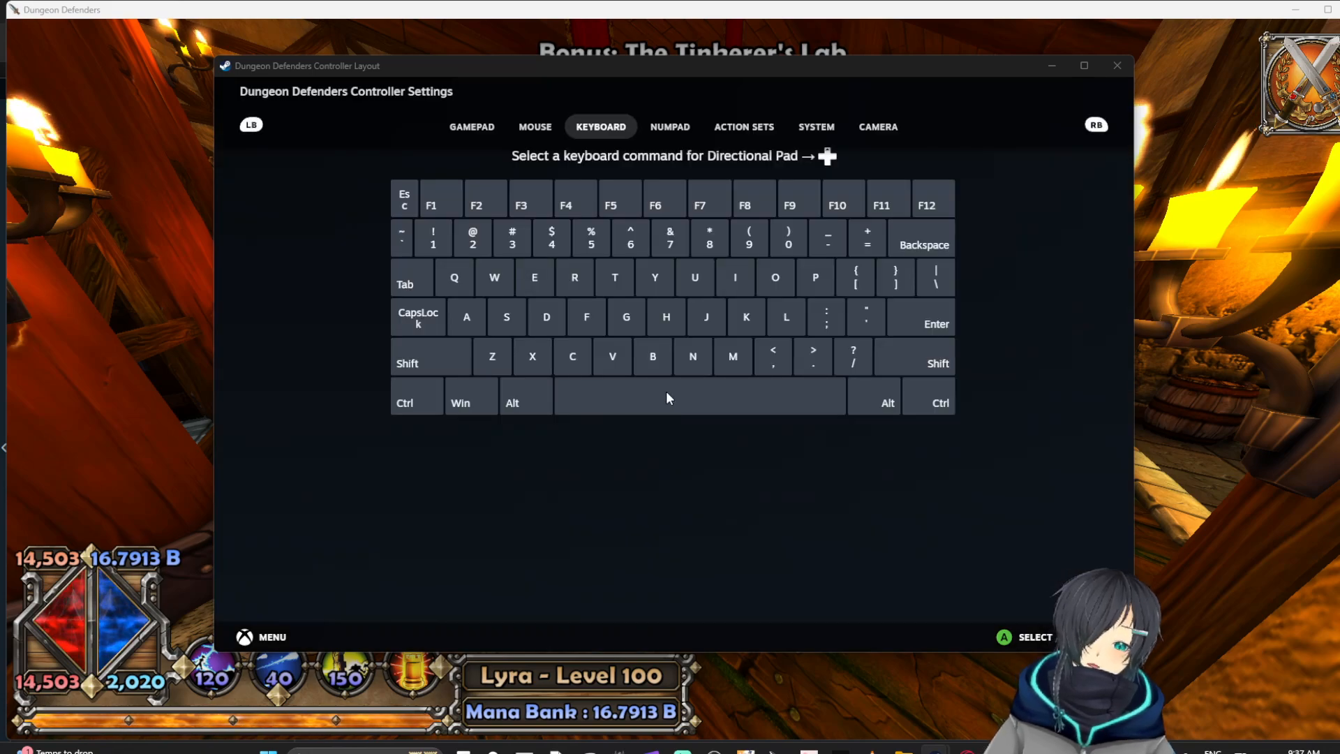
pyautogui.moveTo(673, 394)
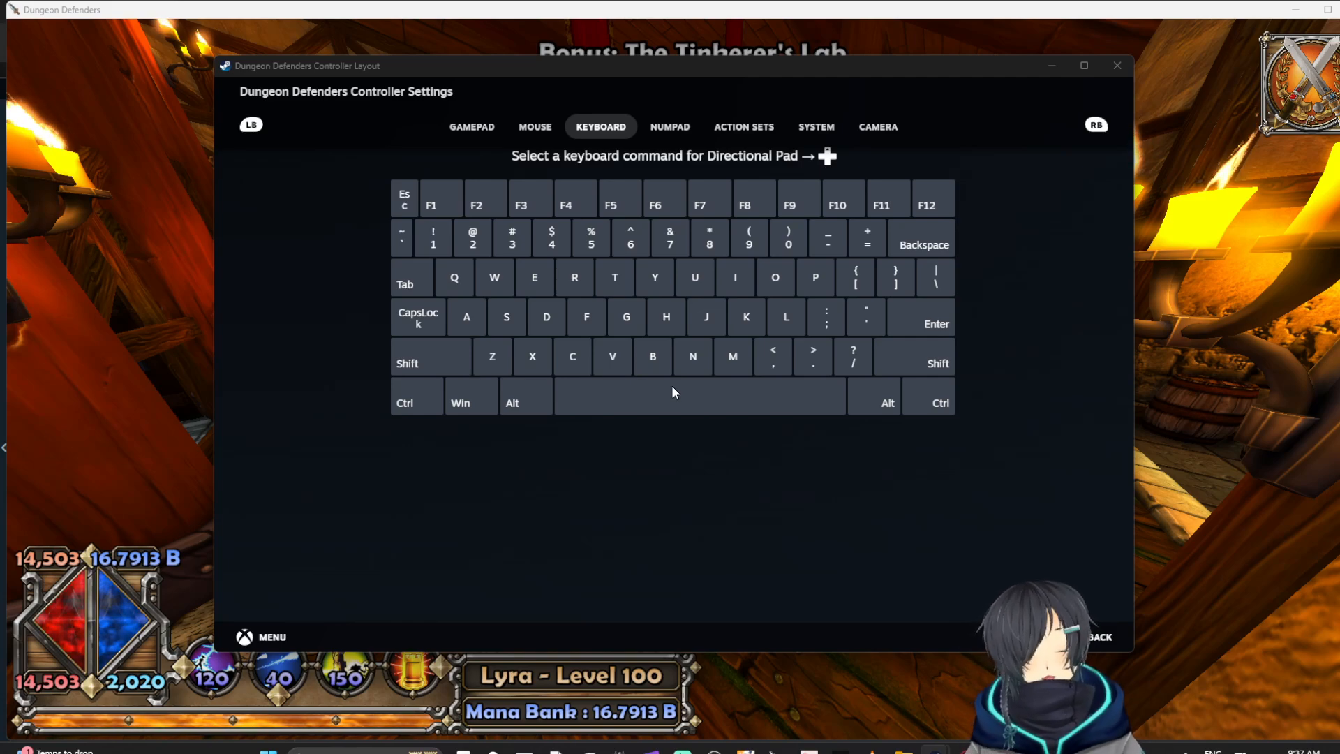
pyautogui.moveTo(715, 241)
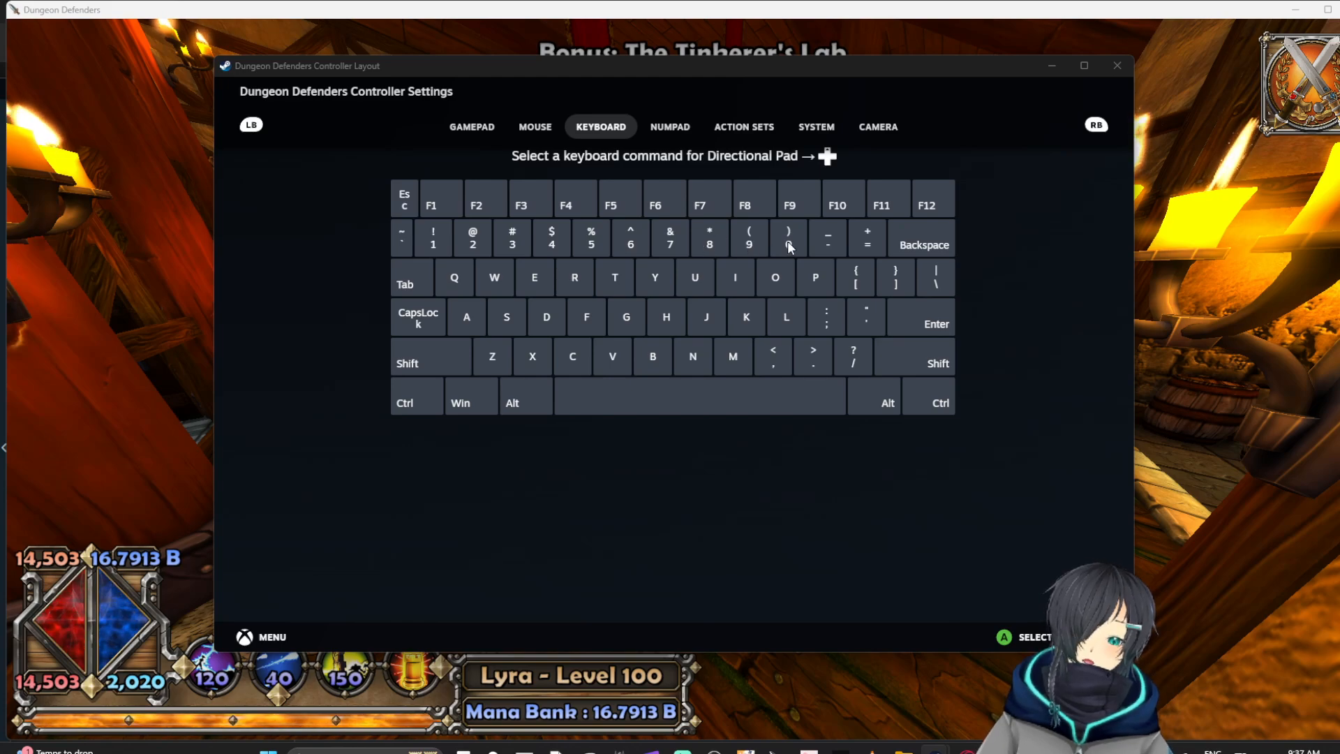
pyautogui.click(708, 237)
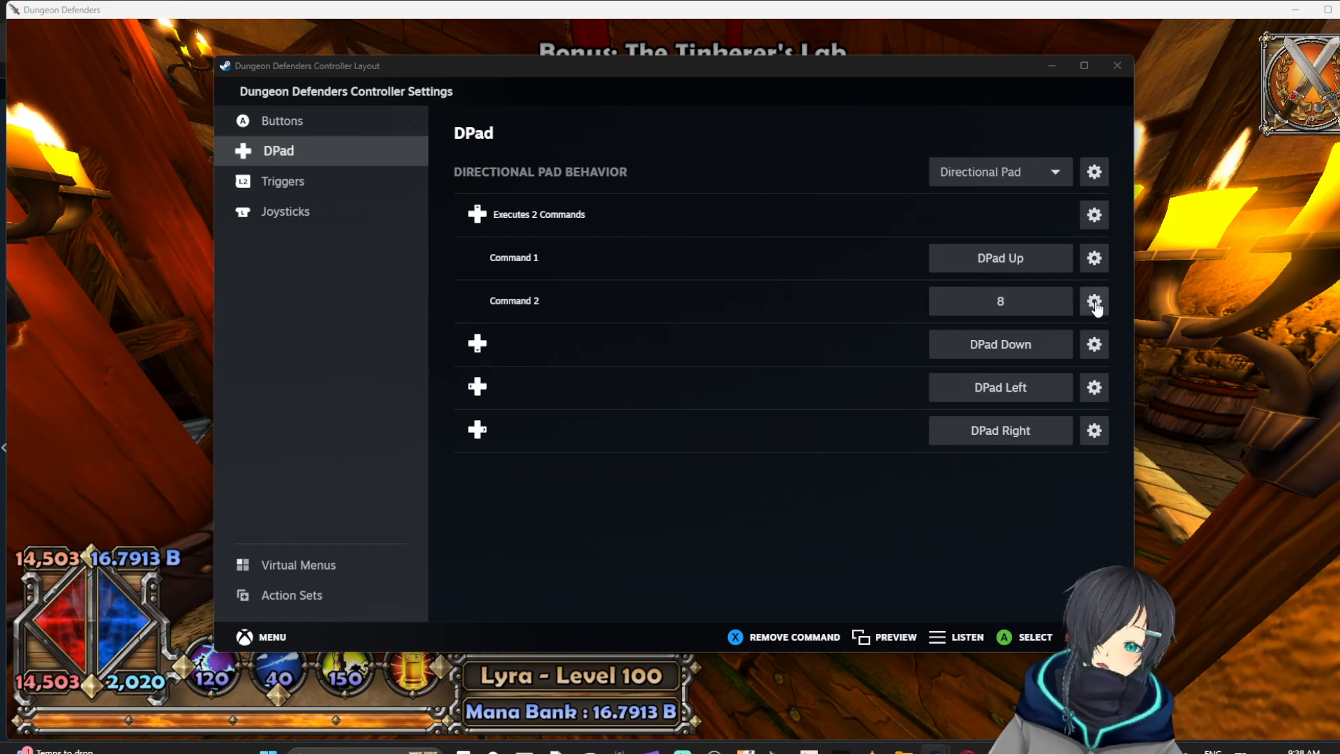
# - Make D-pad Up's 8 command a Button Chord with Y as the chord button
pyautogui.click(1095, 301)
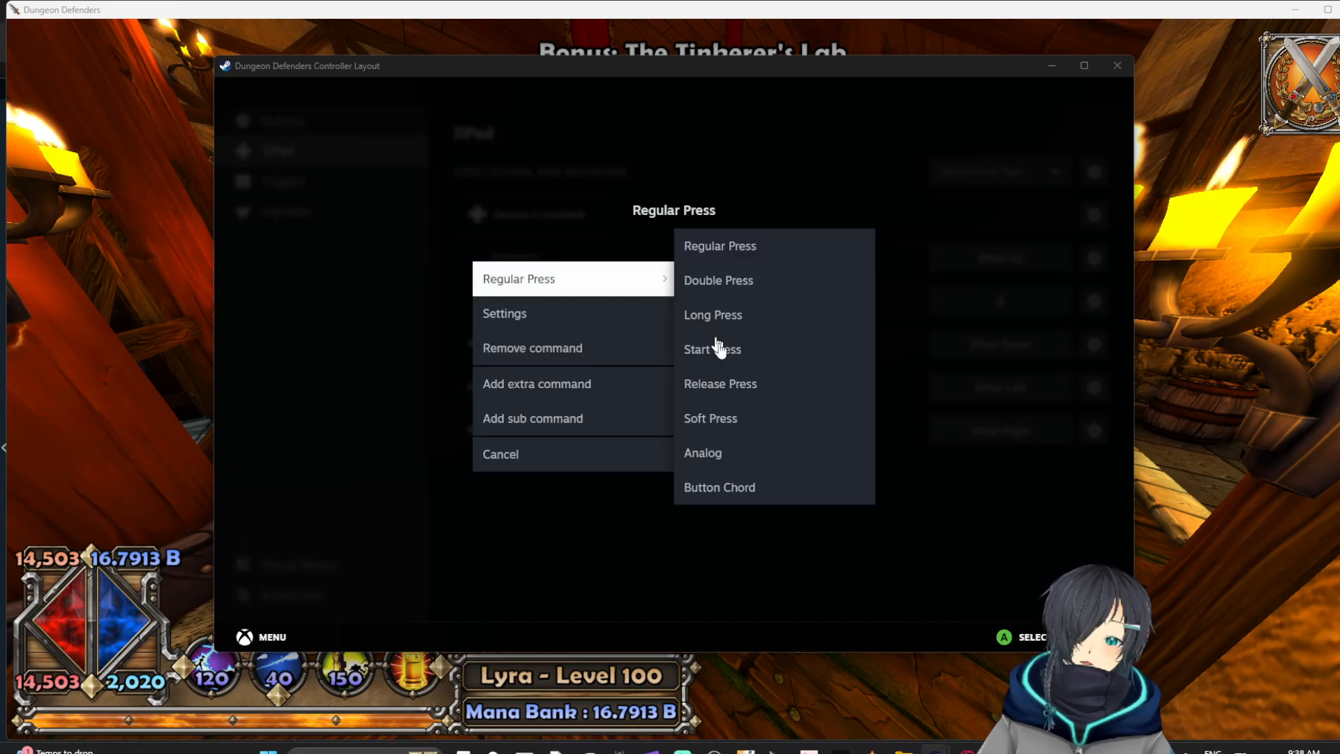
pyautogui.click(719, 488)
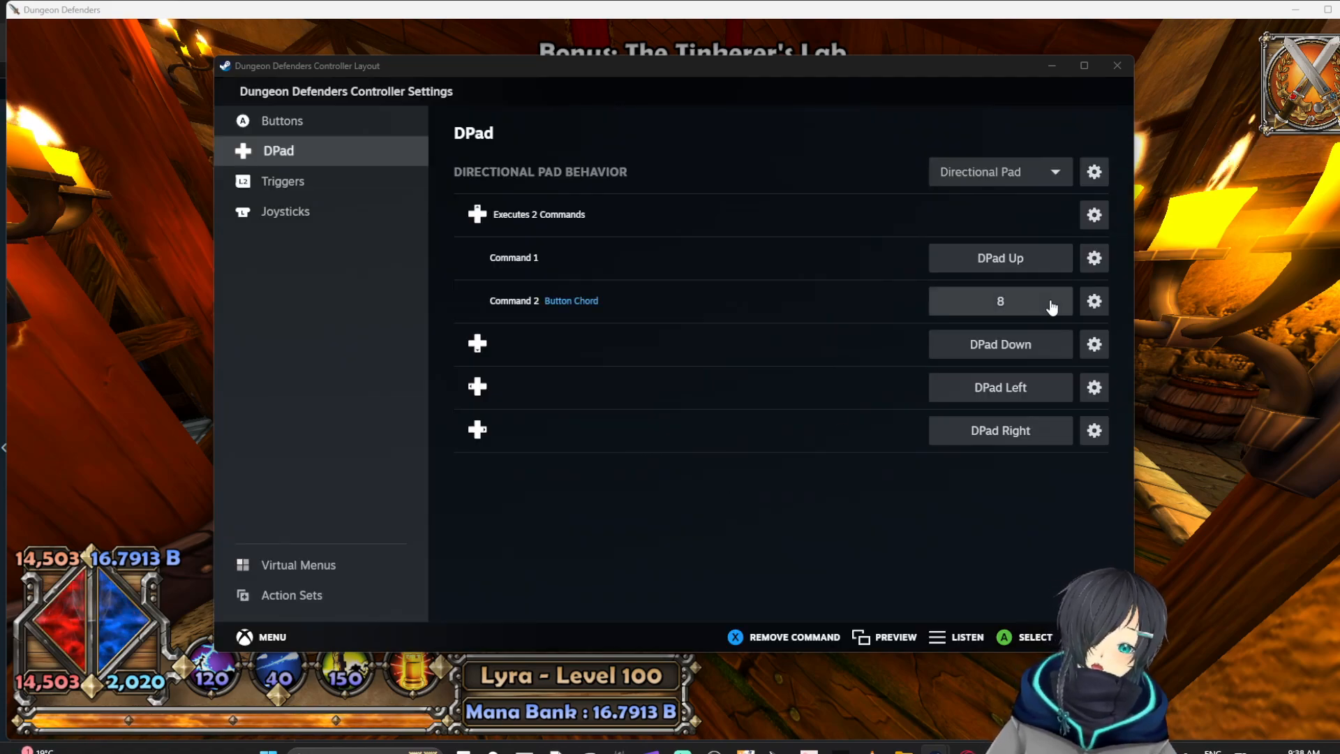
pyautogui.click(1094, 302)
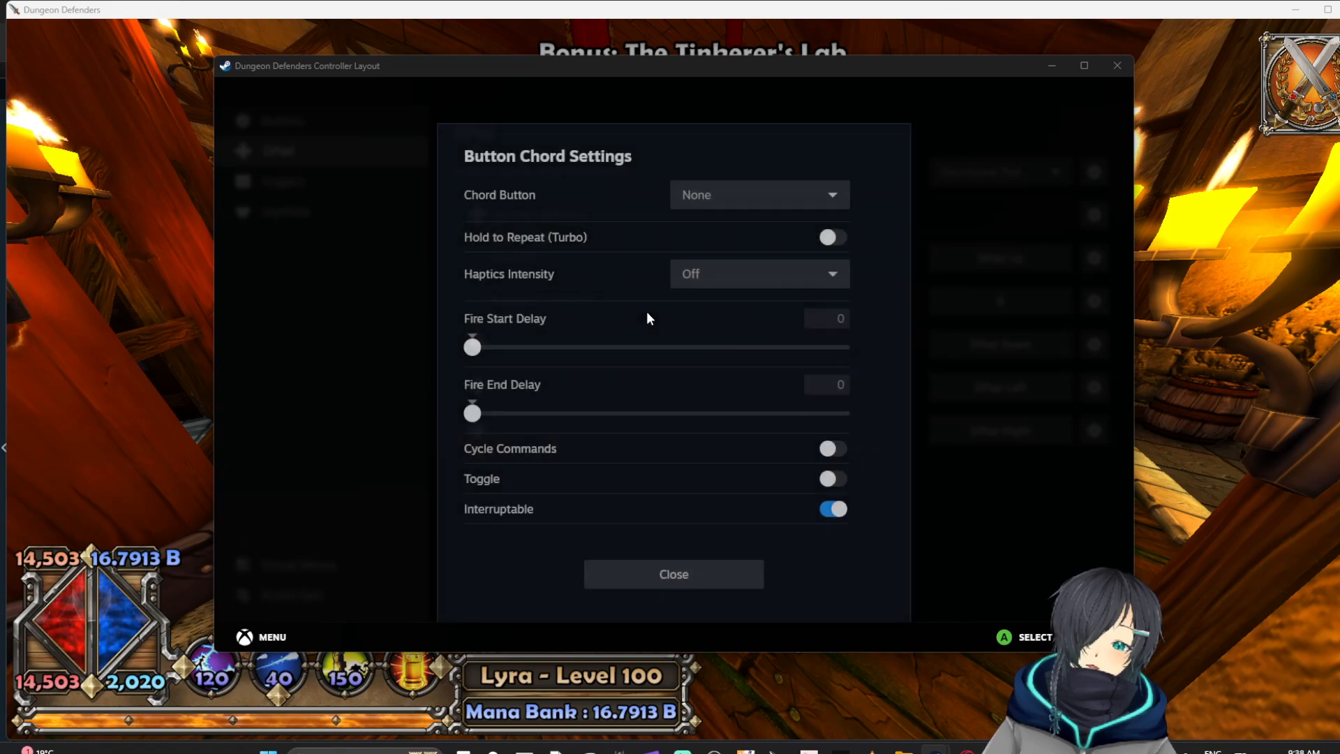
pyautogui.click(757, 194)
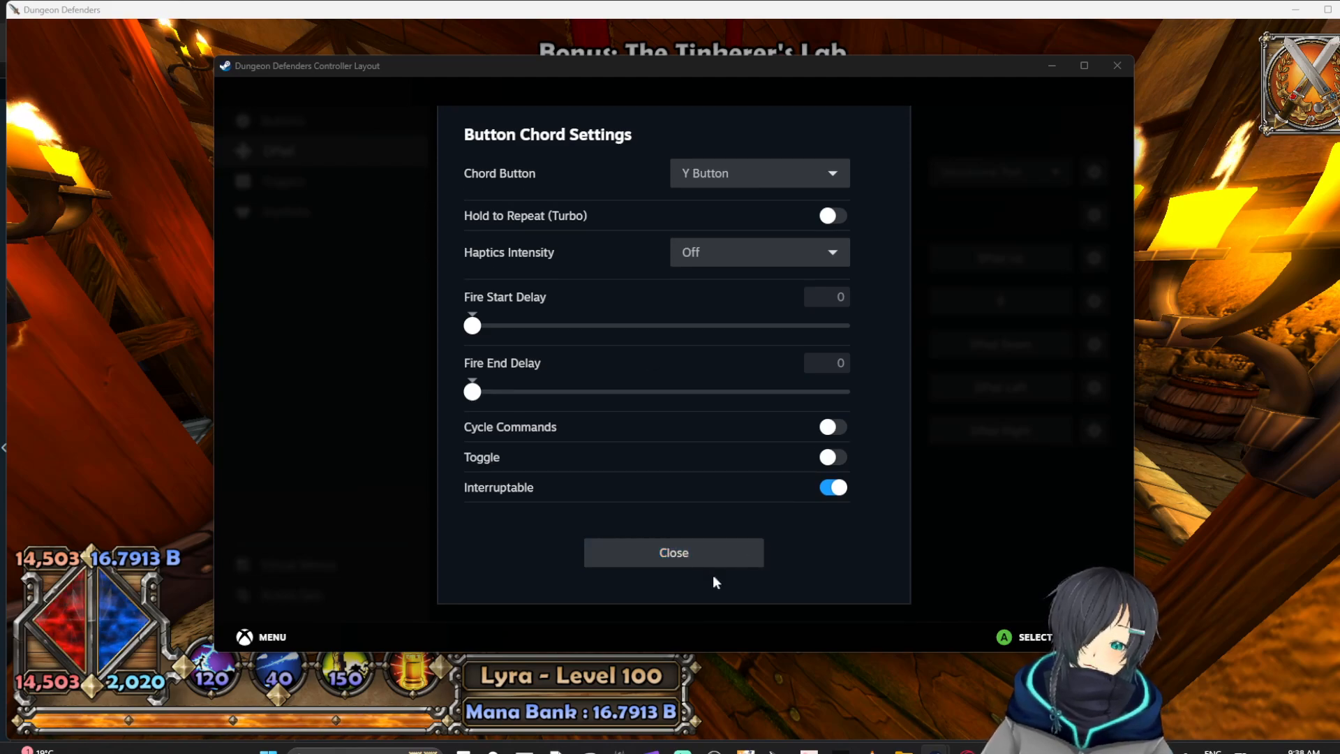
pyautogui.click(673, 553)
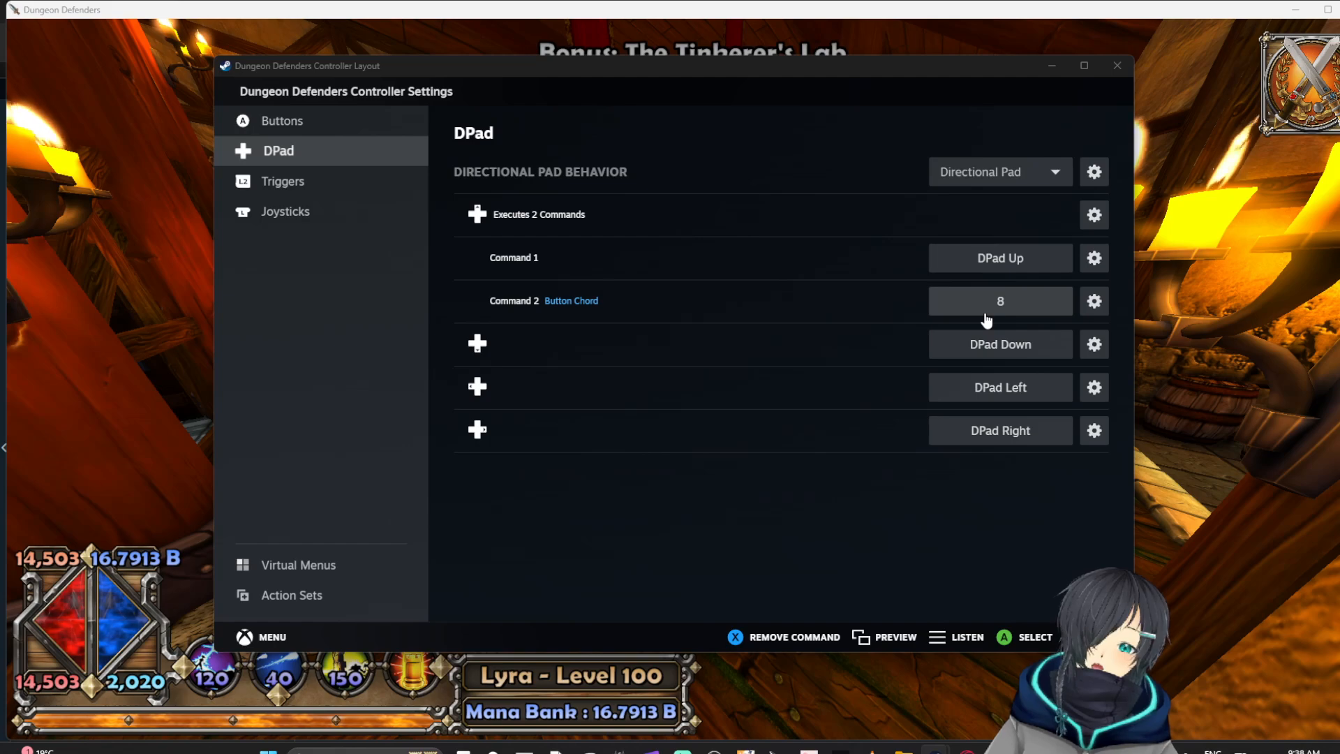
pyautogui.moveTo(475, 220)
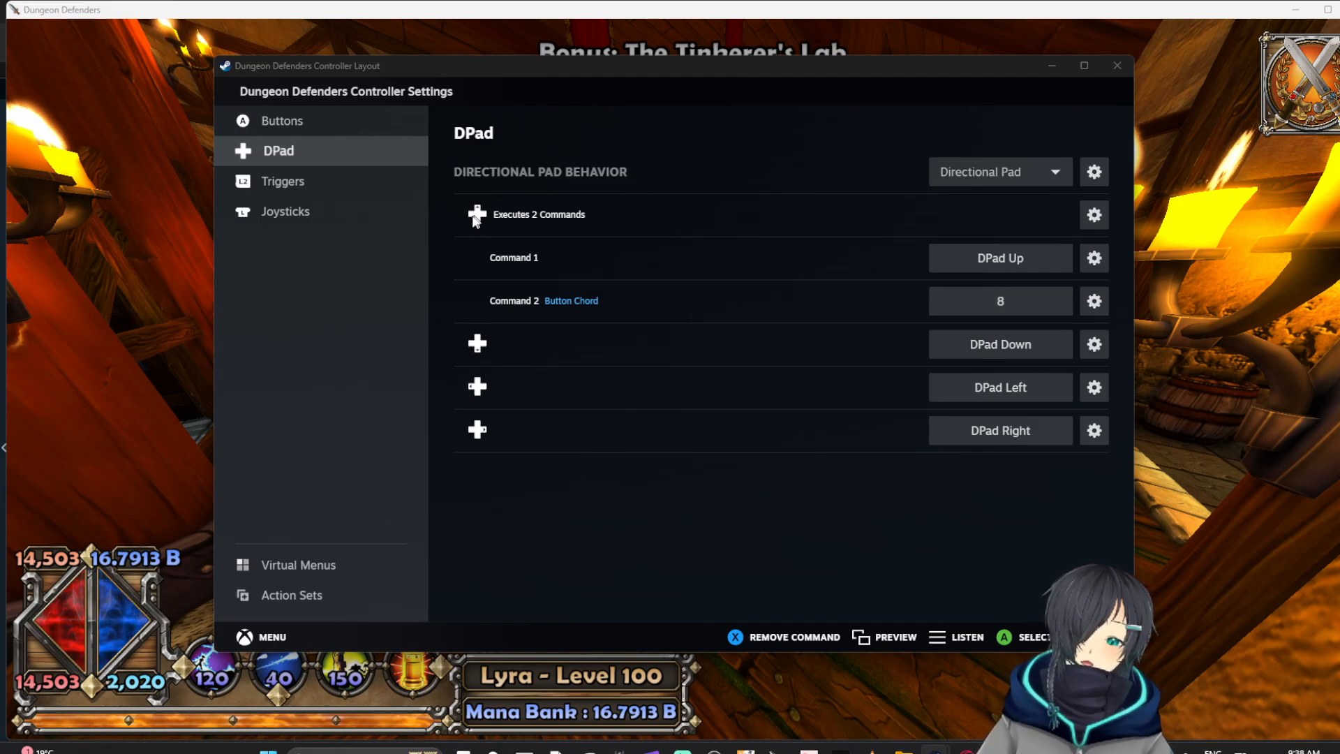
pyautogui.moveTo(964, 310)
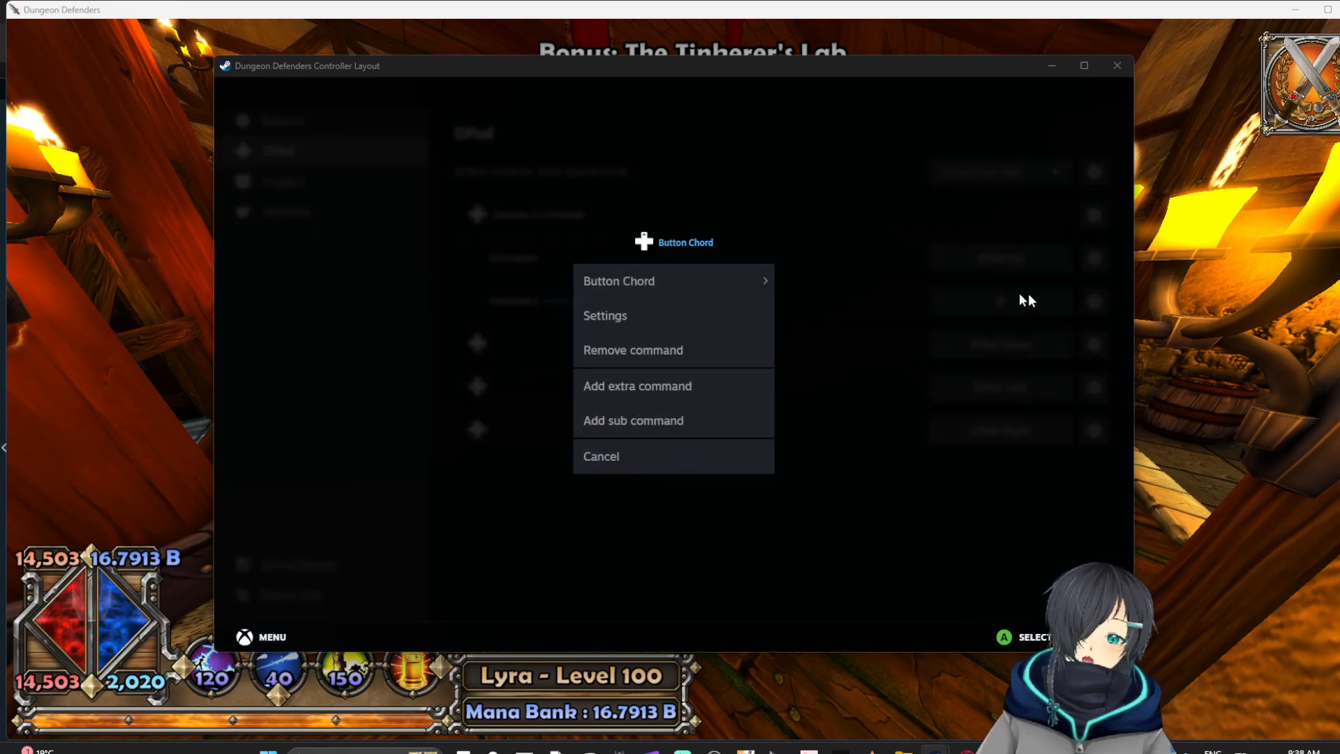
# - Add a Space key sub command beneath the Y-chorded 8 command
pyautogui.click(605, 316)
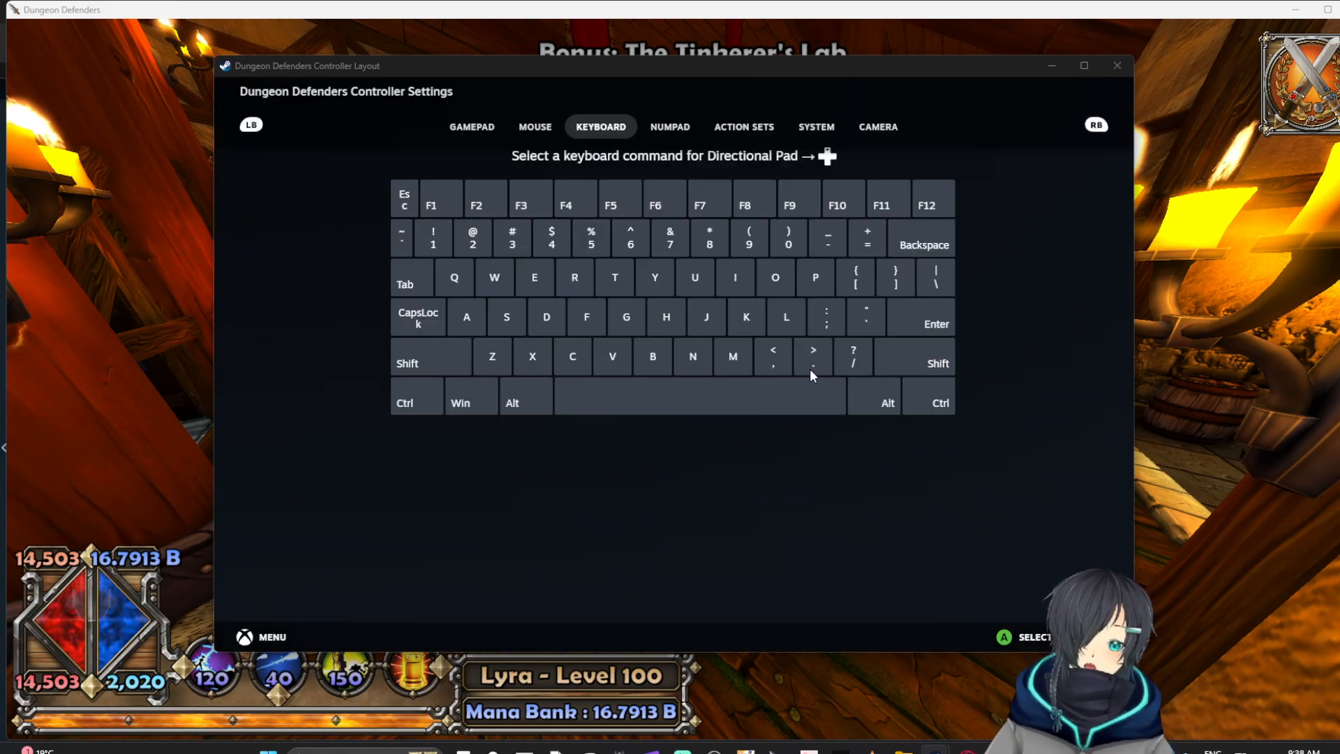
pyautogui.click(698, 395)
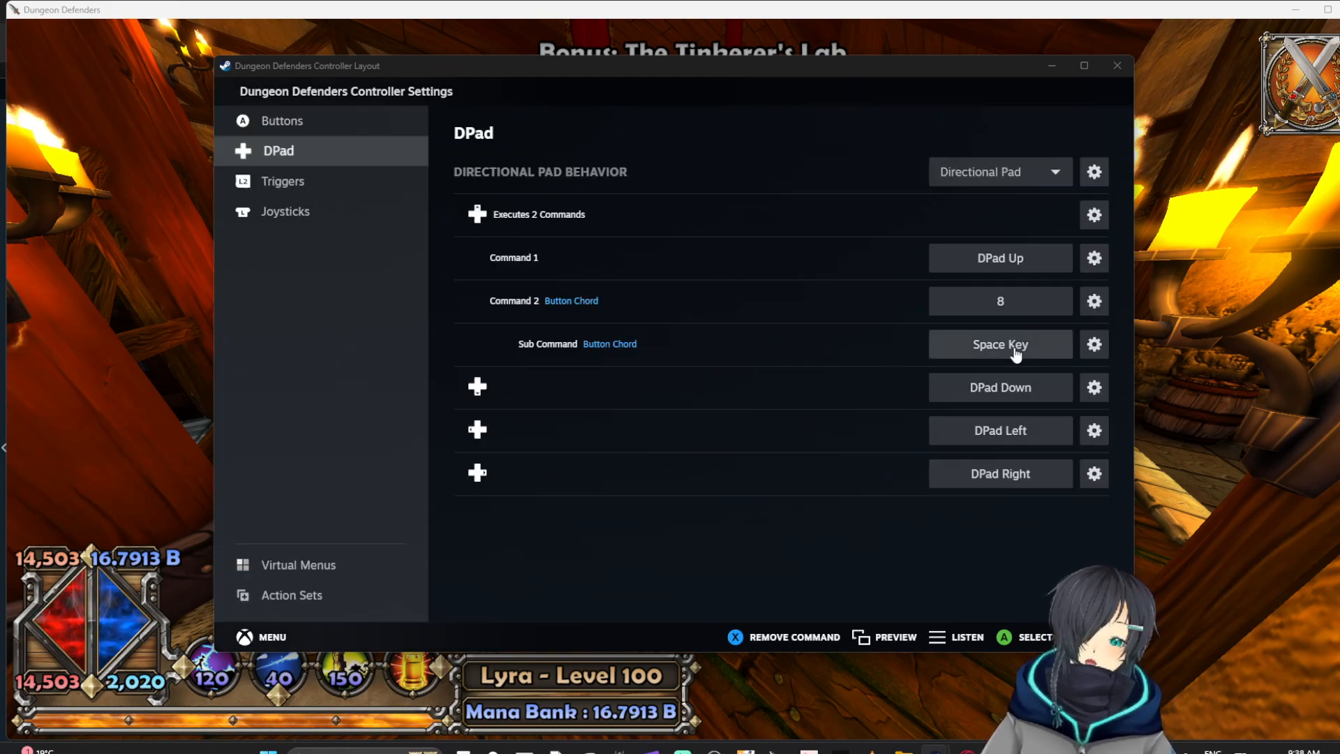
pyautogui.moveTo(764, 8)
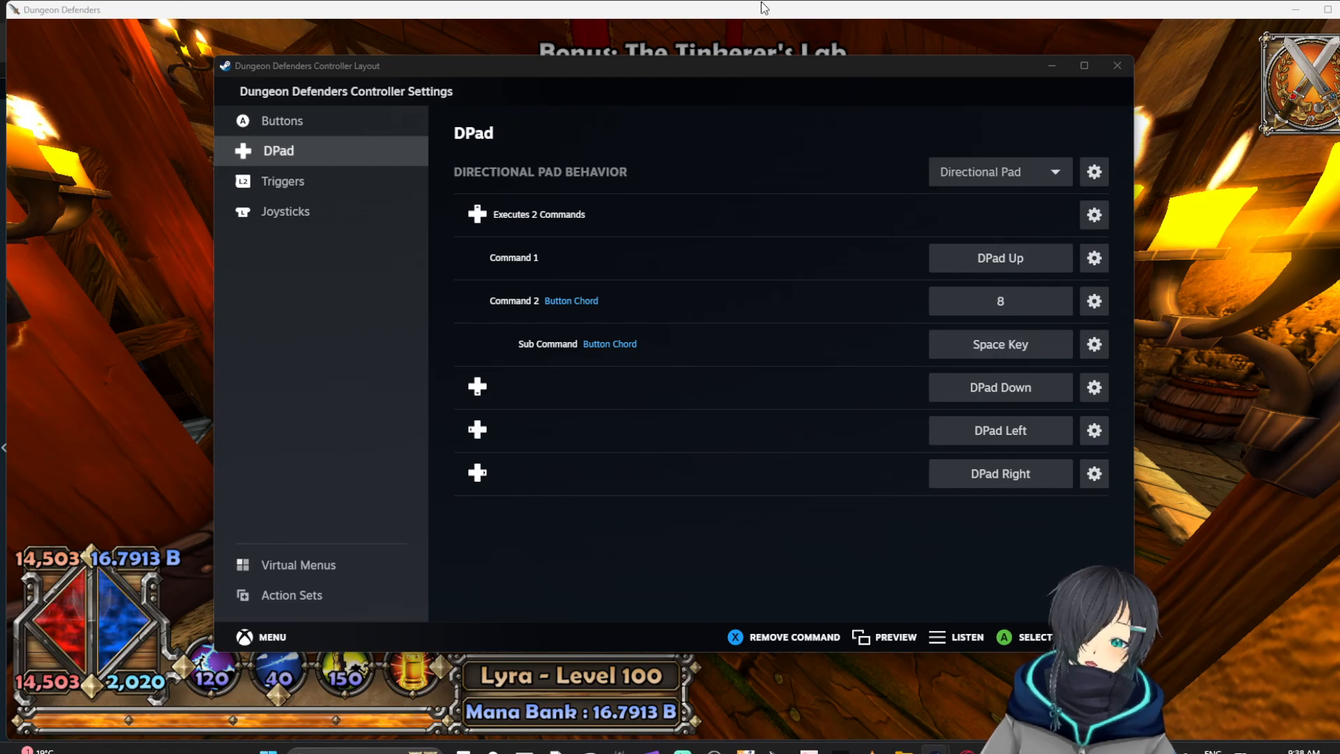
# - Test Y + D-pad Up tower stacking in game, then return to the Buttons page
pyautogui.click(1117, 66)
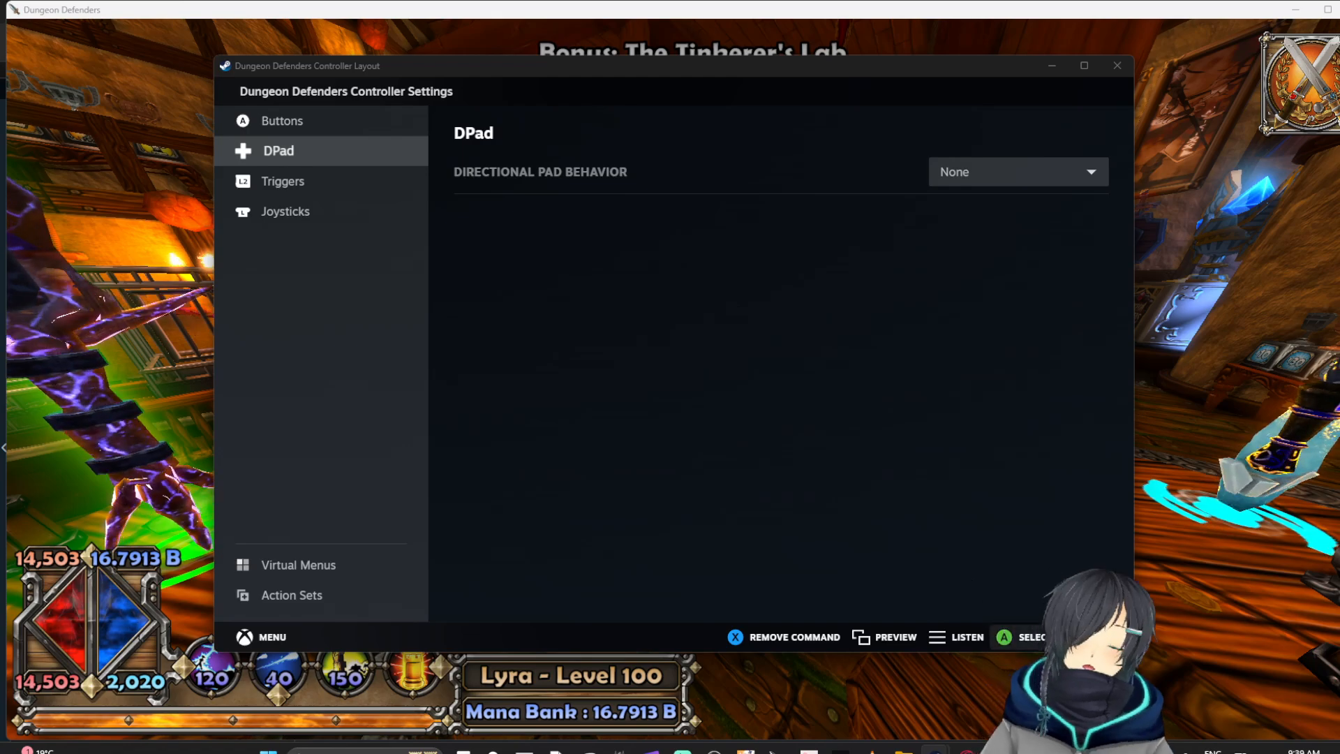
pyautogui.click(280, 120)
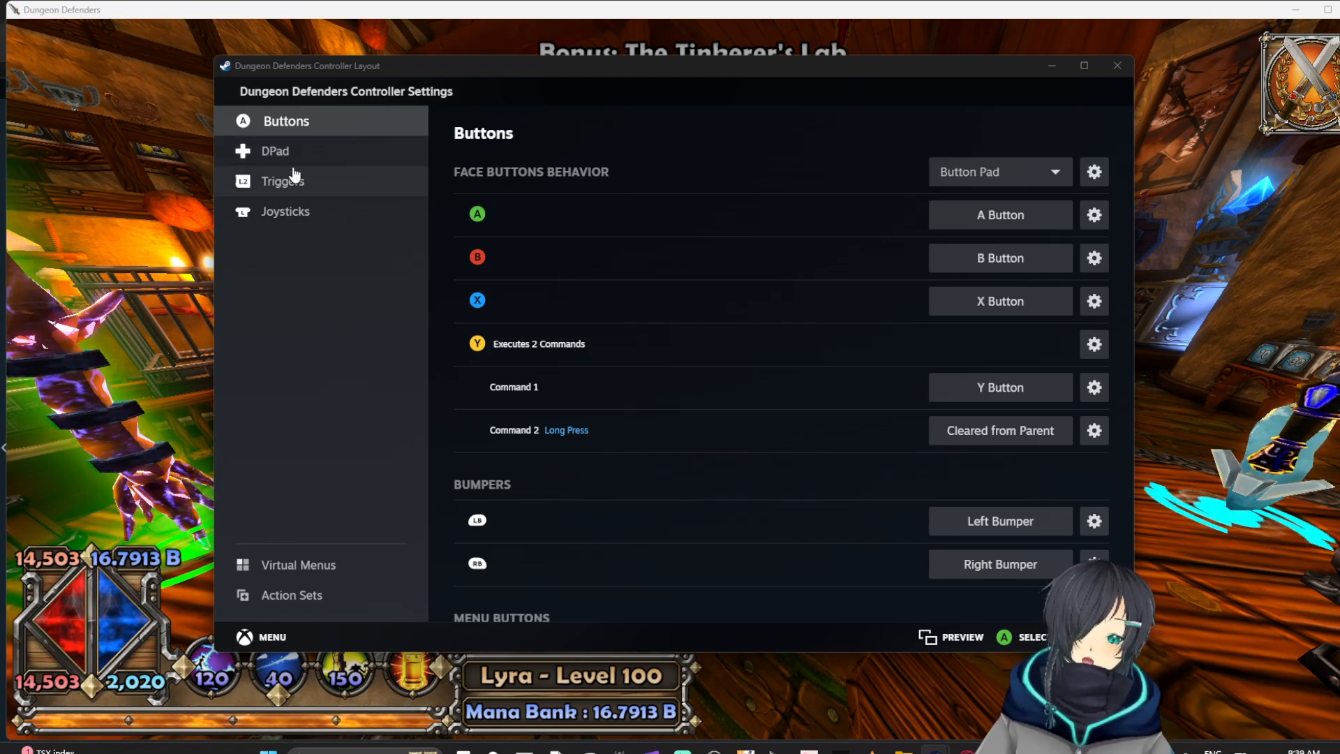
# - Set the Left Trigger full-pull command to act as a toggle
pyautogui.click(285, 180)
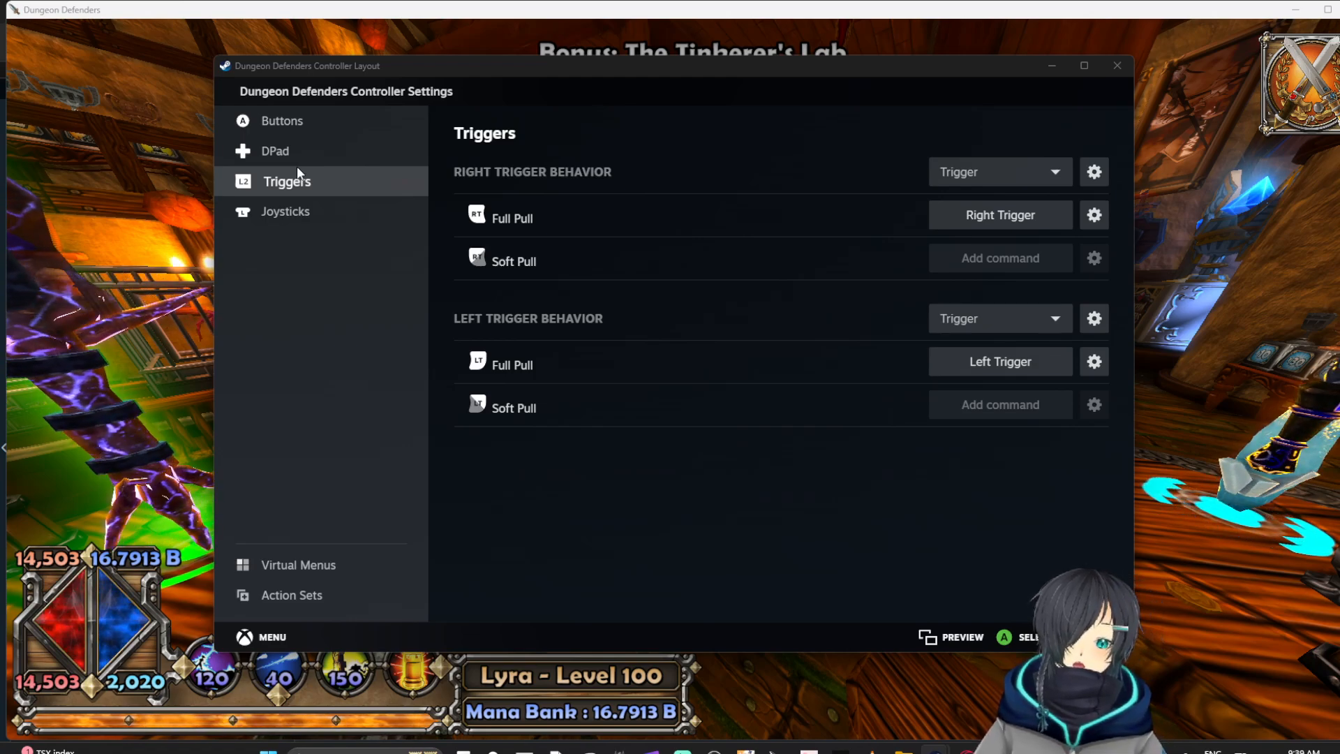
pyautogui.moveTo(863, 484)
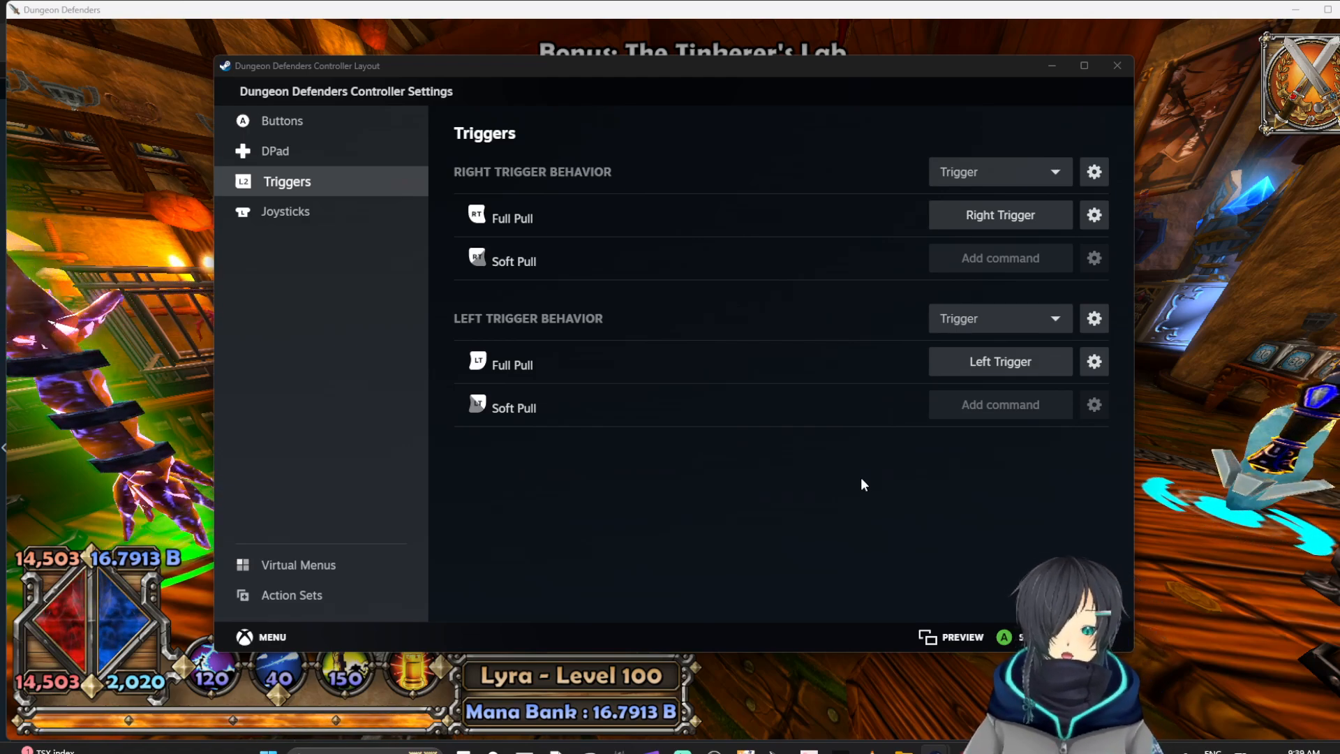
pyautogui.moveTo(1053, 402)
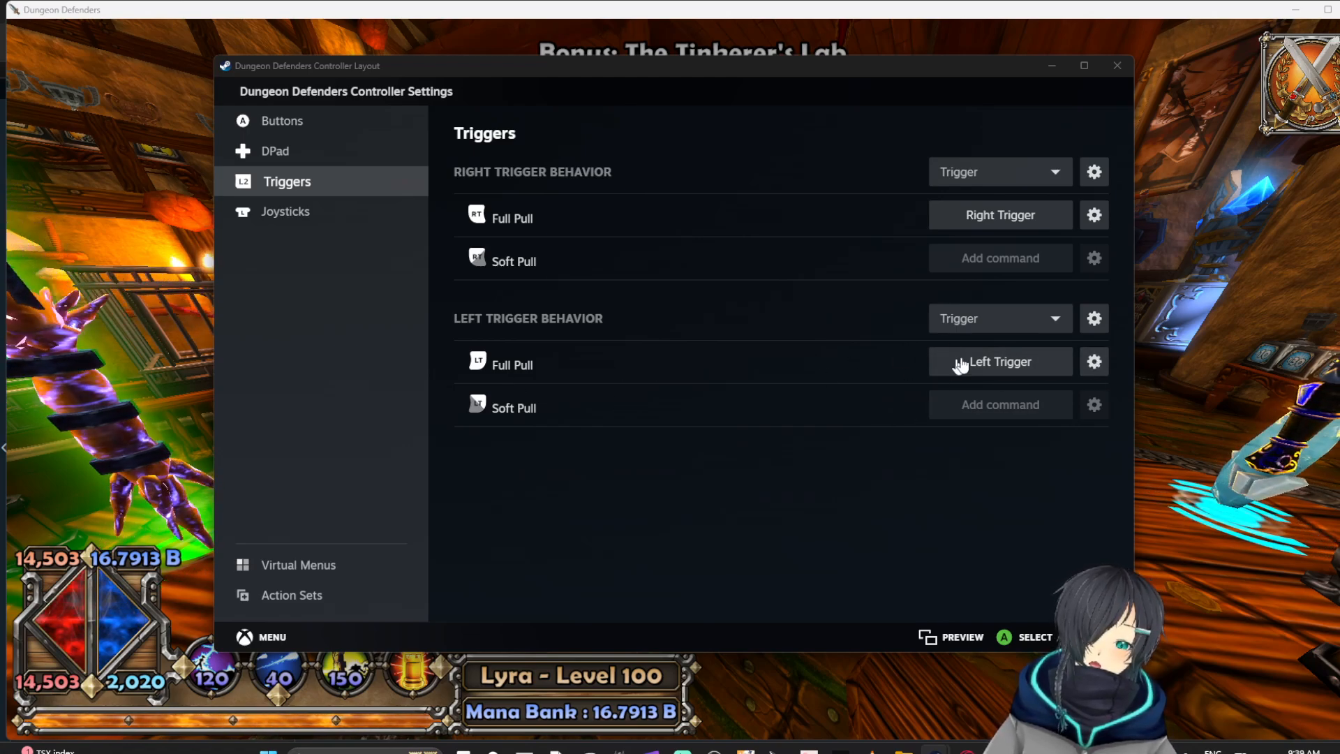
pyautogui.moveTo(954, 455)
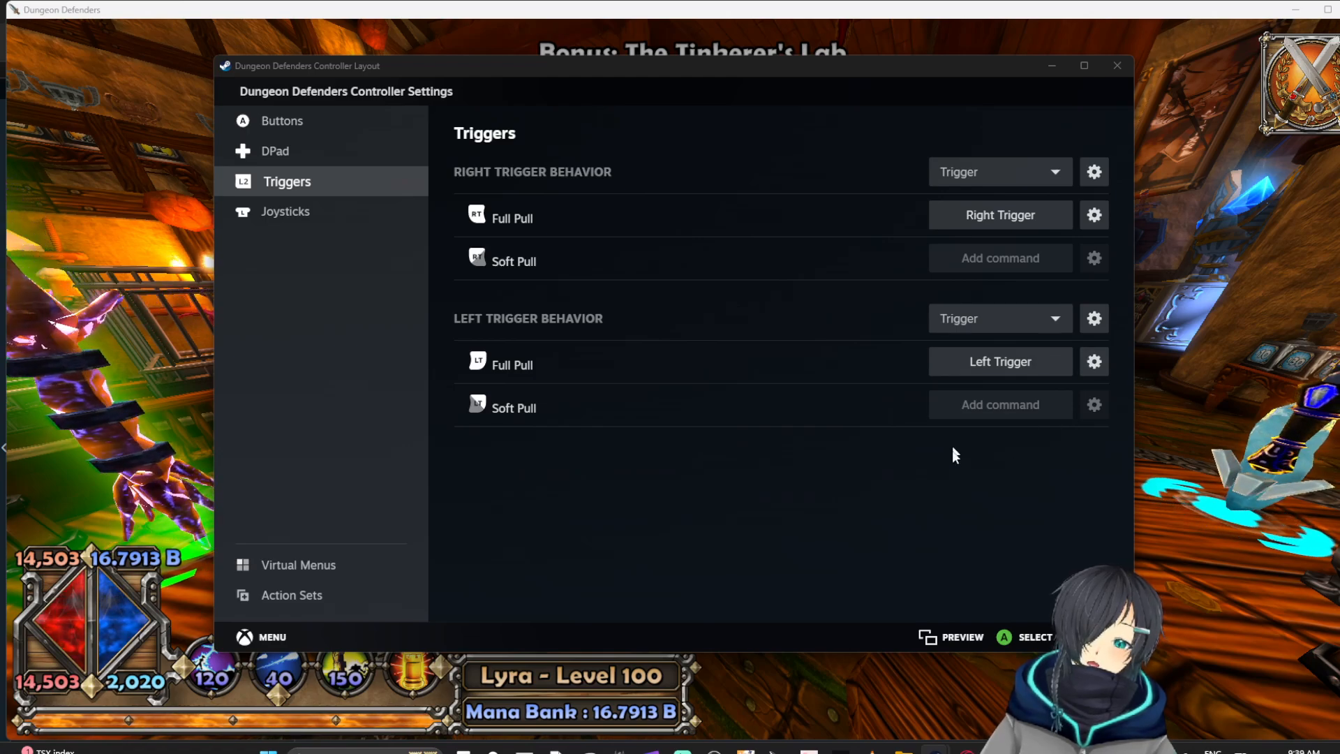
pyautogui.moveTo(1114, 433)
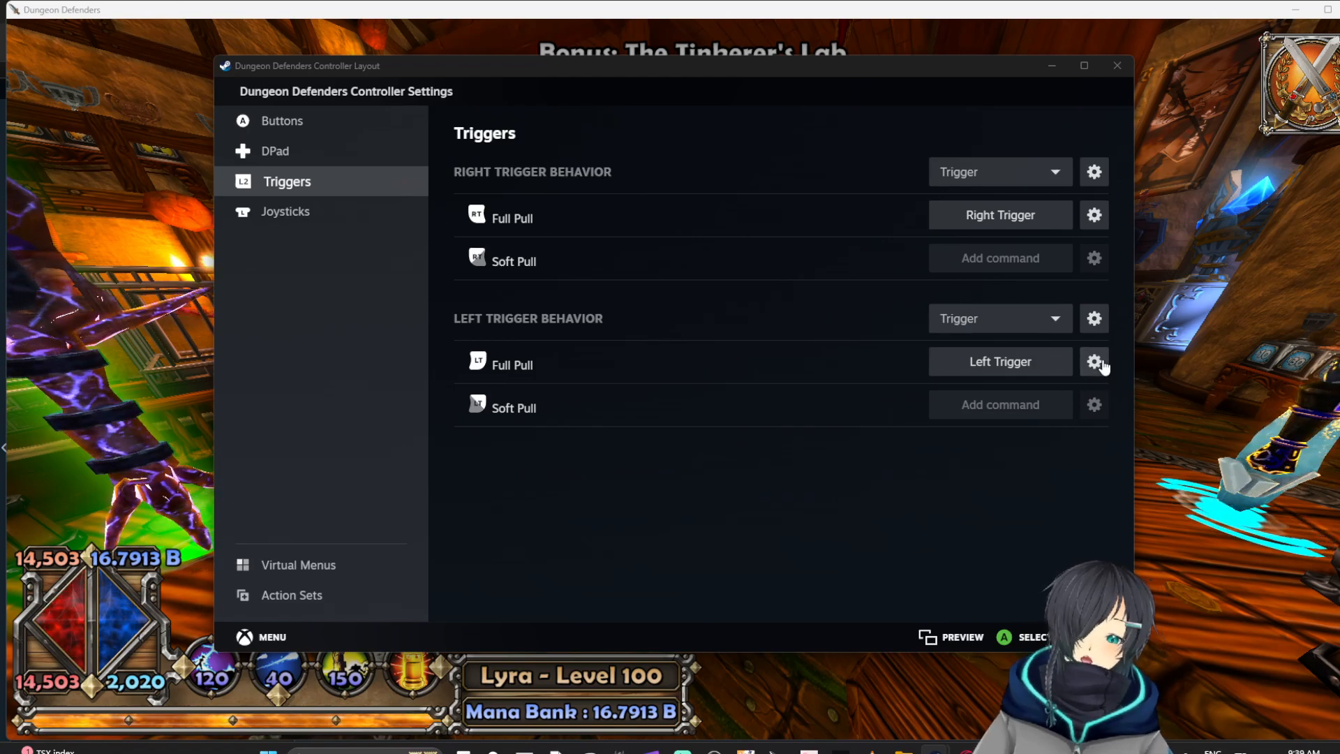
pyautogui.click(1093, 360)
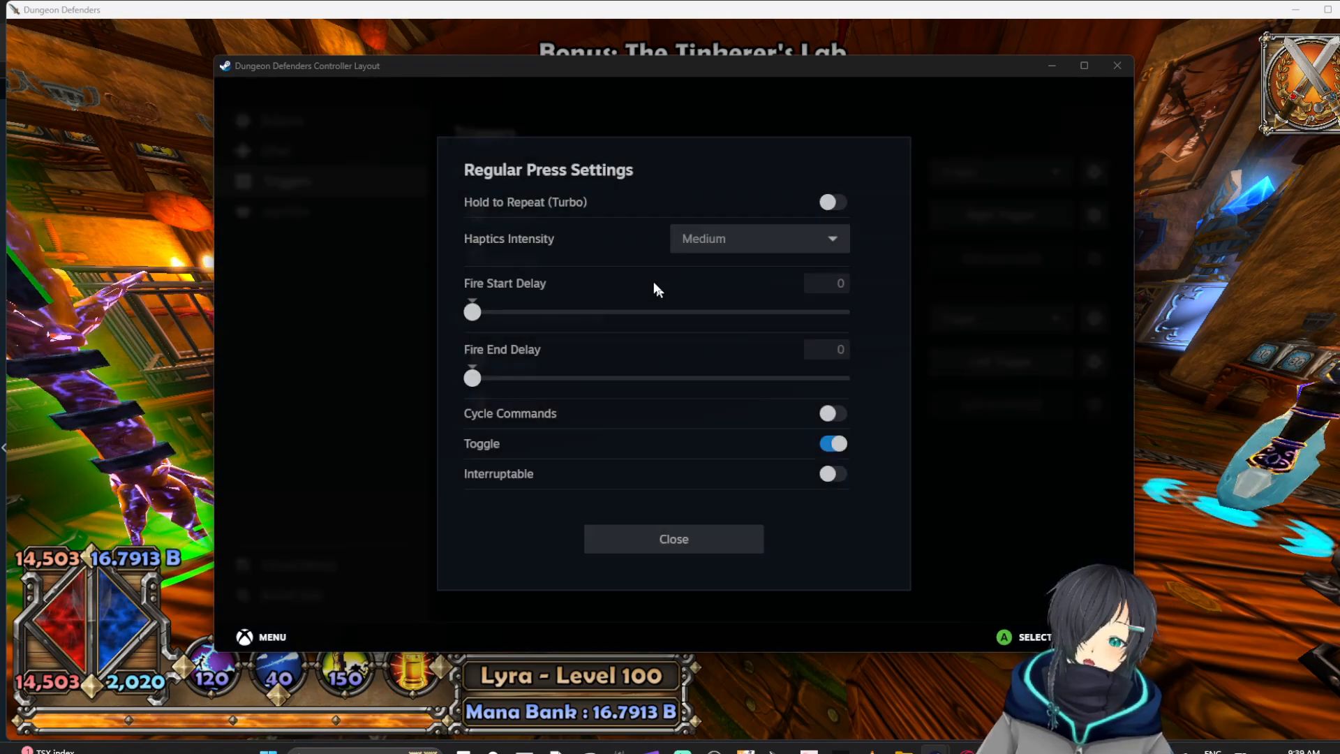
pyautogui.click(673, 538)
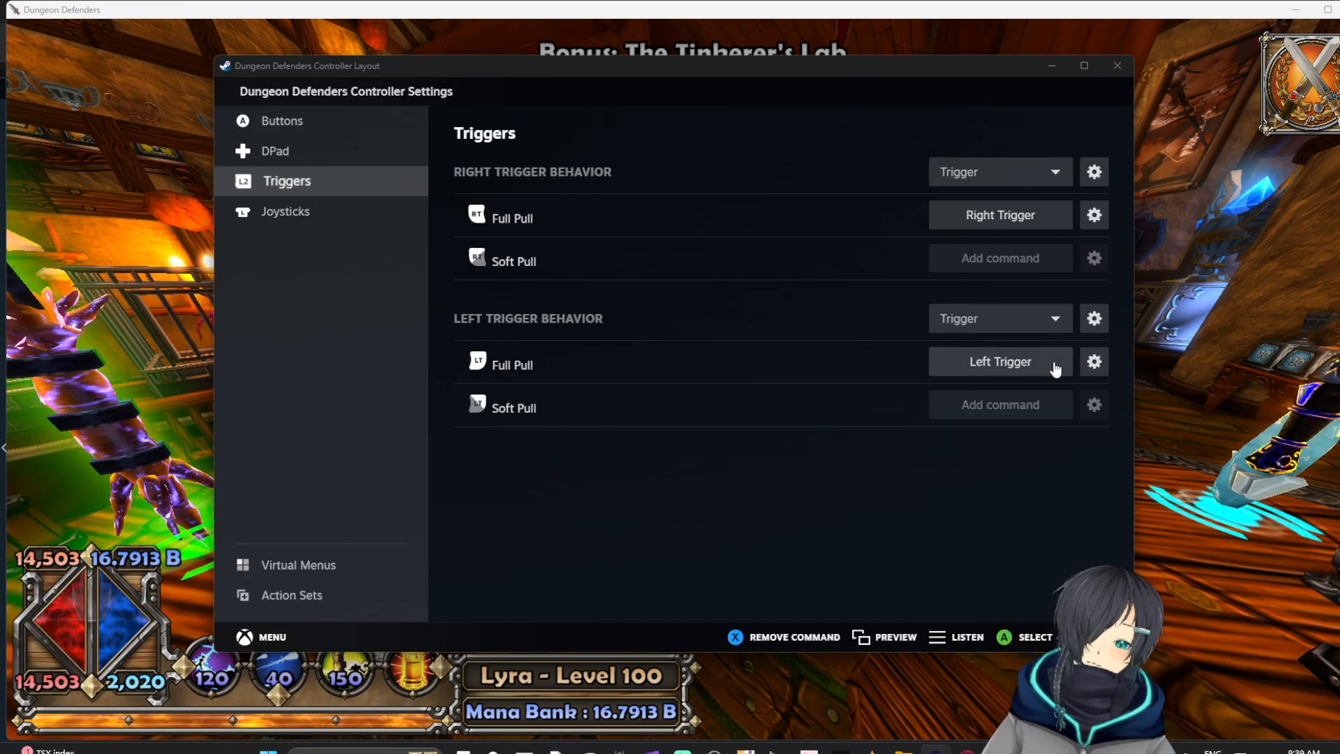
# - Make the Left Trigger full pull a Button Chord with Toggle and Interruptable enabled
pyautogui.click(1094, 360)
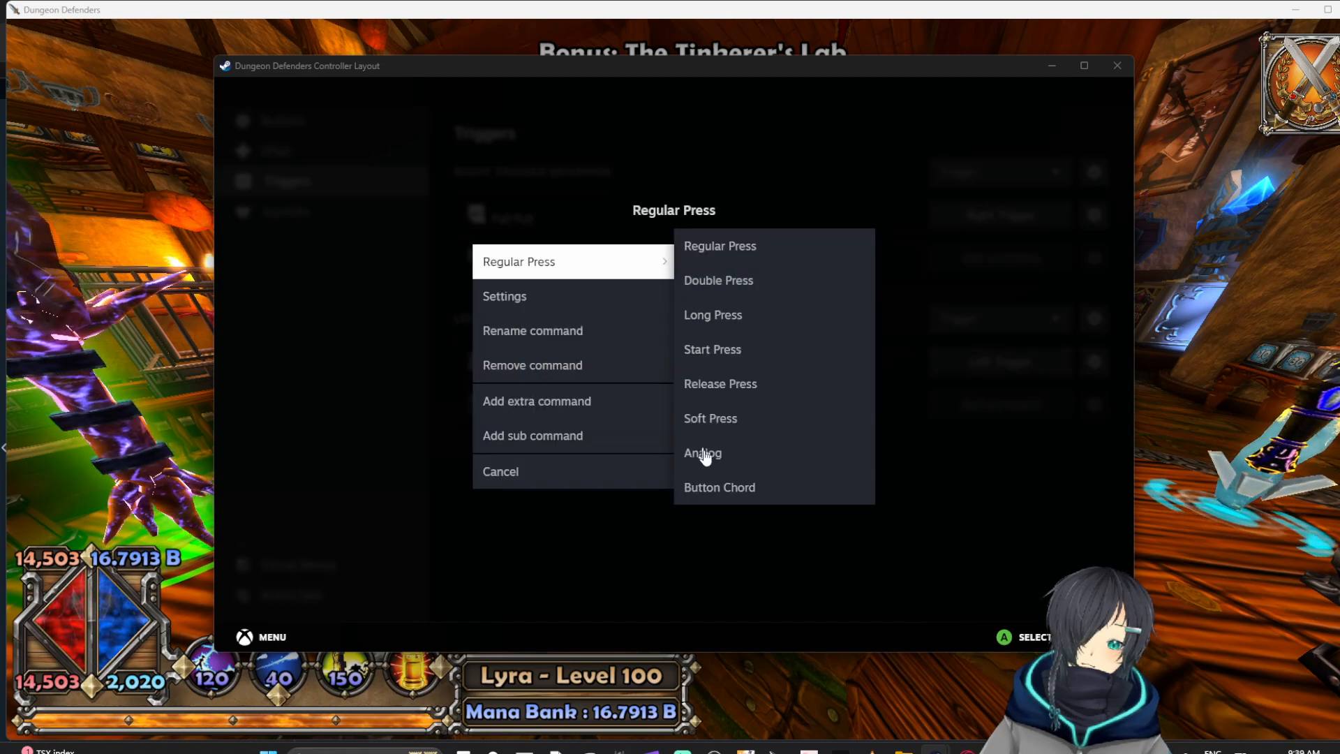
pyautogui.click(719, 487)
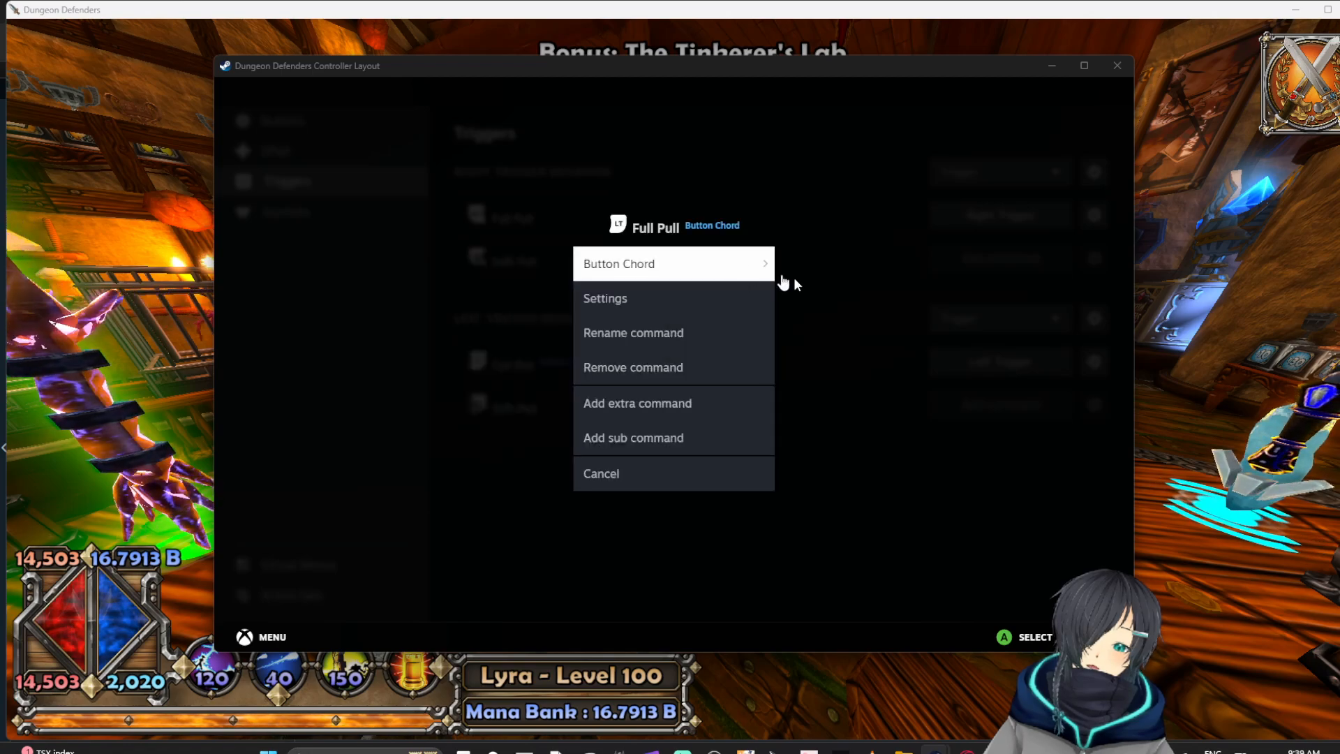
pyautogui.moveTo(702, 294)
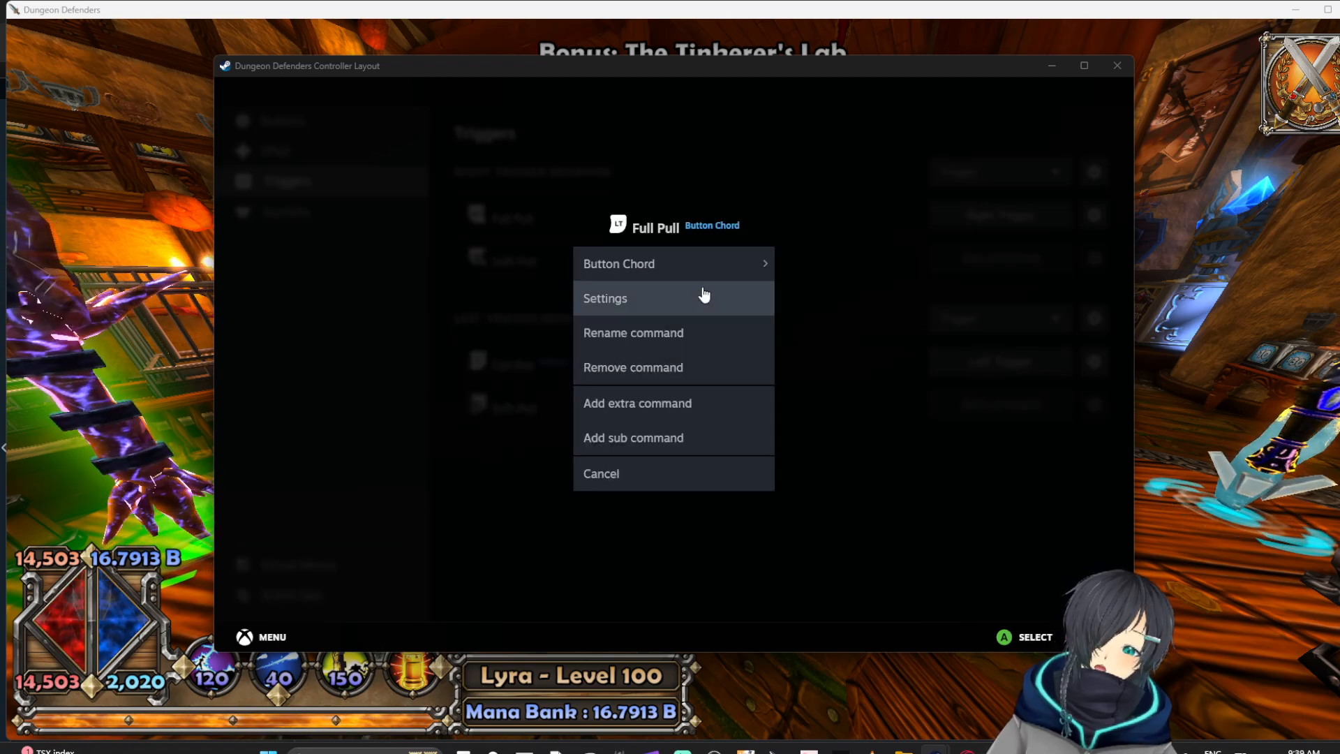
pyautogui.click(605, 298)
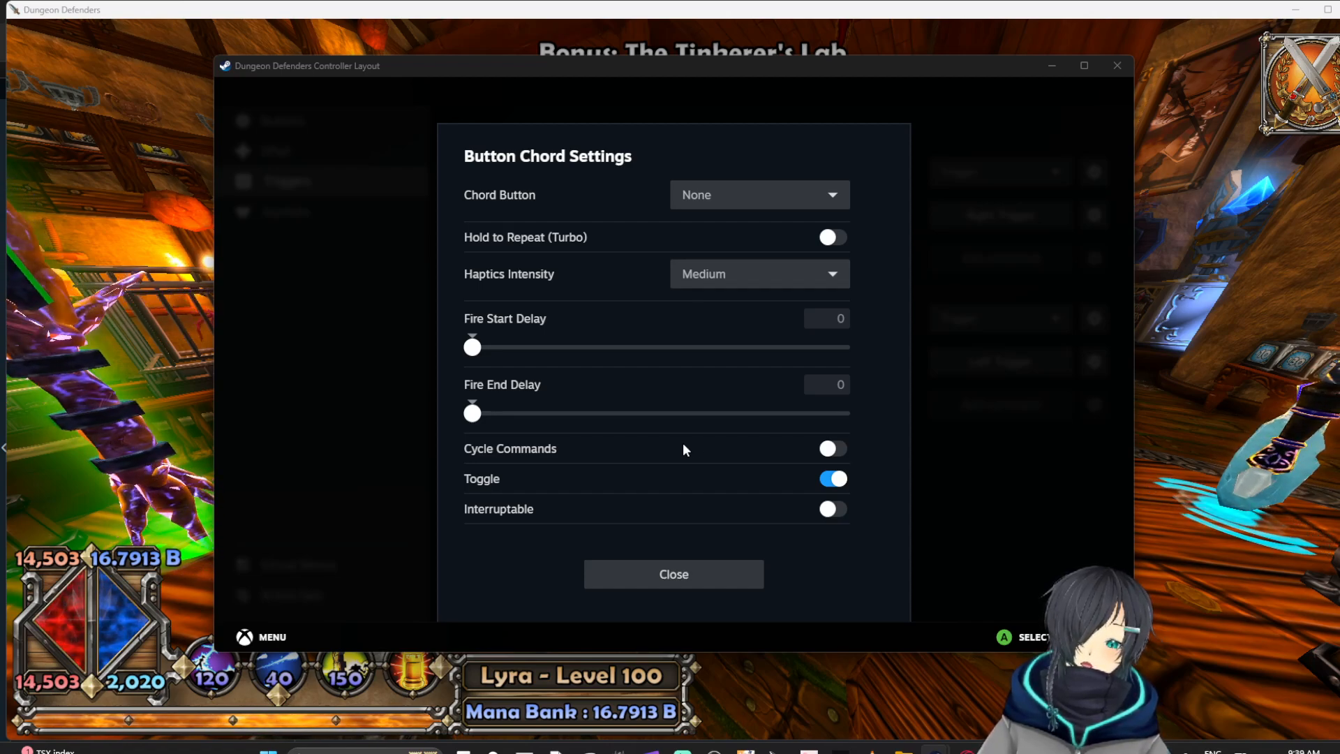
pyautogui.click(829, 479)
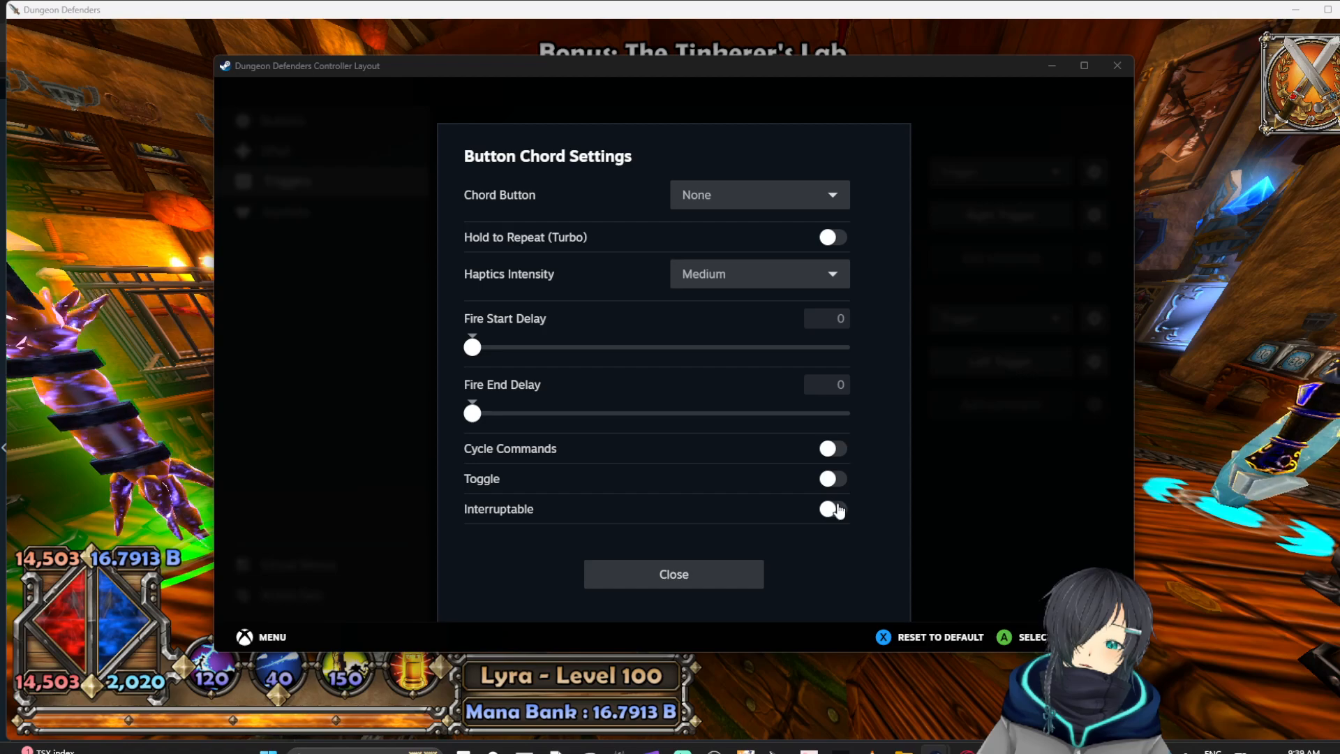
pyautogui.click(830, 508)
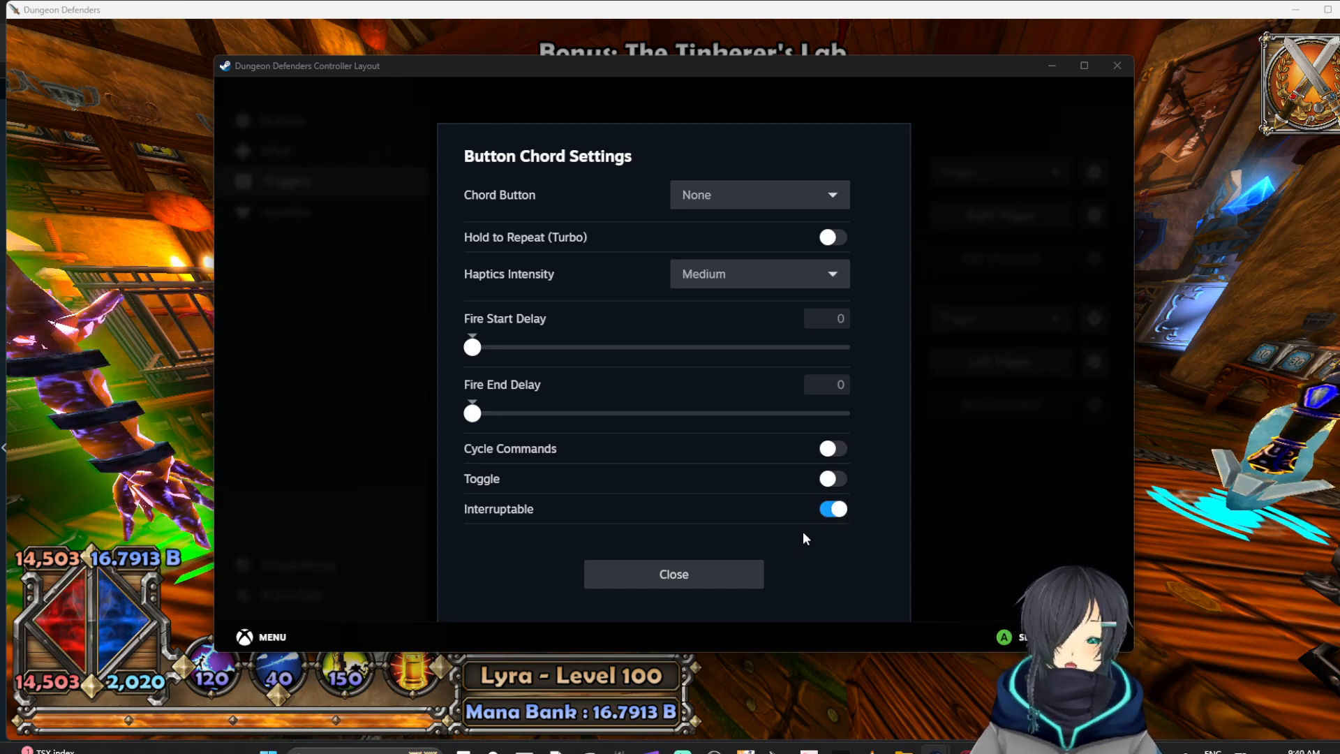
pyautogui.click(830, 479)
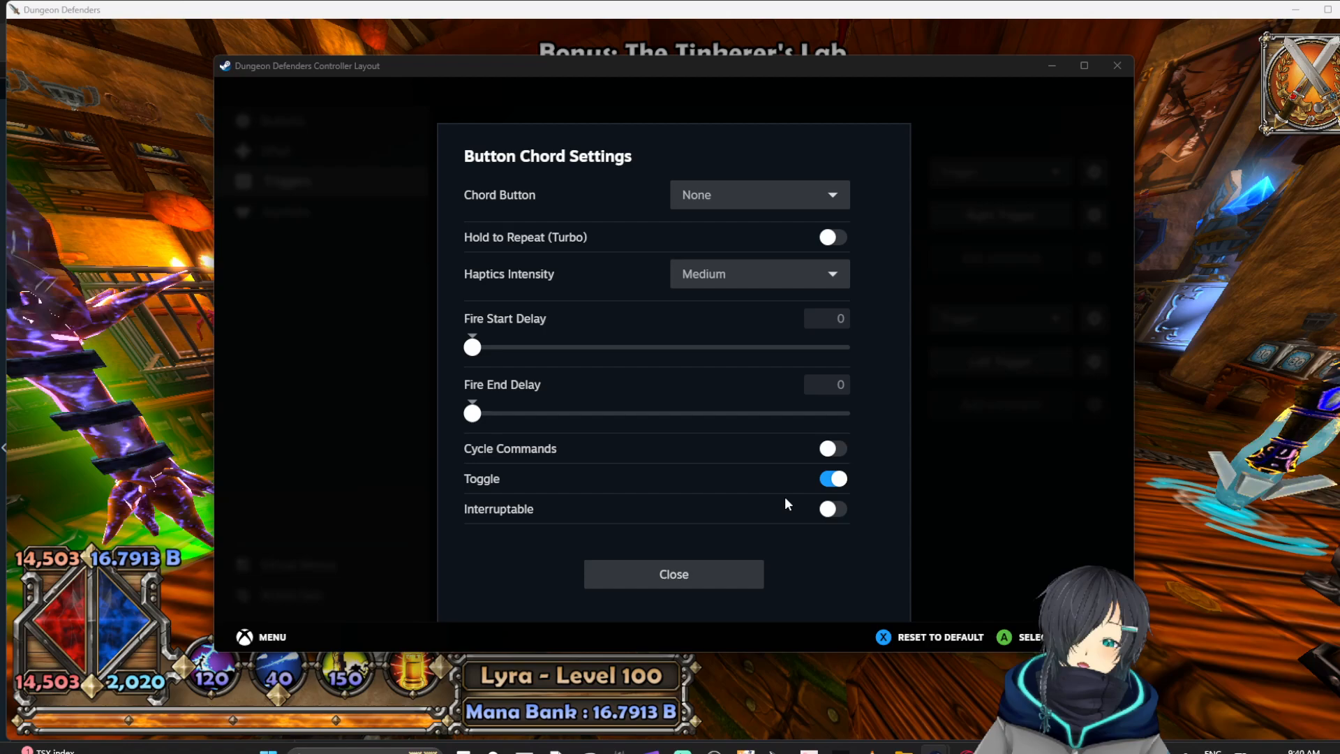
pyautogui.click(831, 508)
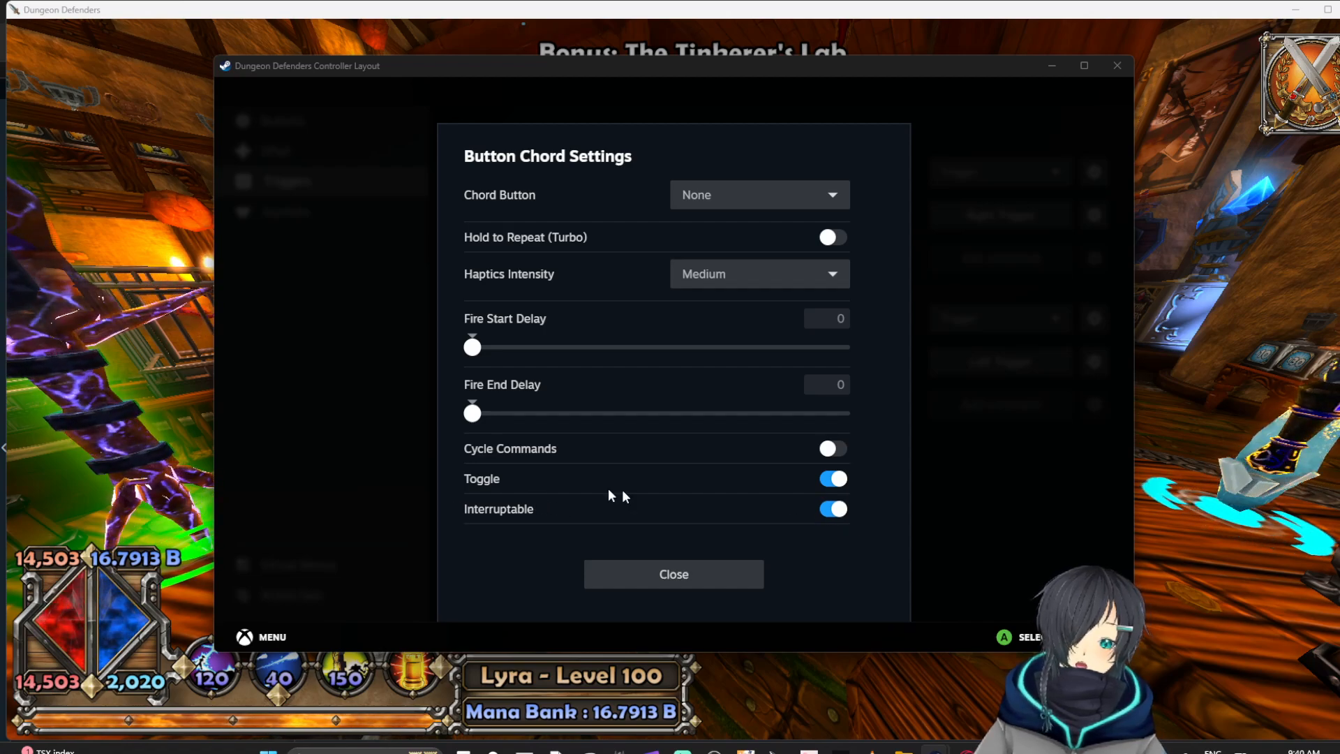
# - Set the chord button to Y Button and close the chord settings
pyautogui.click(755, 194)
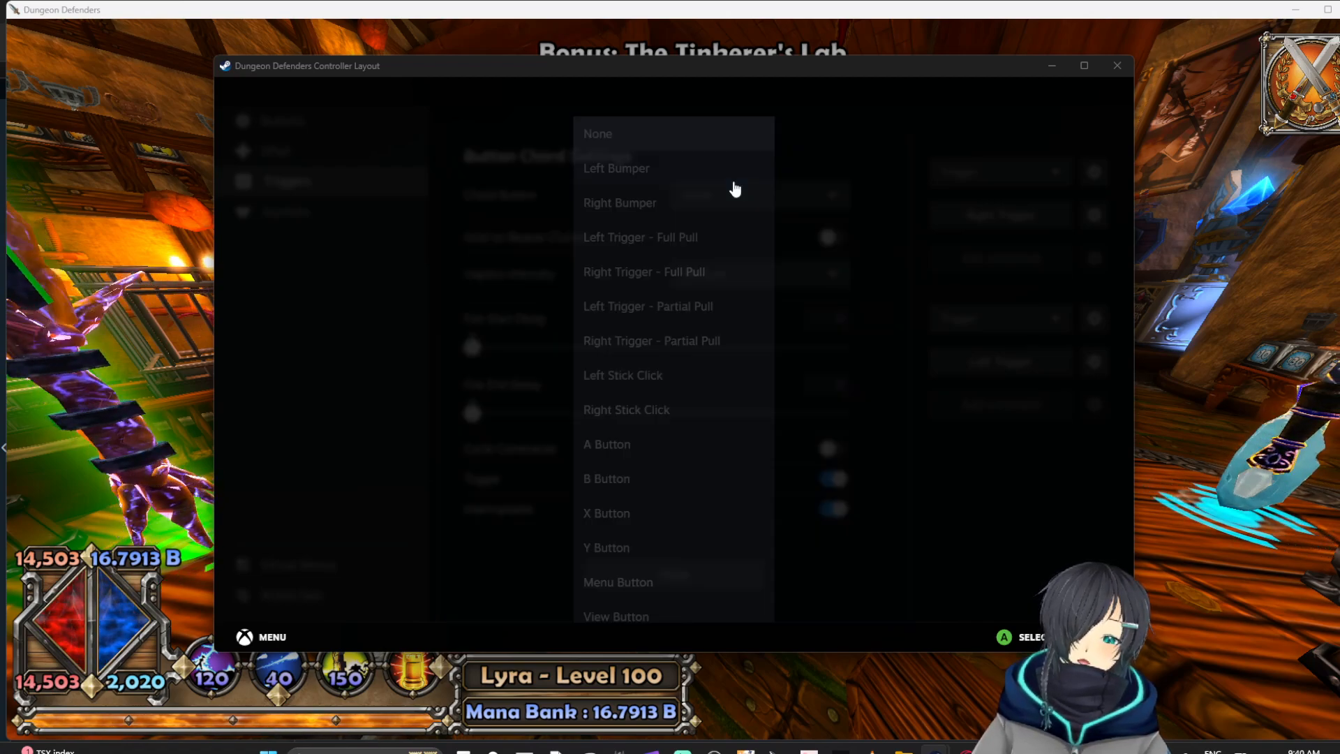
pyautogui.click(605, 547)
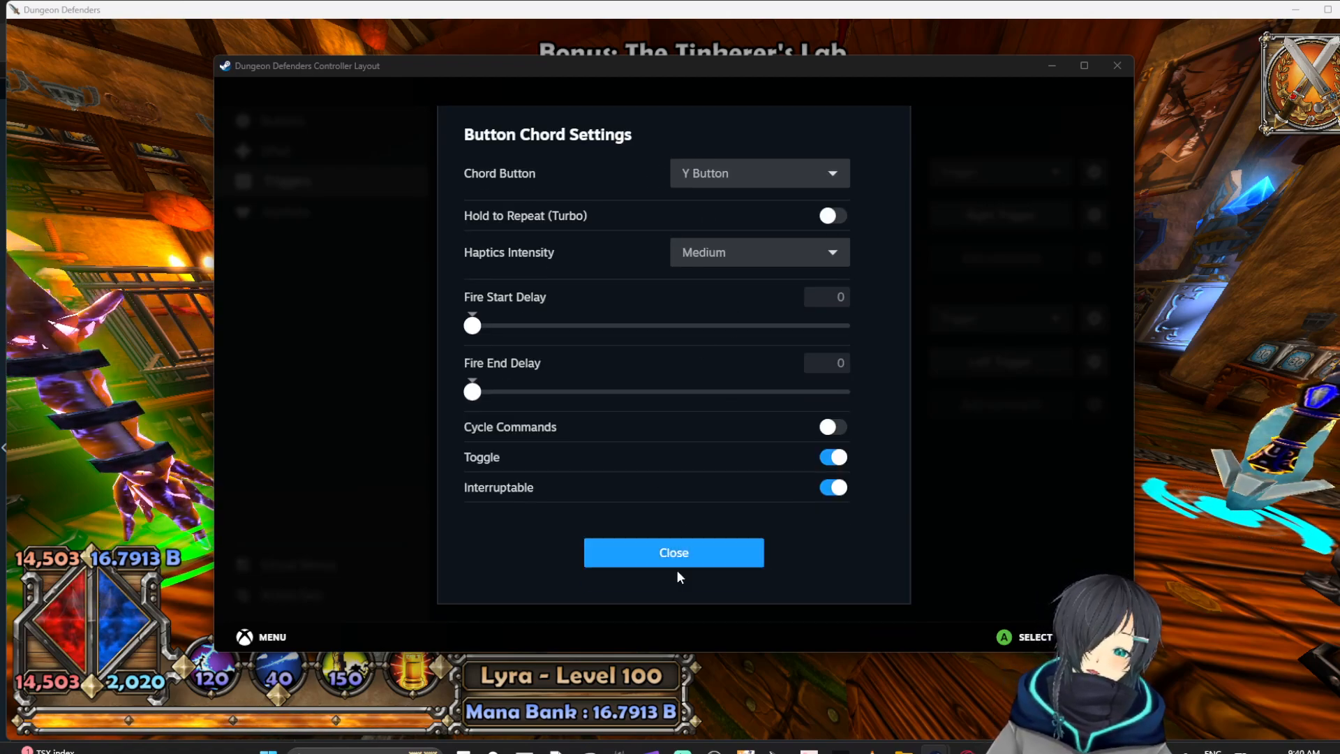
pyautogui.click(673, 552)
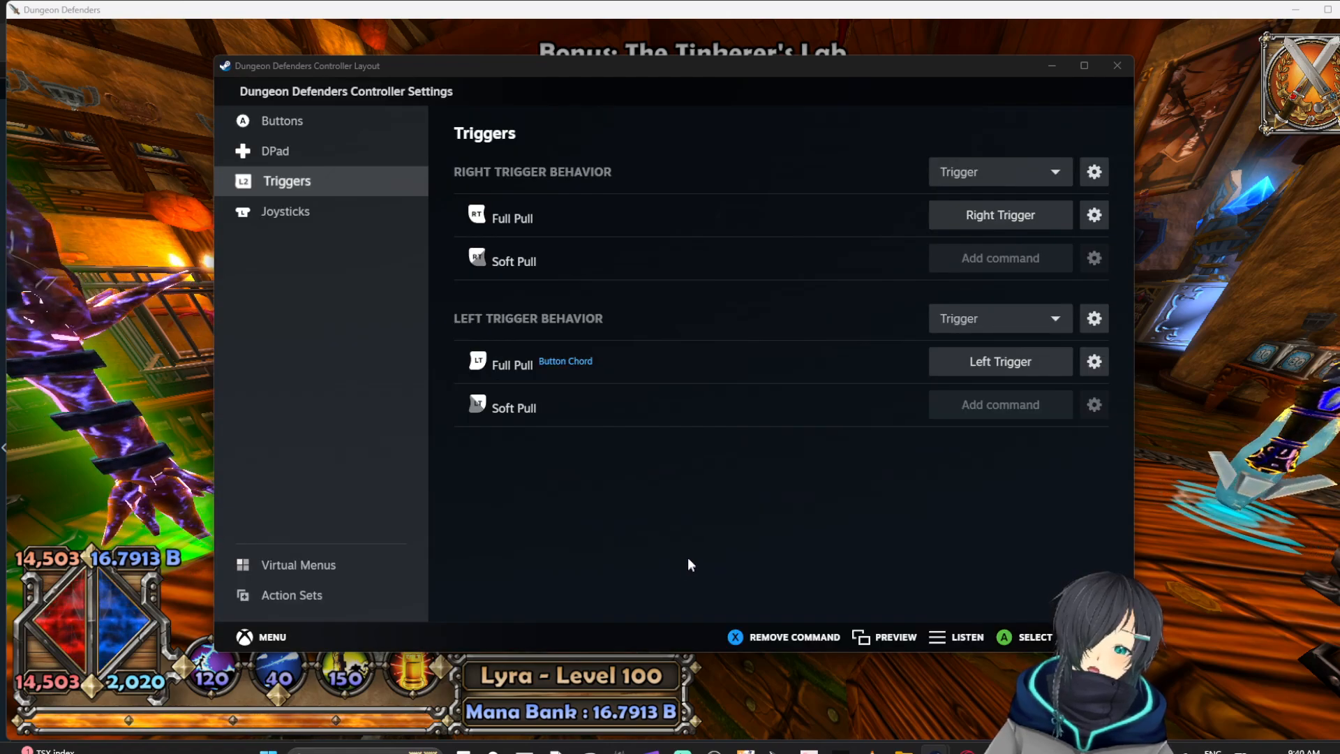
pyautogui.moveTo(946, 607)
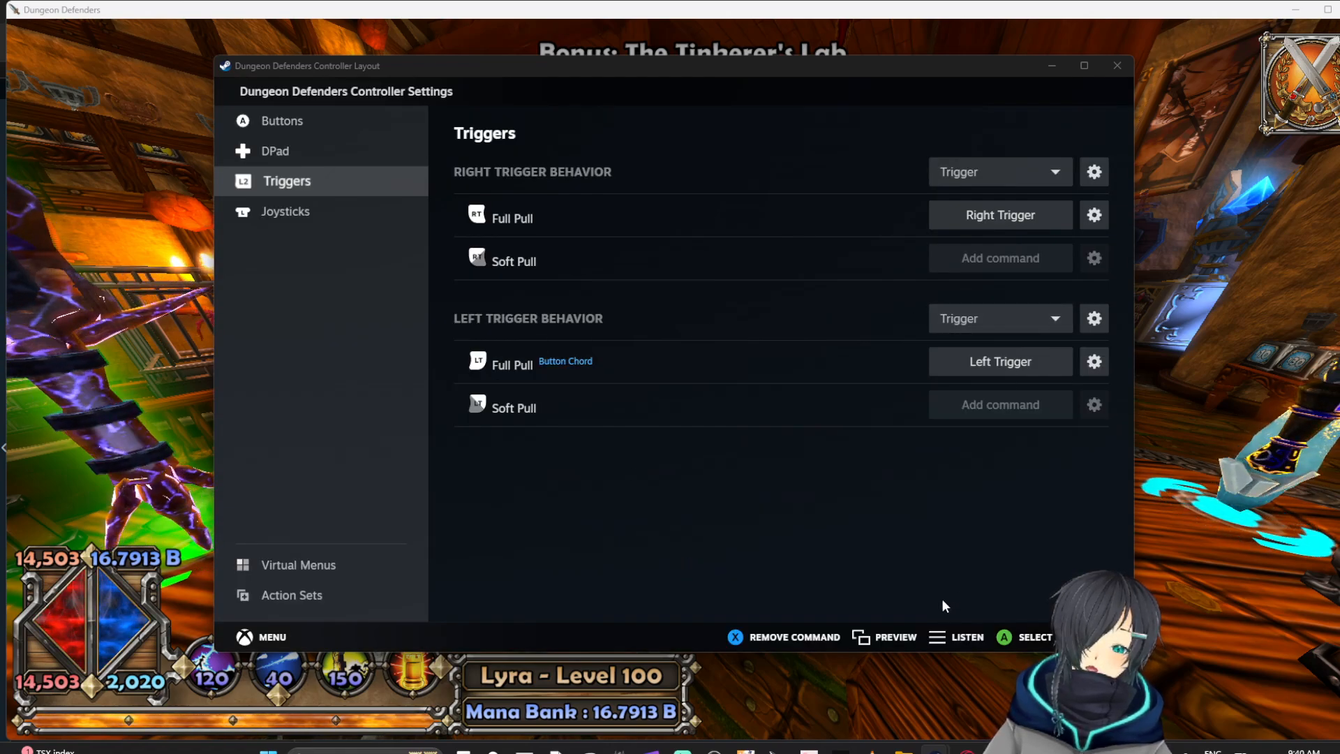
pyautogui.moveTo(591, 392)
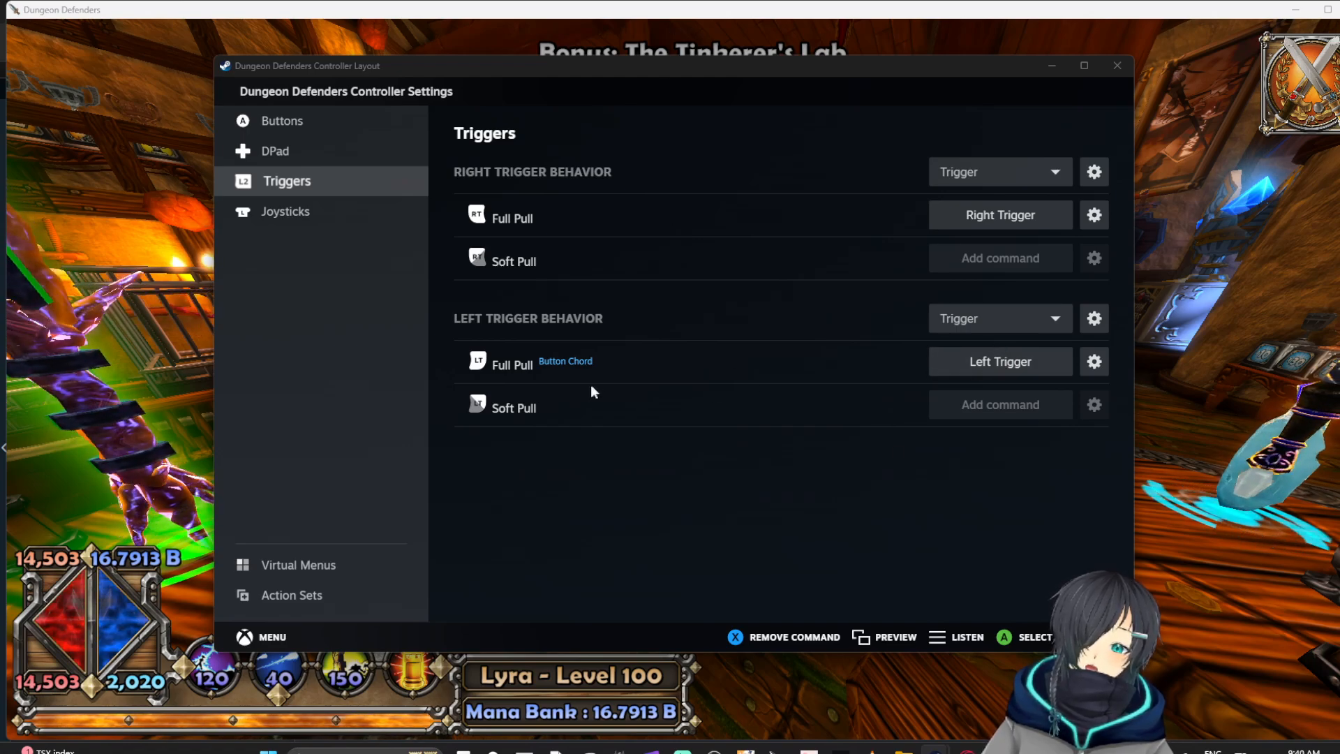
pyautogui.moveTo(1094, 361)
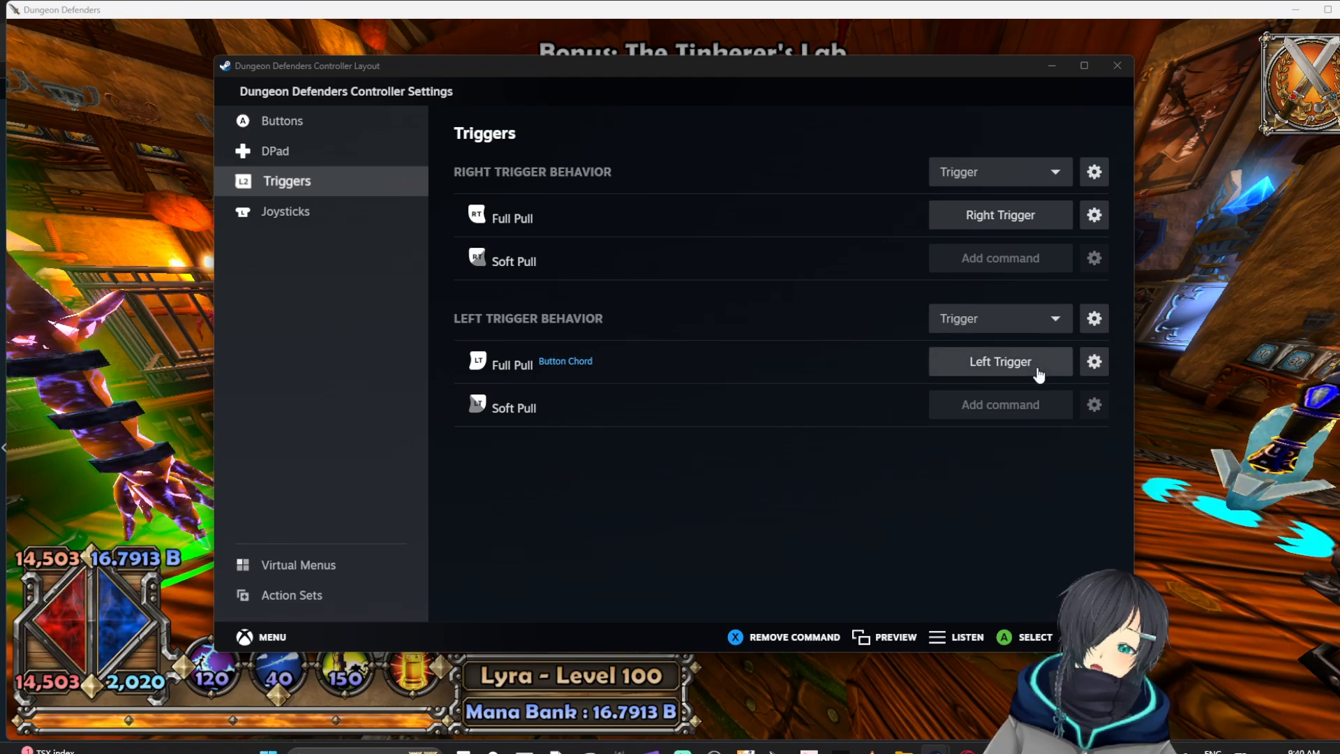
pyautogui.moveTo(993, 372)
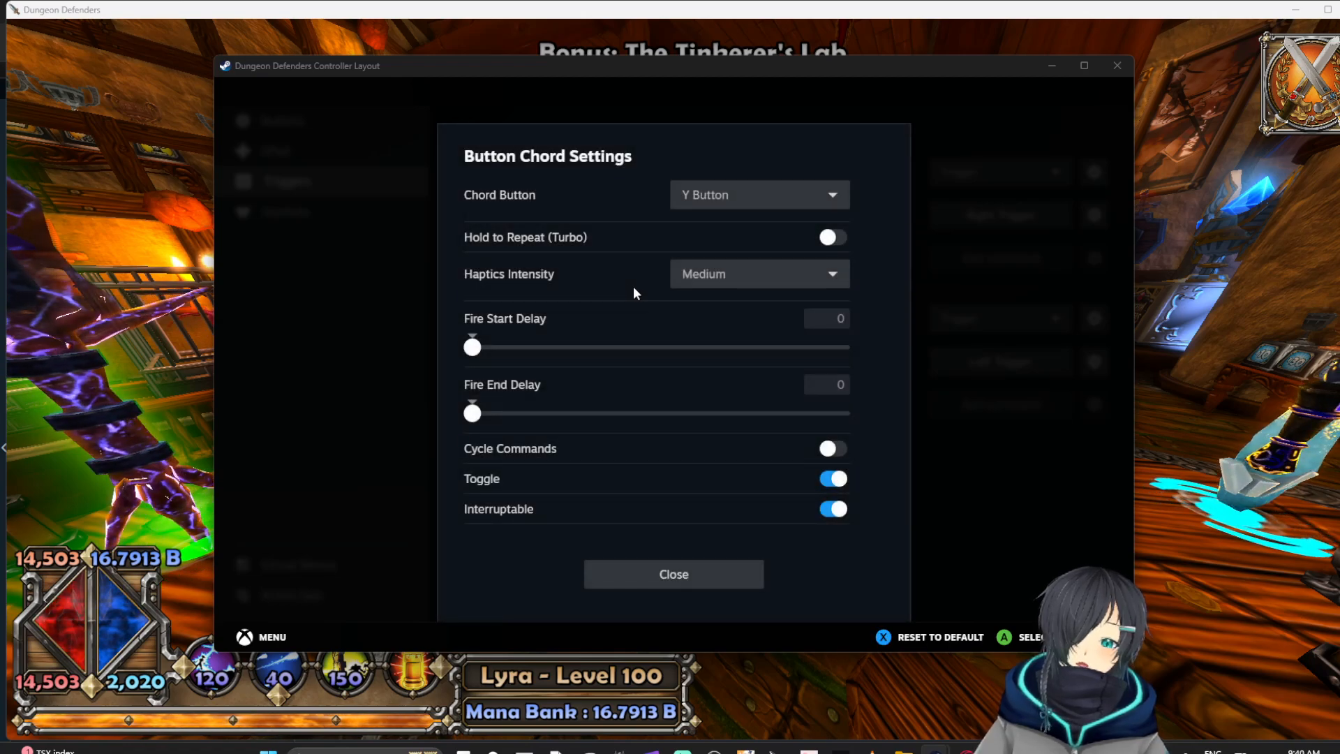
pyautogui.moveTo(466, 486)
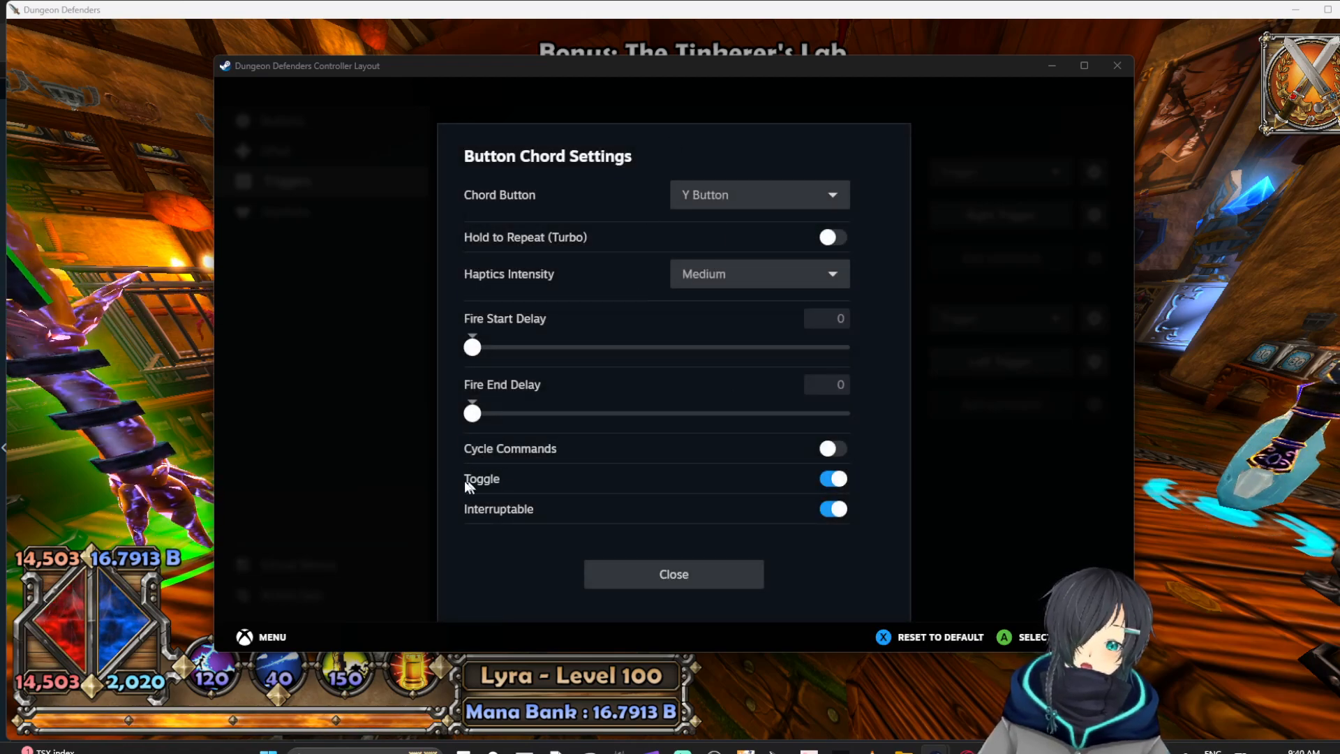
pyautogui.moveTo(721, 201)
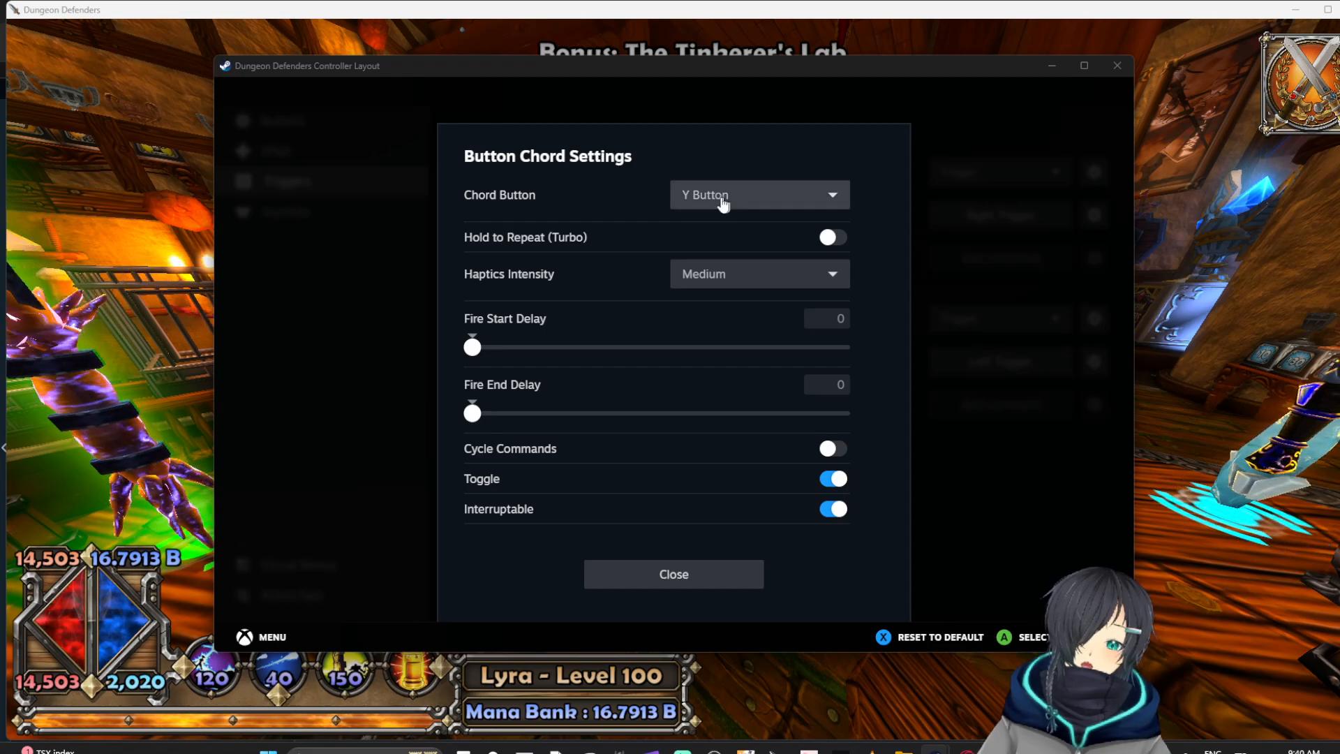
# - Verify the Y-chorded Left Trigger settings and return to the game's Swap Hero screen
pyautogui.click(673, 573)
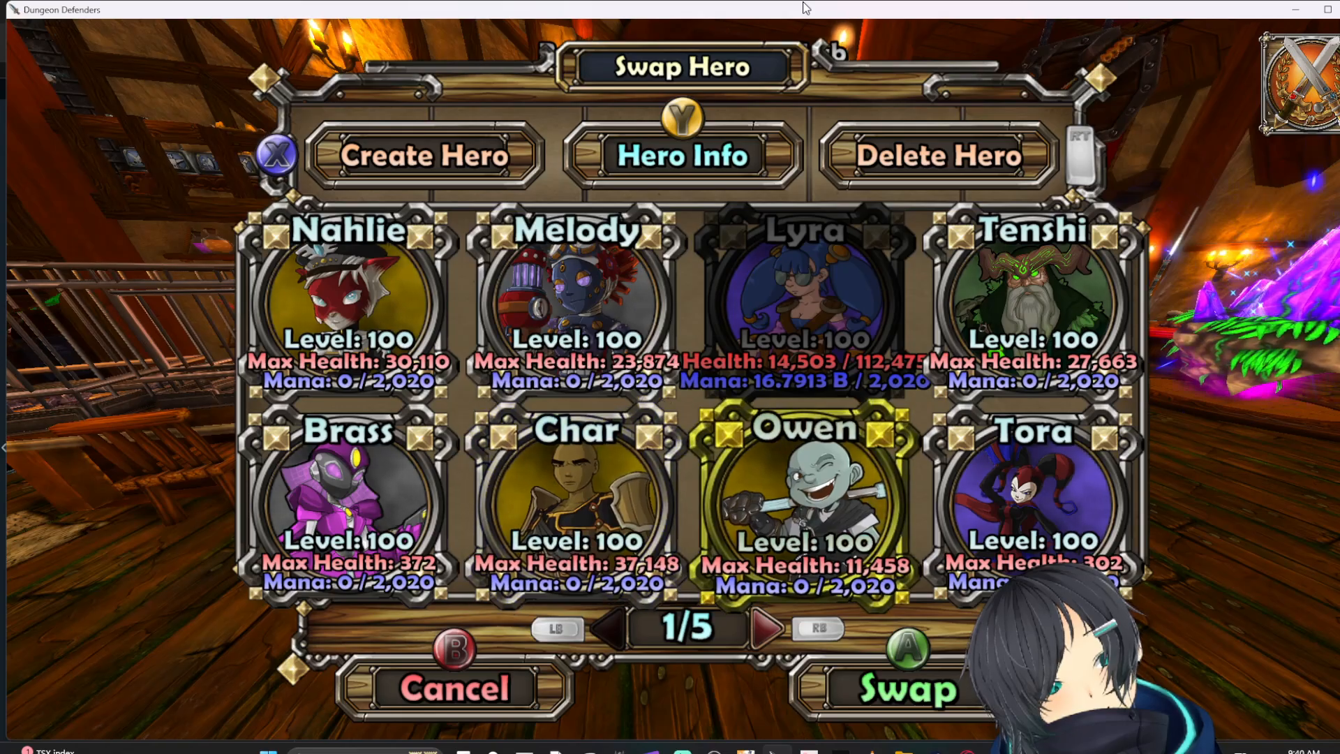
# - Swap to Owen for split-screen play, then switch back to the Controller Layout window
pyautogui.click(903, 689)
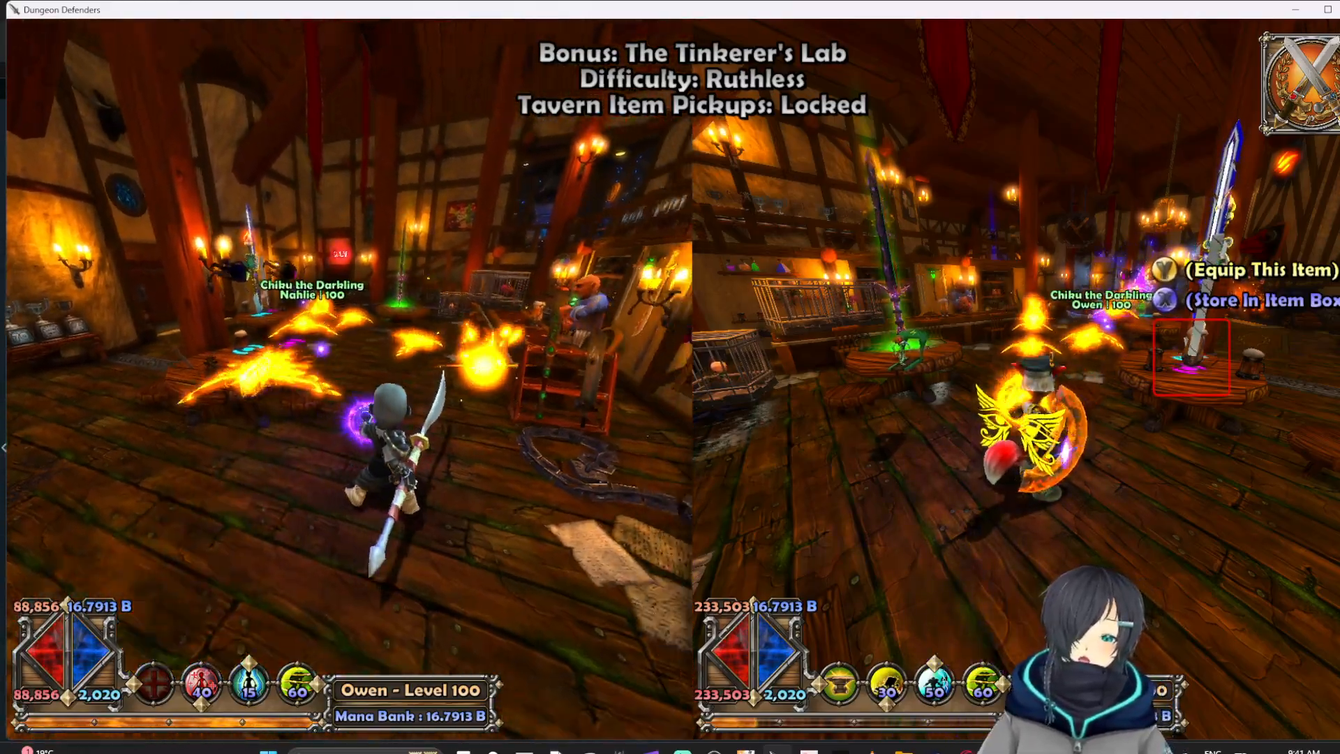
pyautogui.press('alt+tab')
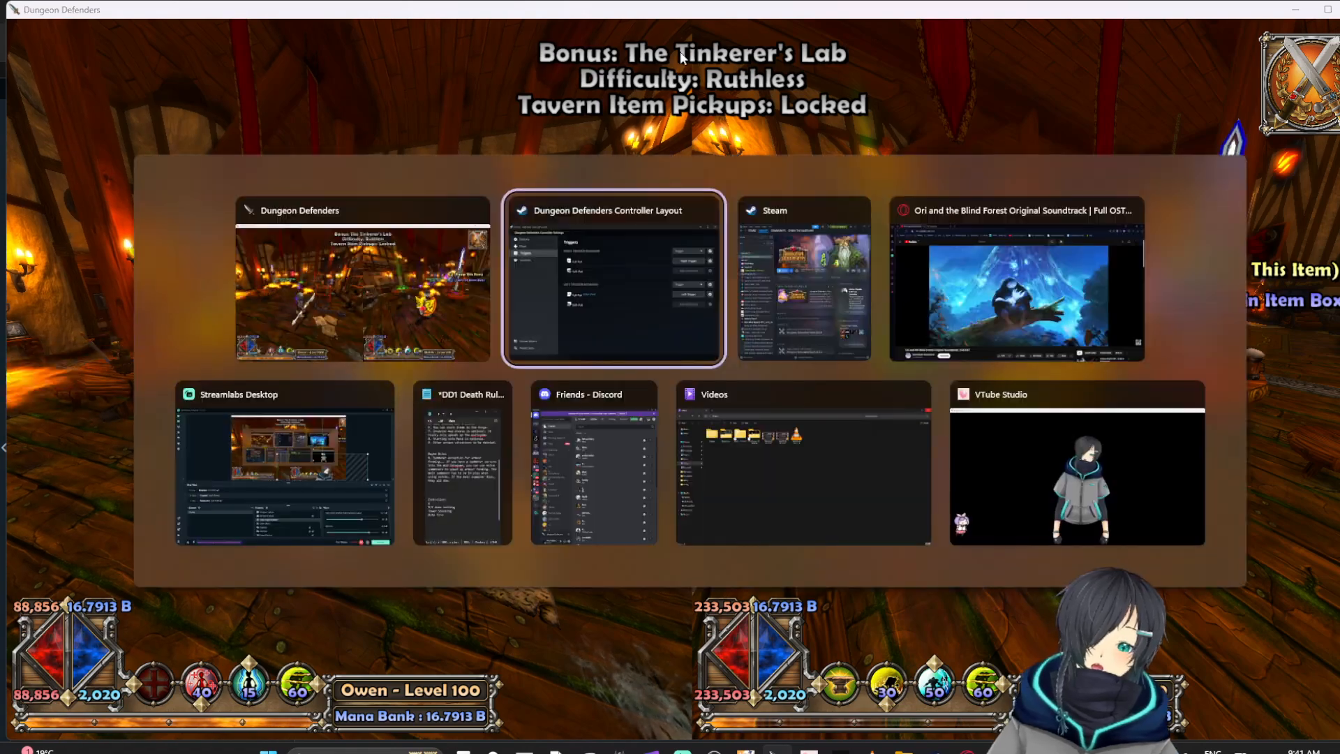
pyautogui.click(614, 277)
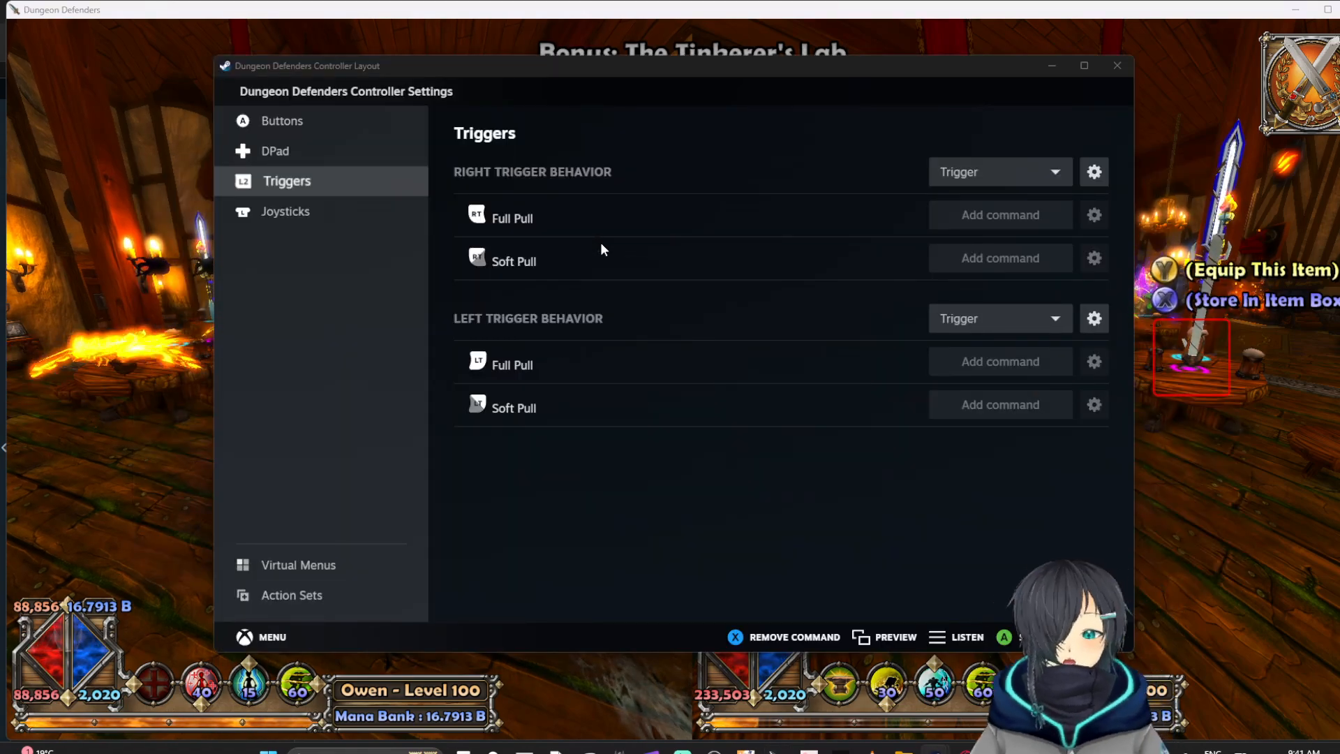